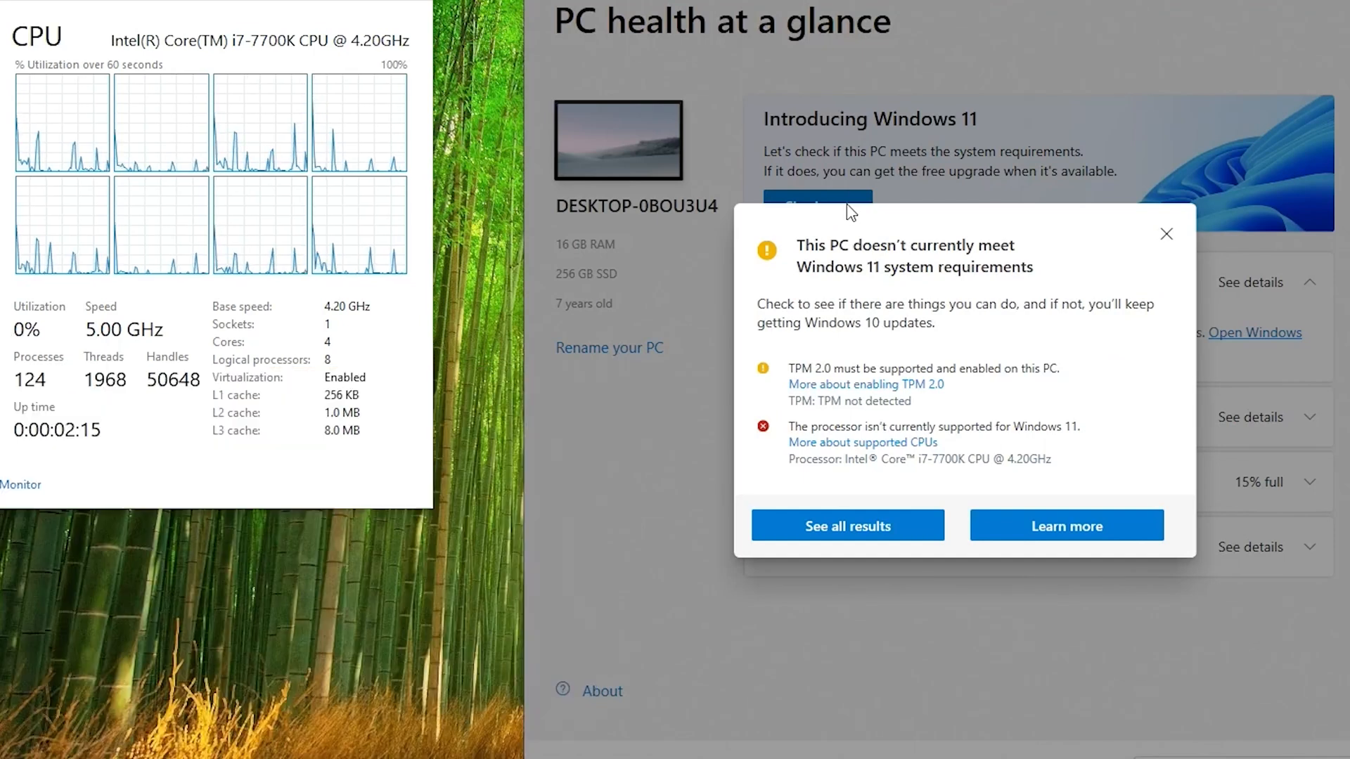
Show all PC Health Check results confirming the PC fails Windows 11 requirements.
left_click(847, 525)
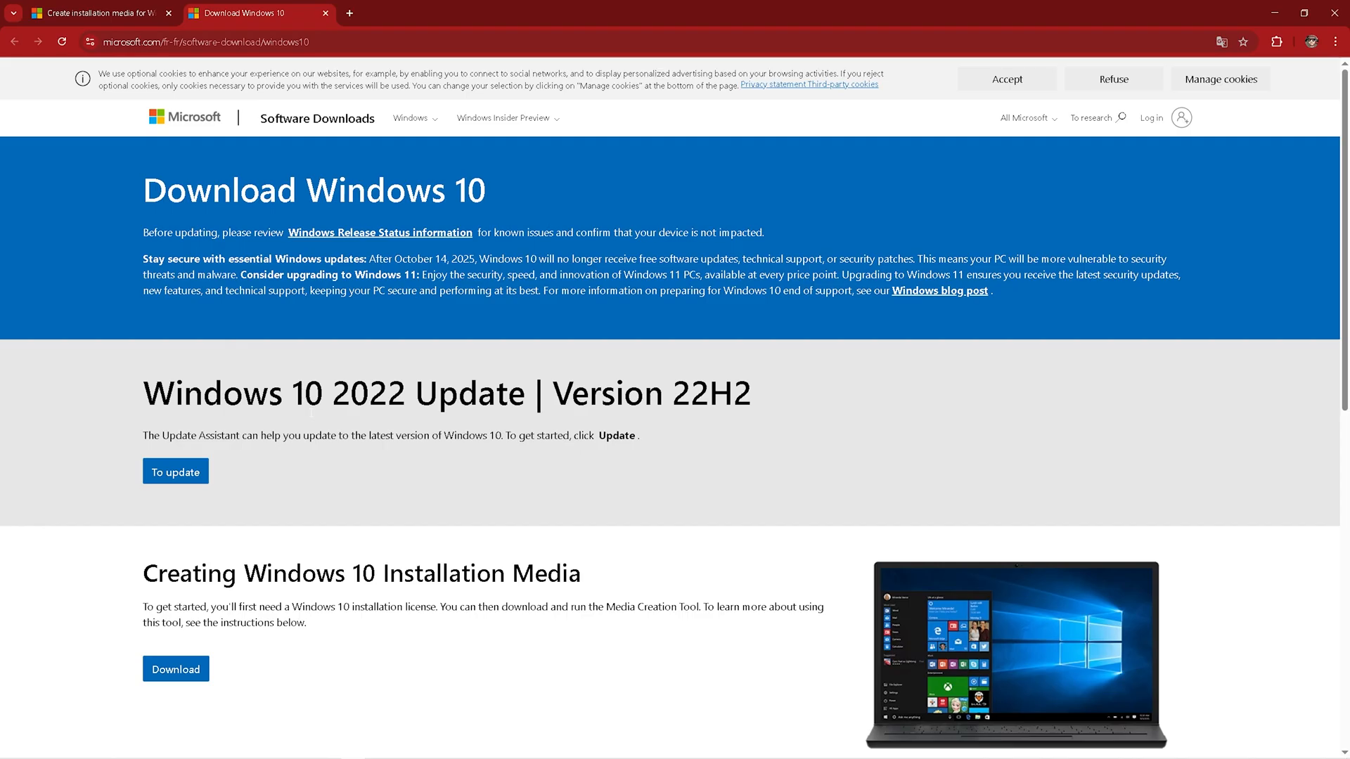
Download the Windows 10 Media Creation Tool from the Creating Windows 10 Installation Media section.
scroll("down", 3)
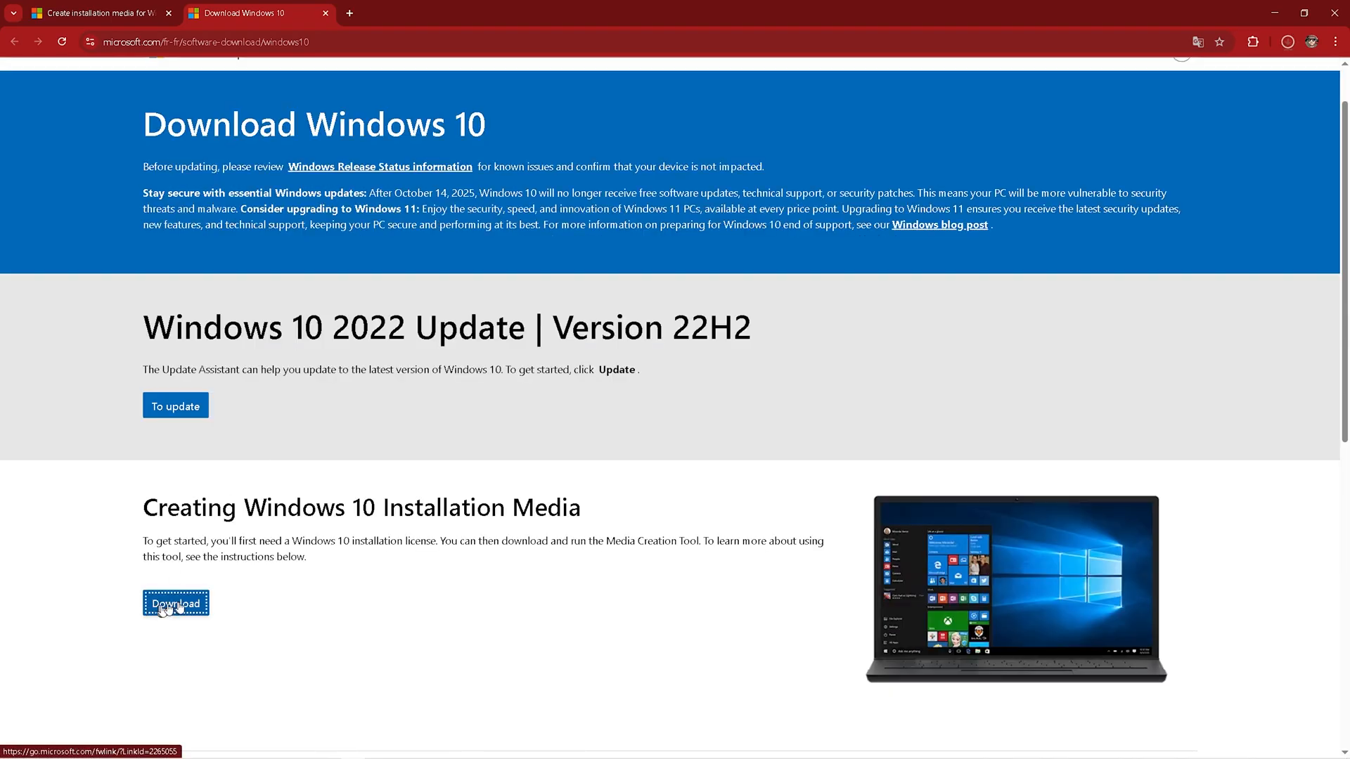
left_click(176, 603)
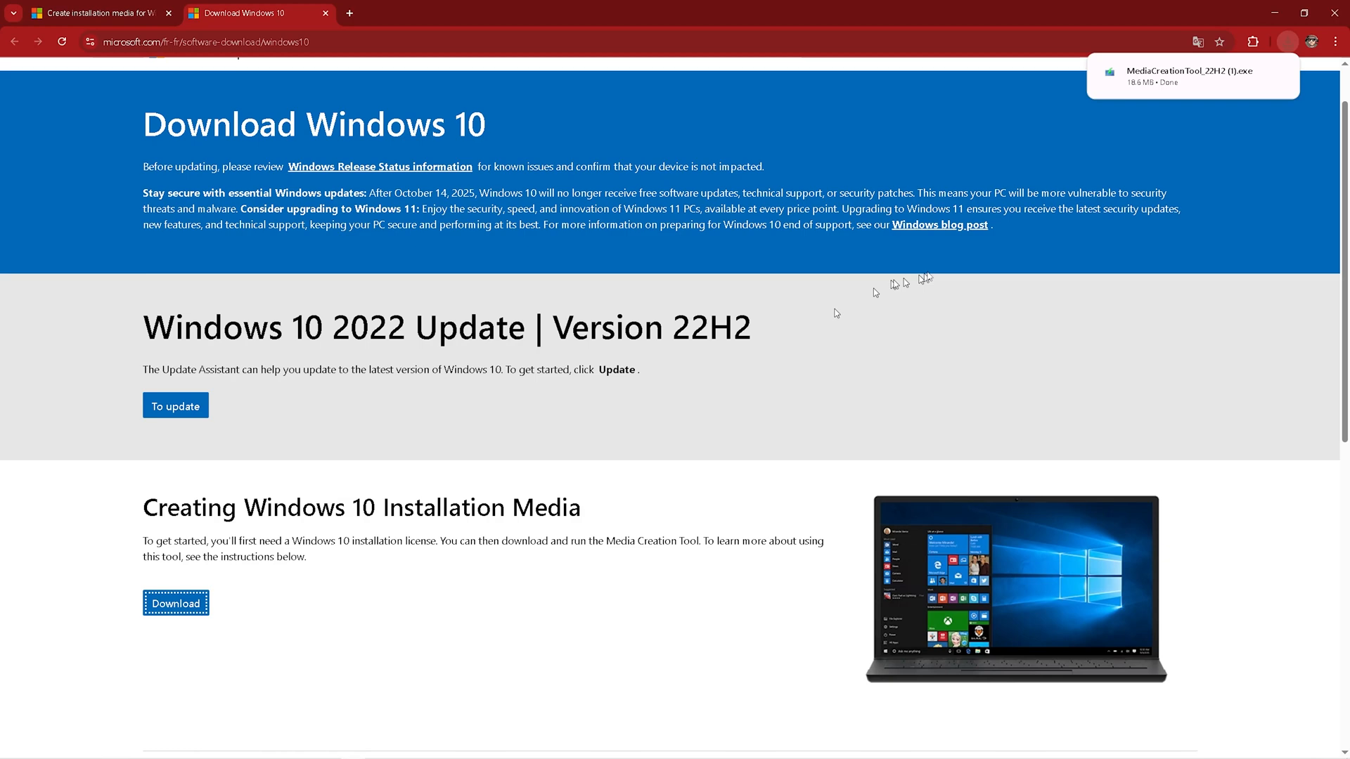
mouse_move(1194, 76)
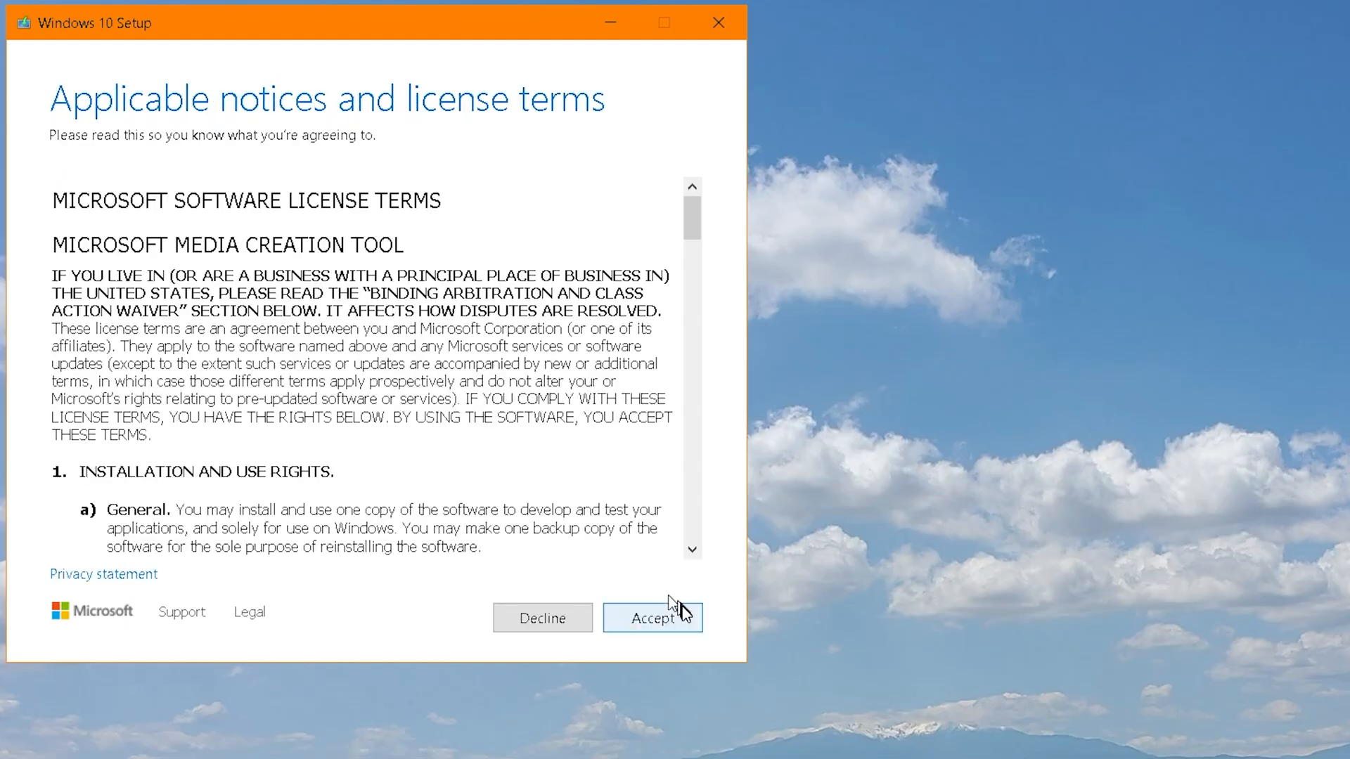
Accept the license and choose to create installation media with editable language and edition options.
left_click(651, 618)
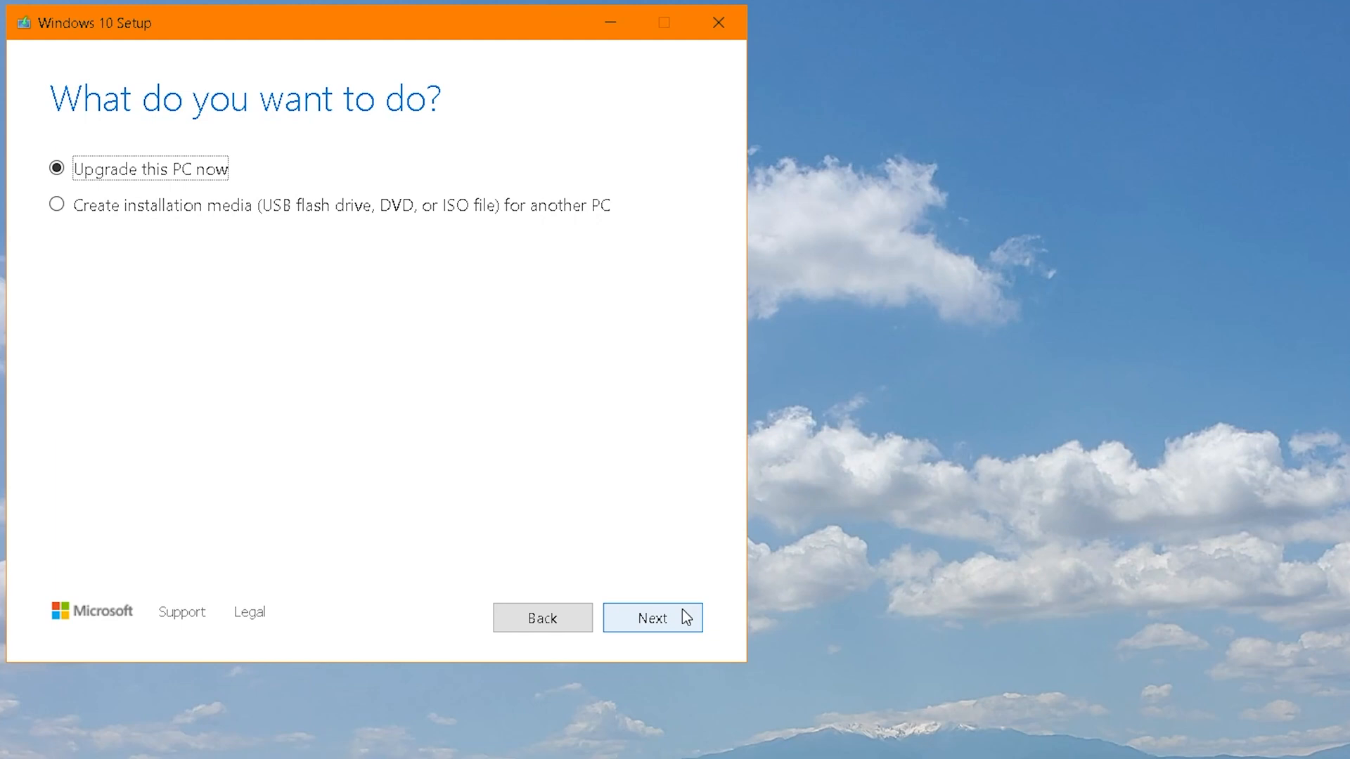
left_click(56, 206)
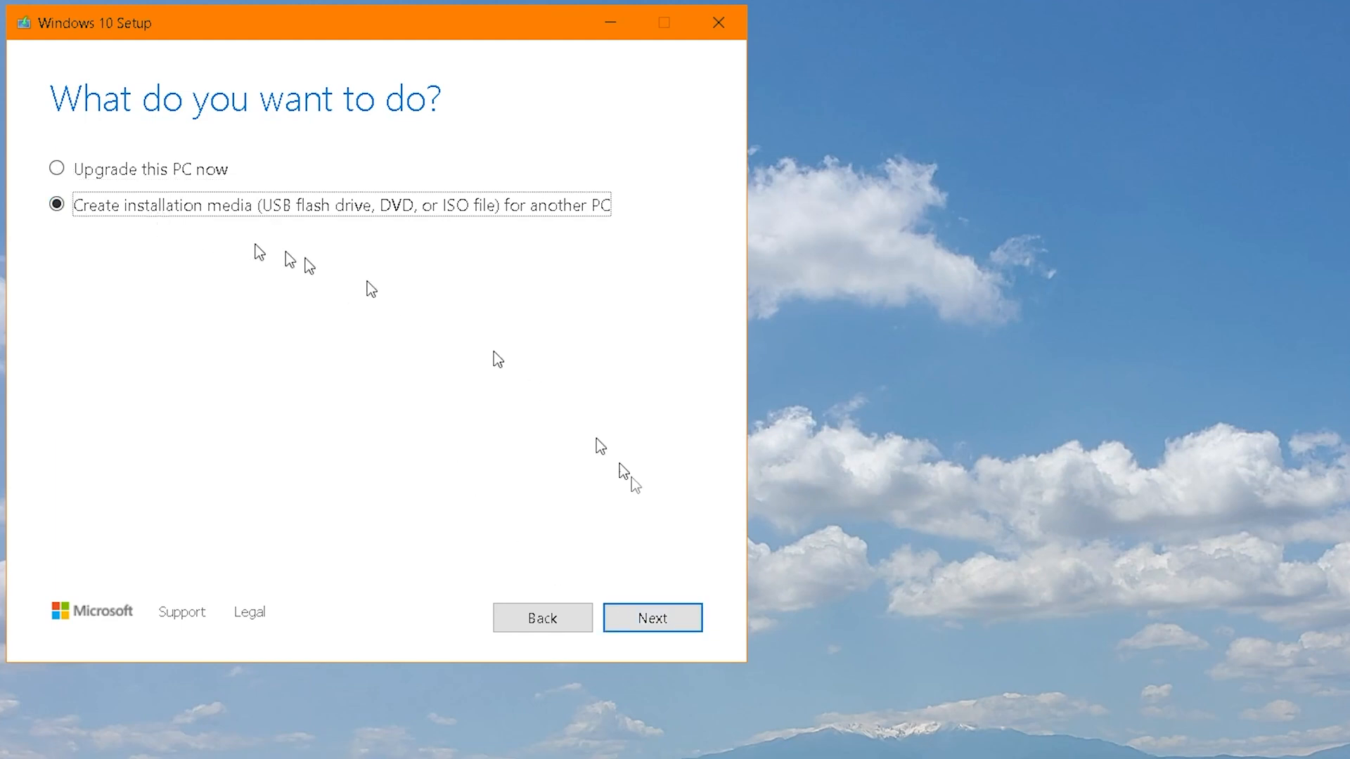
left_click(651, 618)
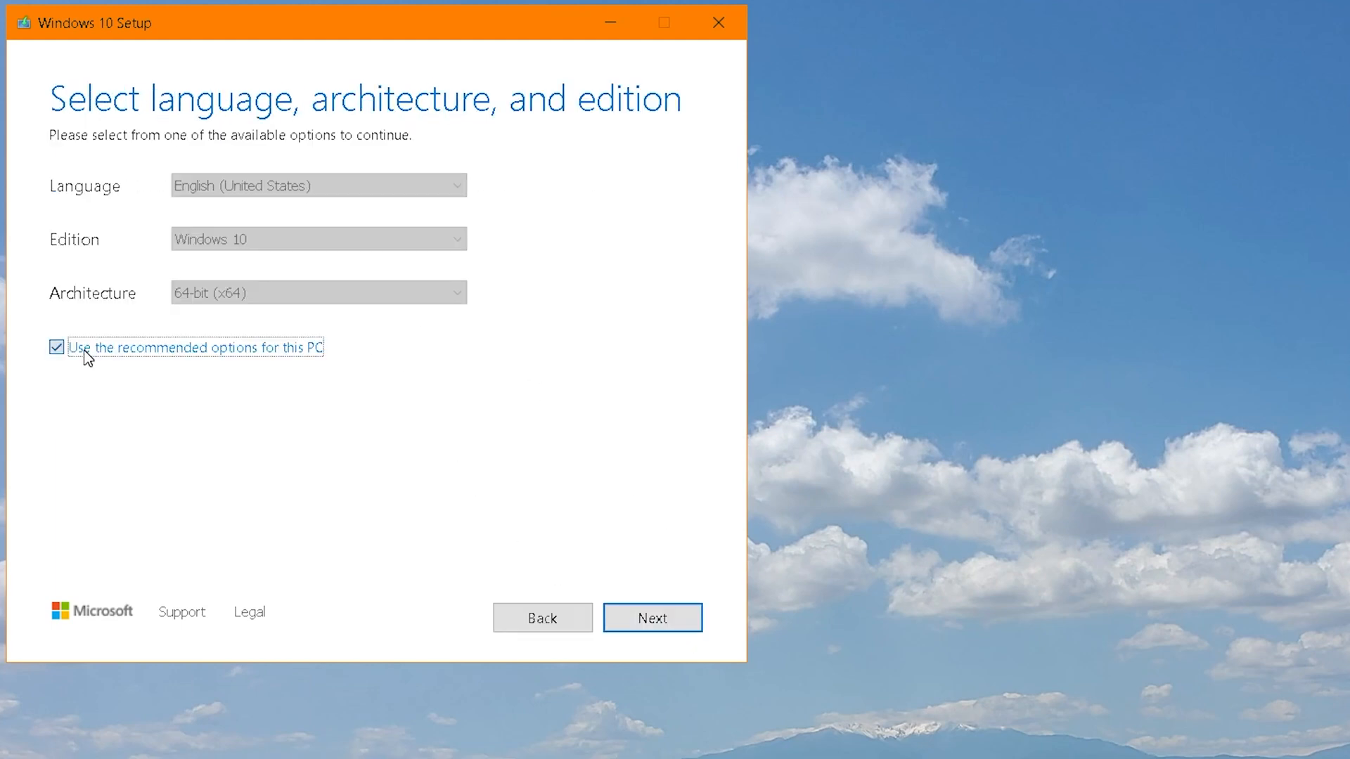
left_click(57, 348)
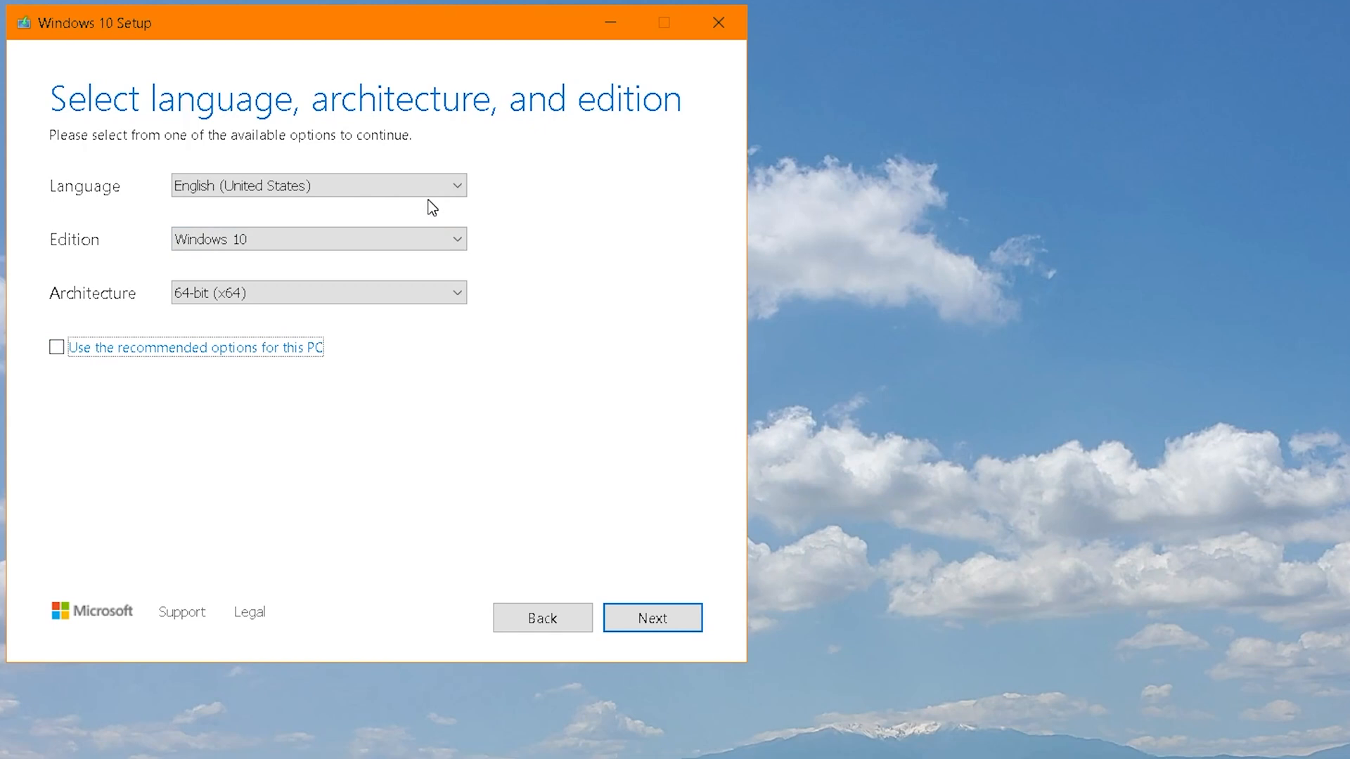
left_click(653, 617)
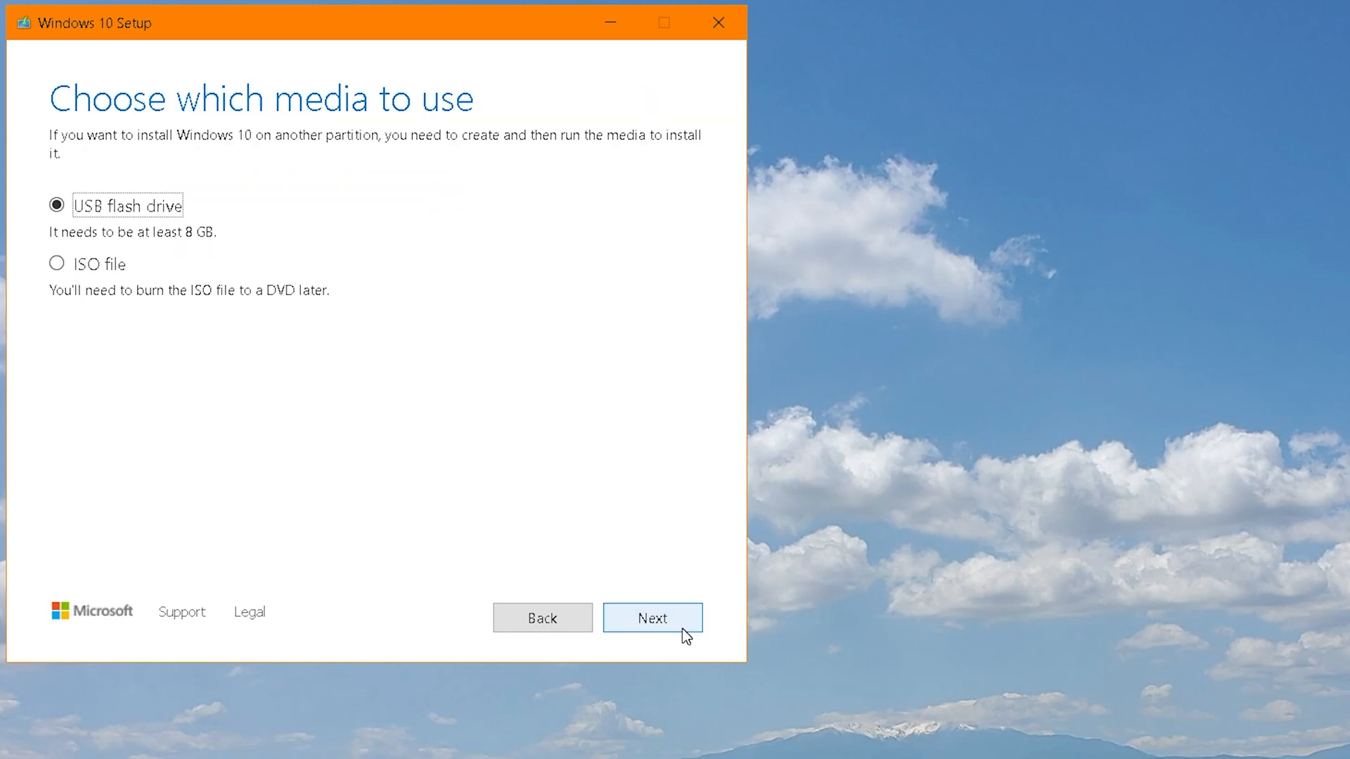
Create the installer on a USB flash drive using the H: (ESD-USB) drive.
left_click(651, 618)
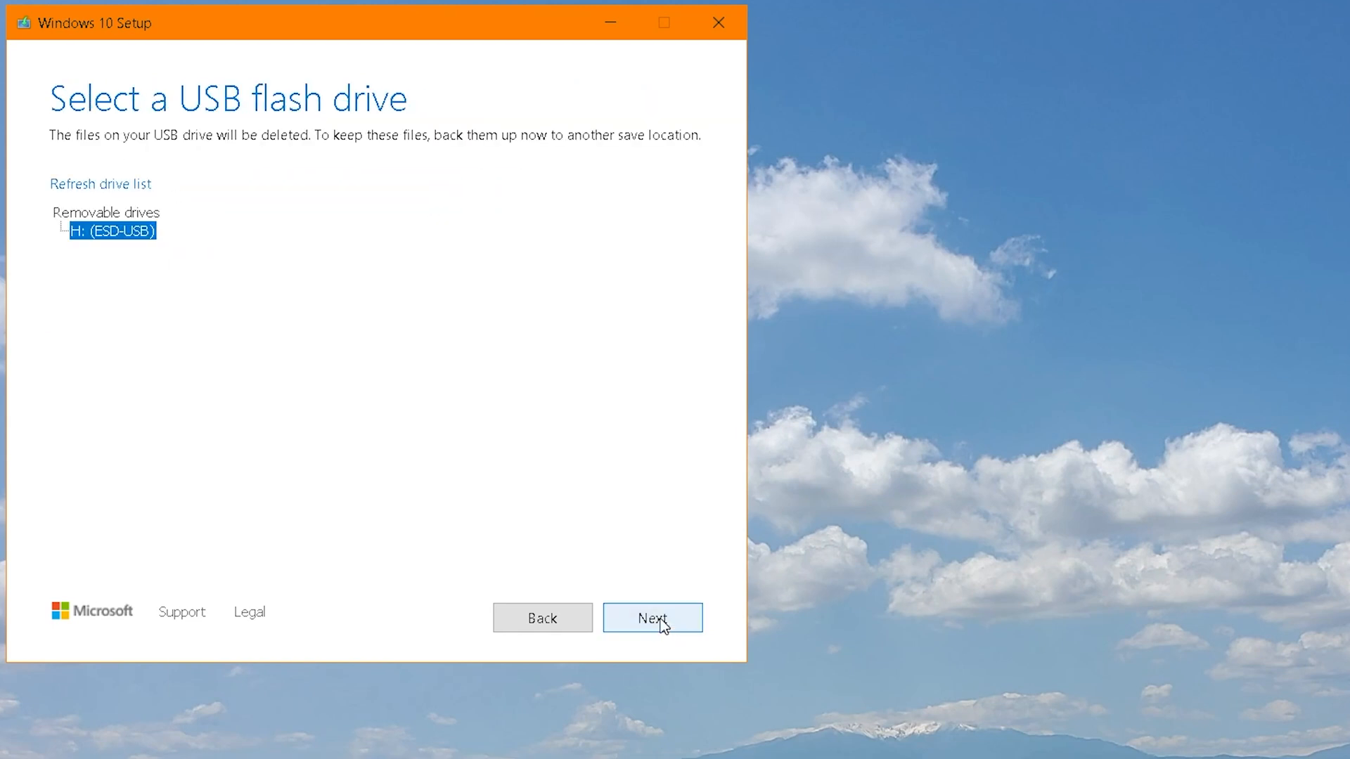
left_click(652, 618)
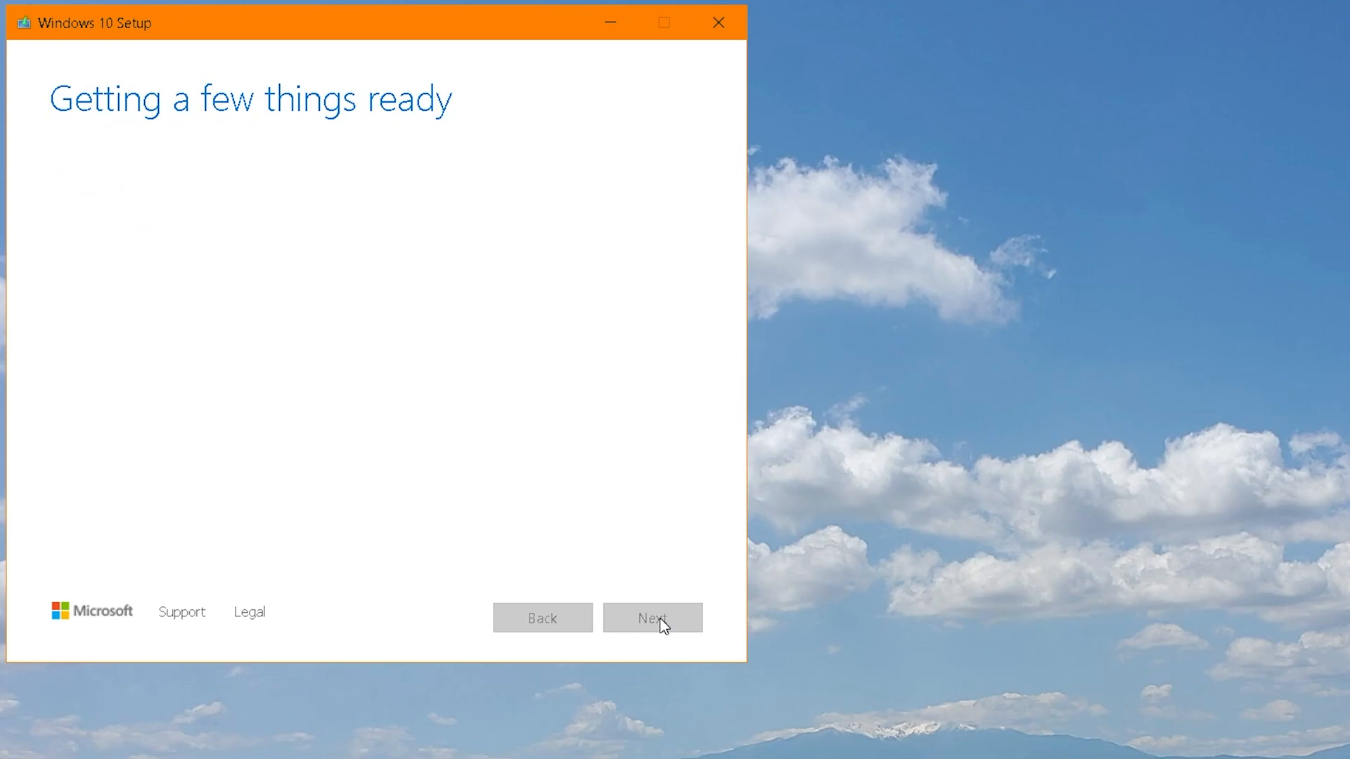
left_click(651, 618)
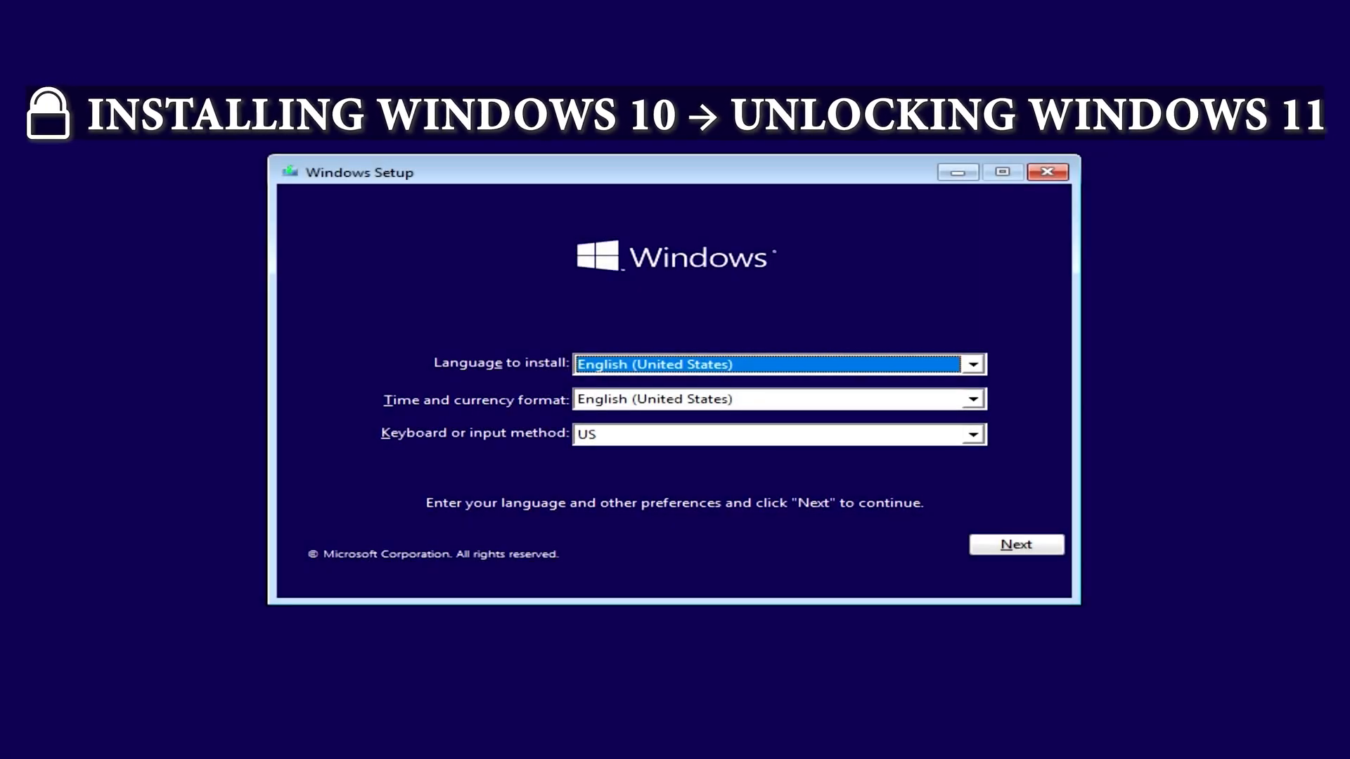
Start setup in English without a product key, accept the license and choose a Custom install.
left_click(1016, 545)
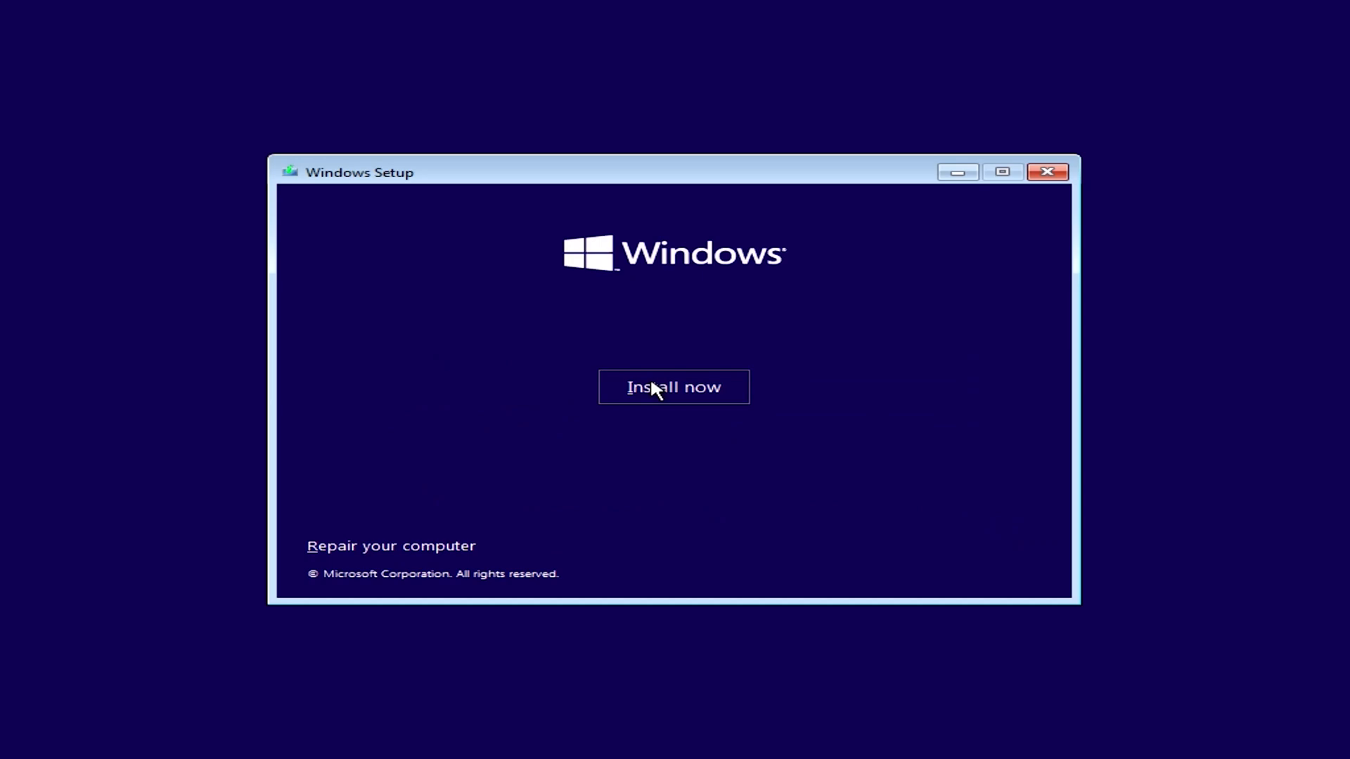
left_click(674, 387)
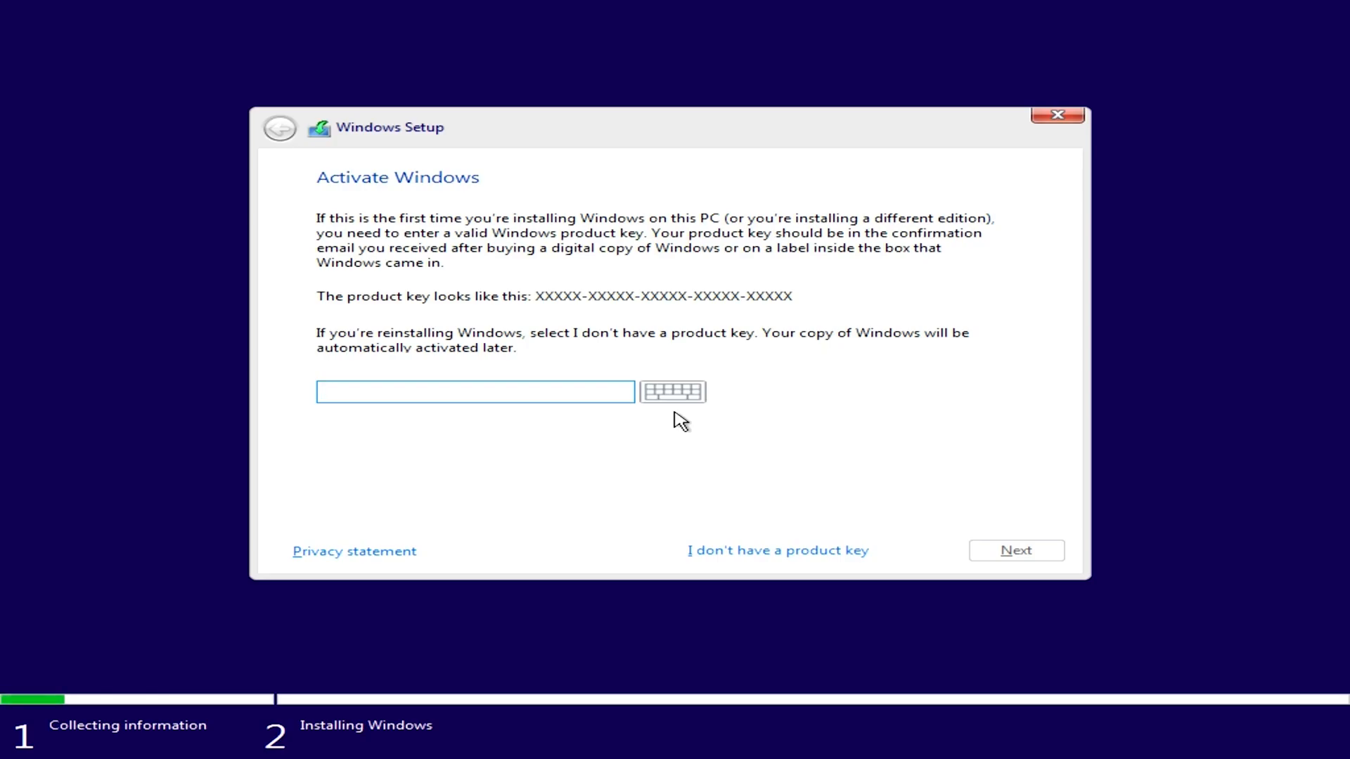
left_click(776, 550)
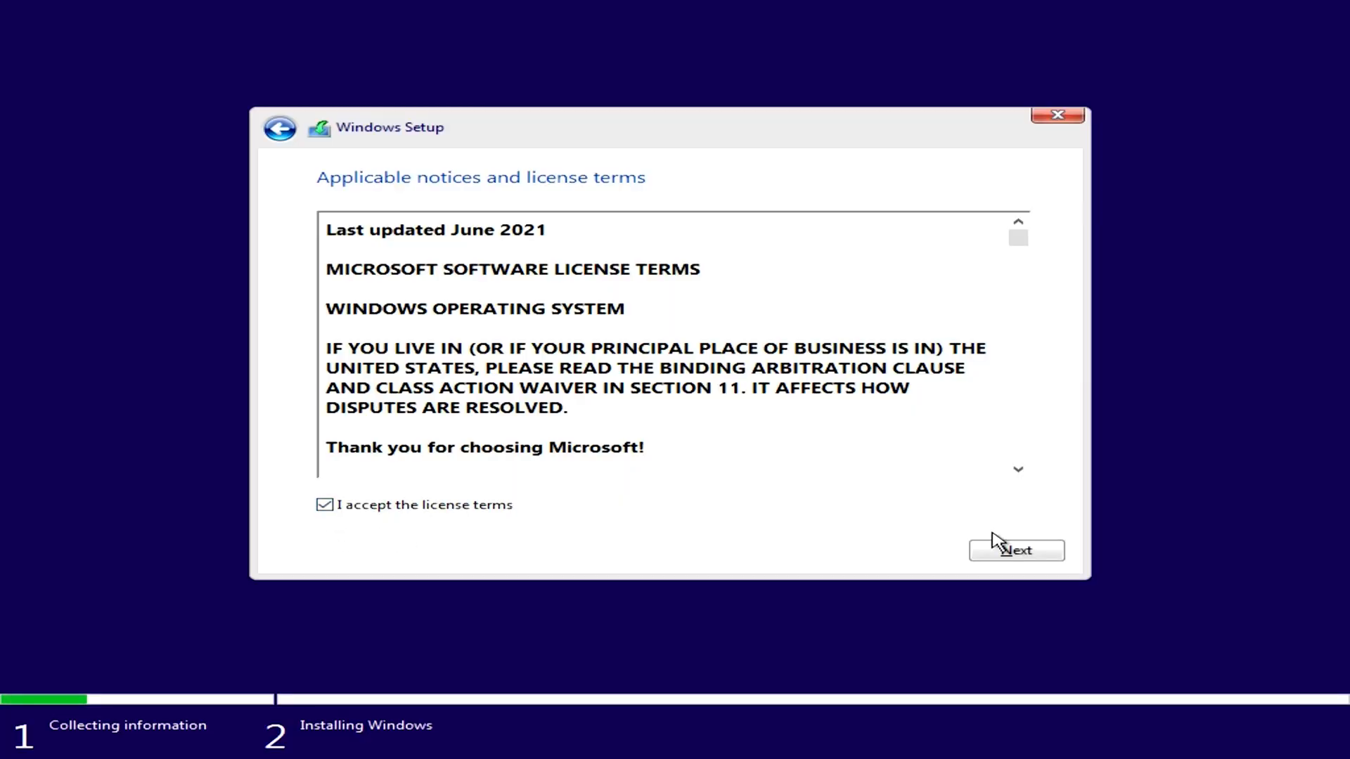
left_click(1015, 550)
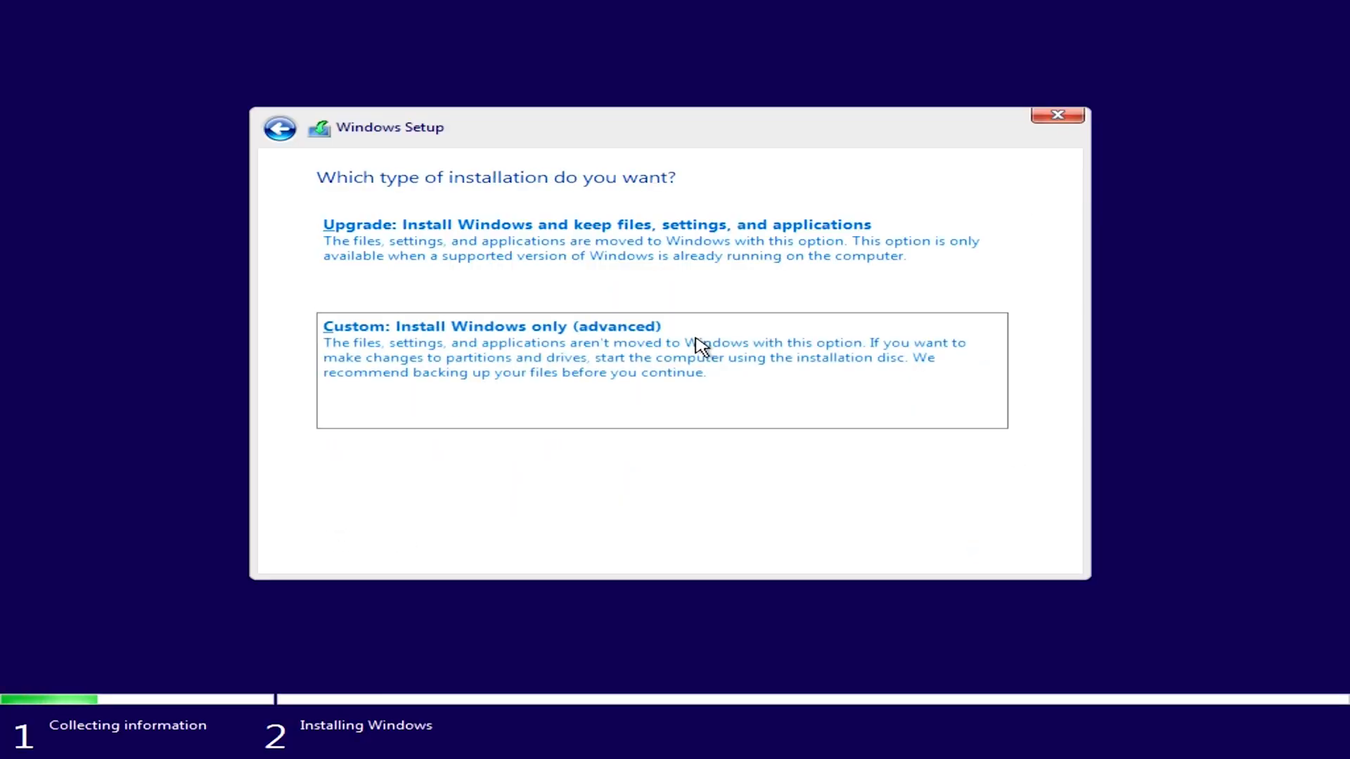
left_click(491, 327)
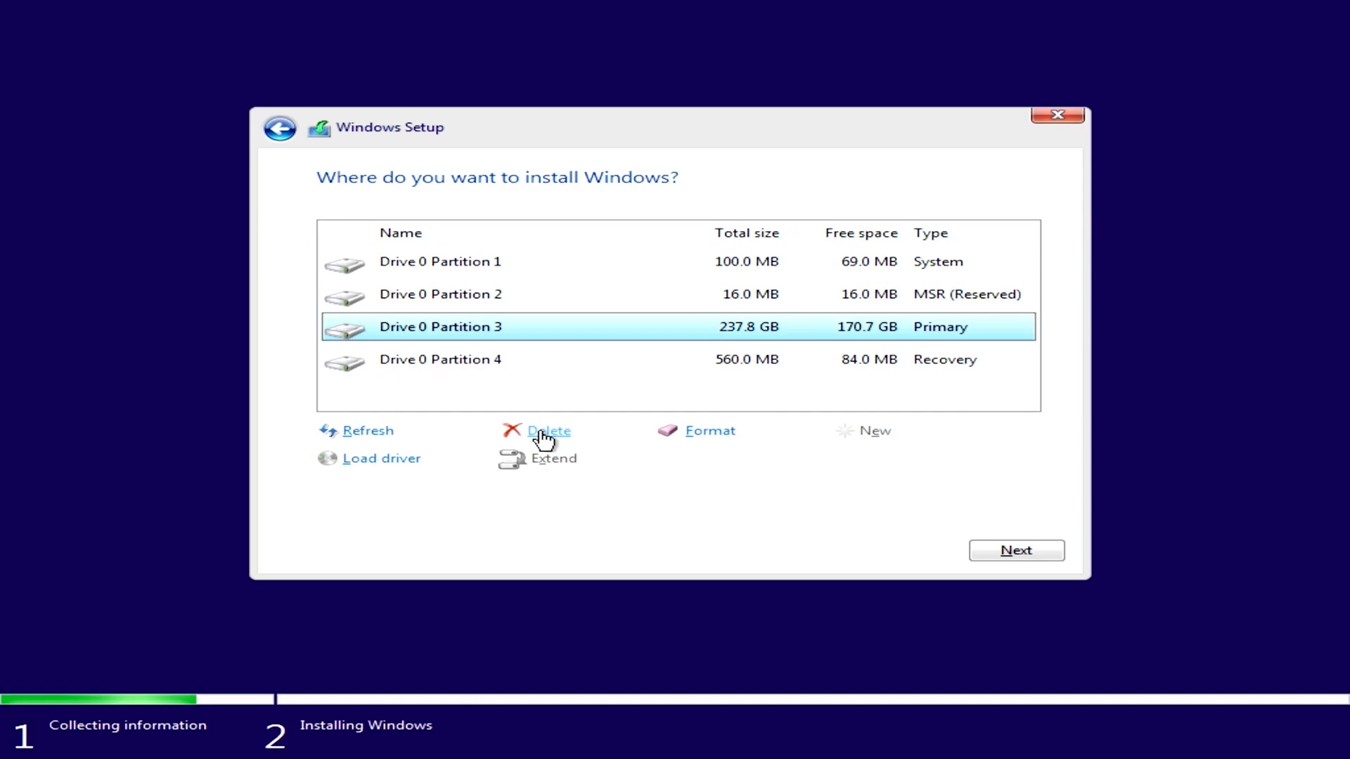
Delete the 237.8 GB primary, 100 MB system and 16 MB reserved partitions.
left_click(547, 431)
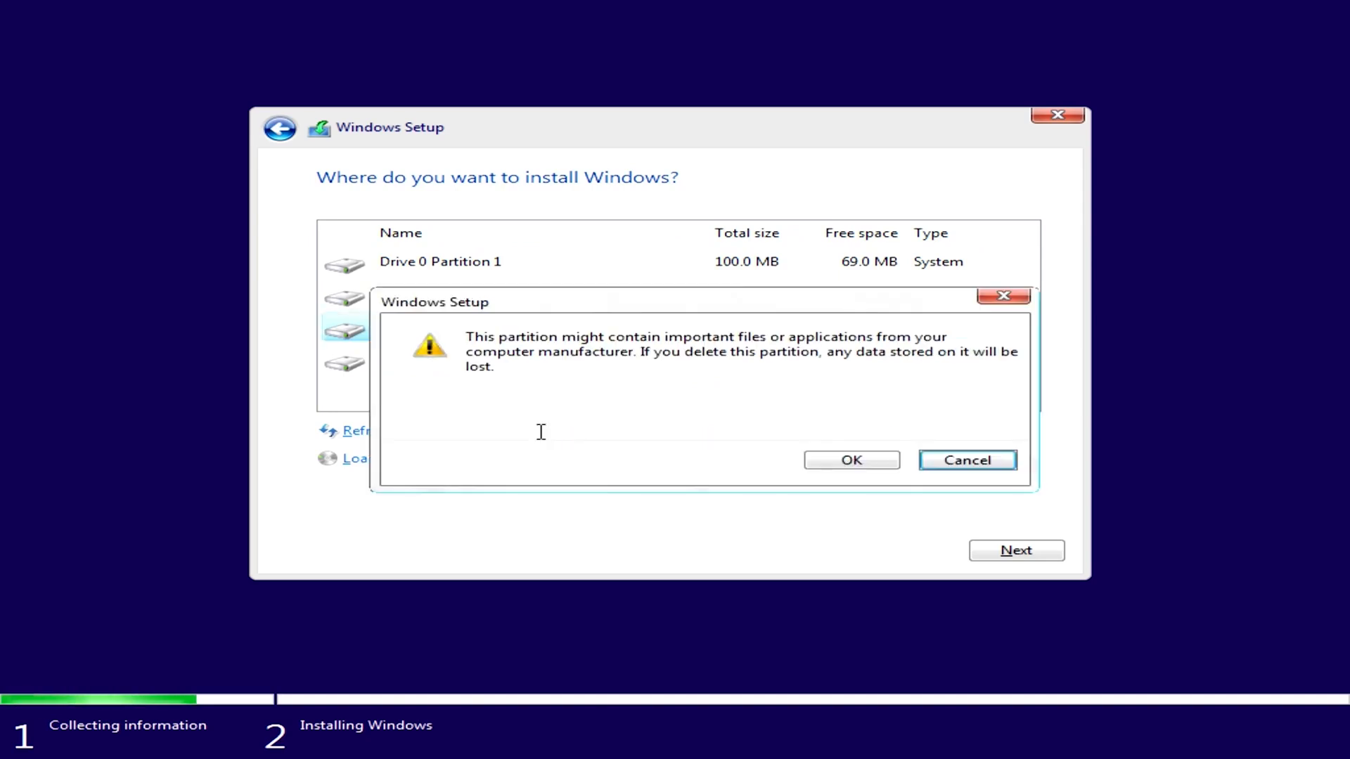
left_click(851, 459)
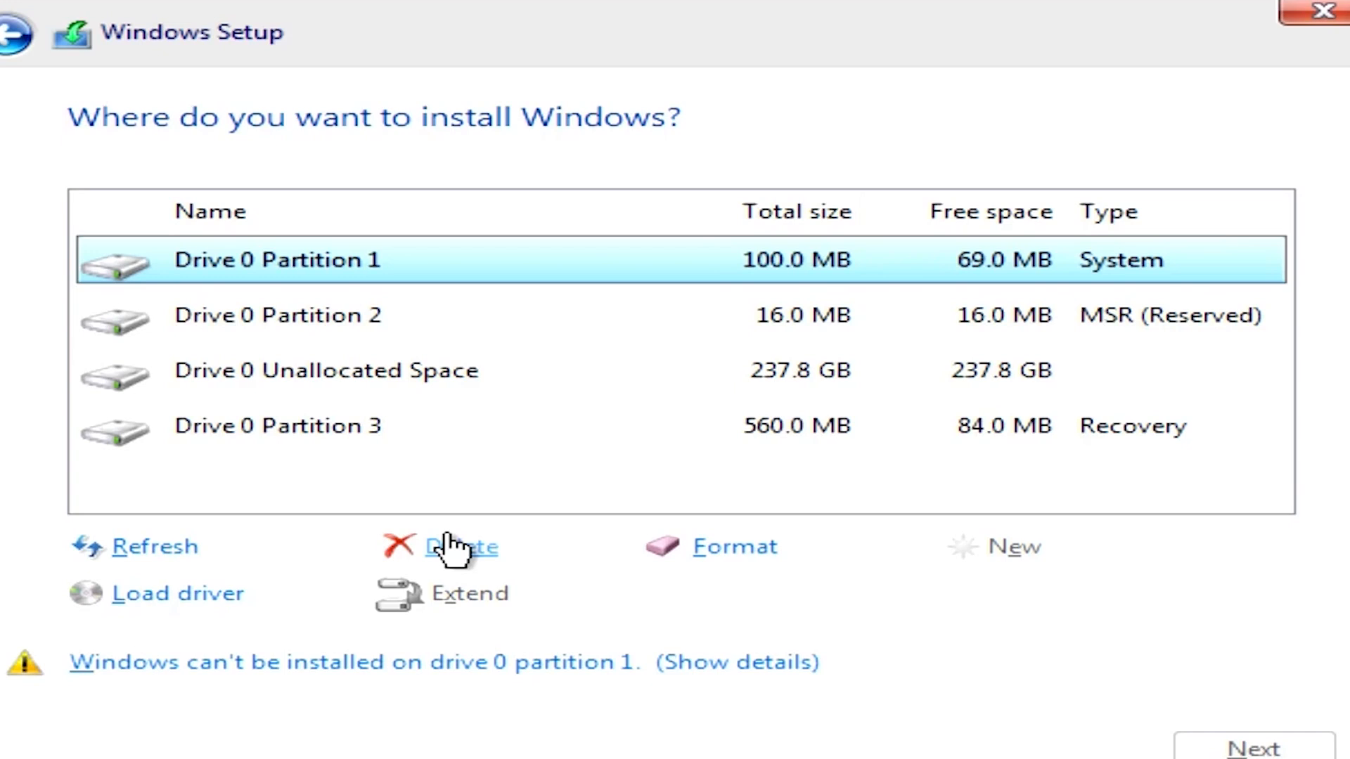
left_click(461, 546)
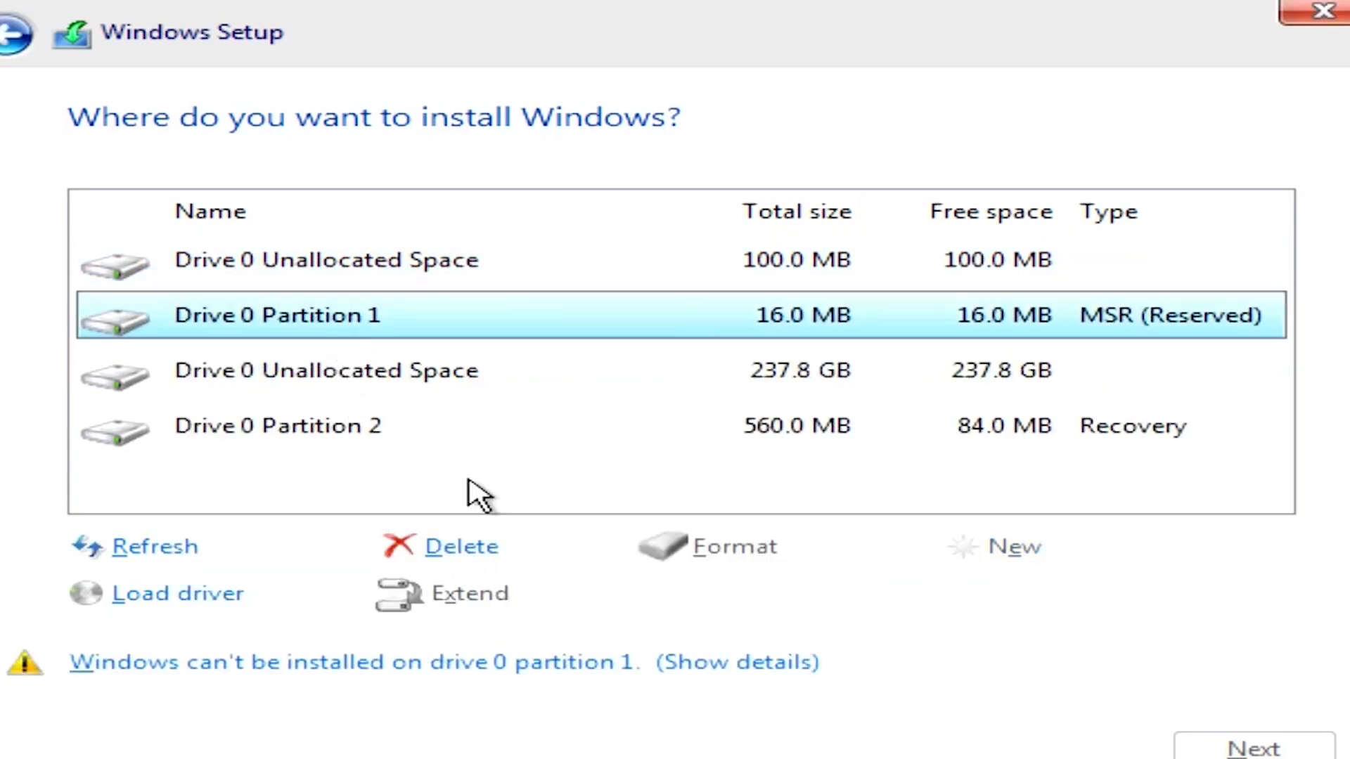
left_click(455, 545)
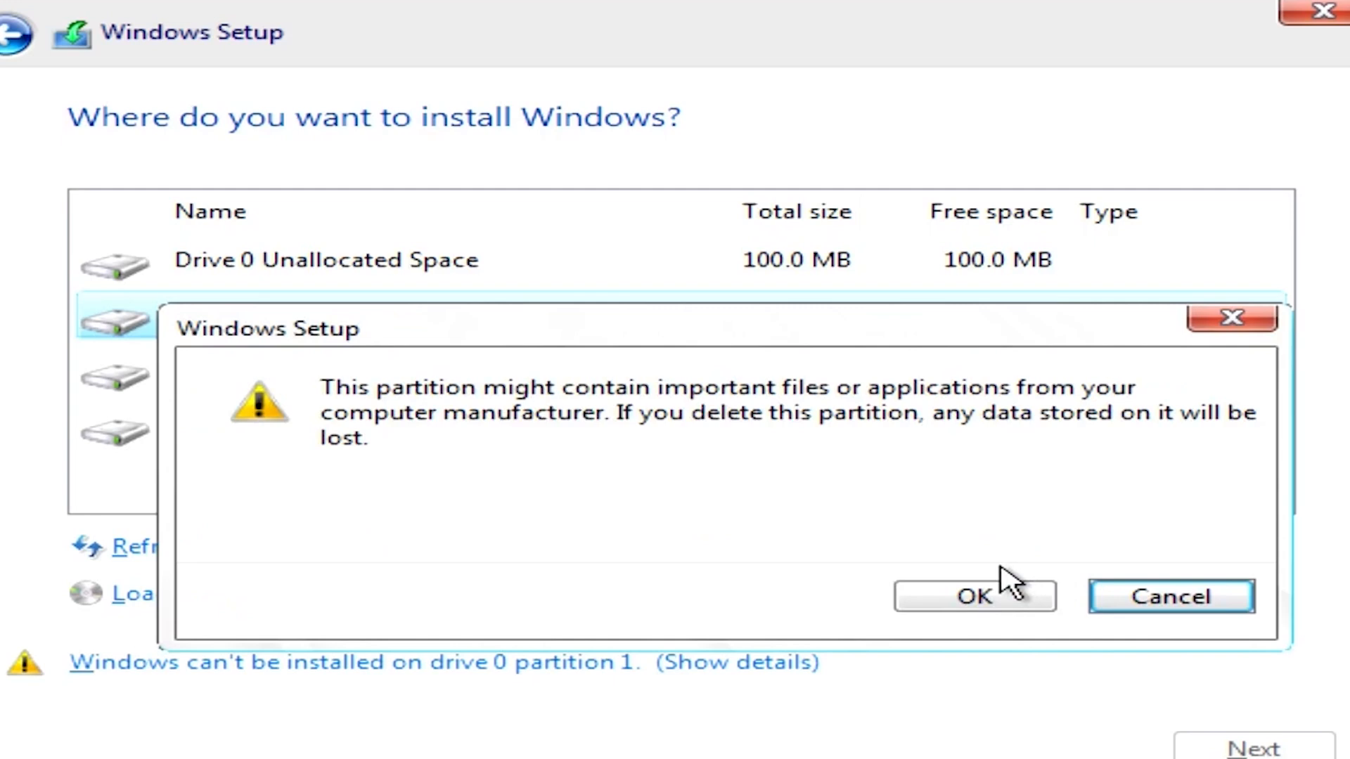
left_click(973, 596)
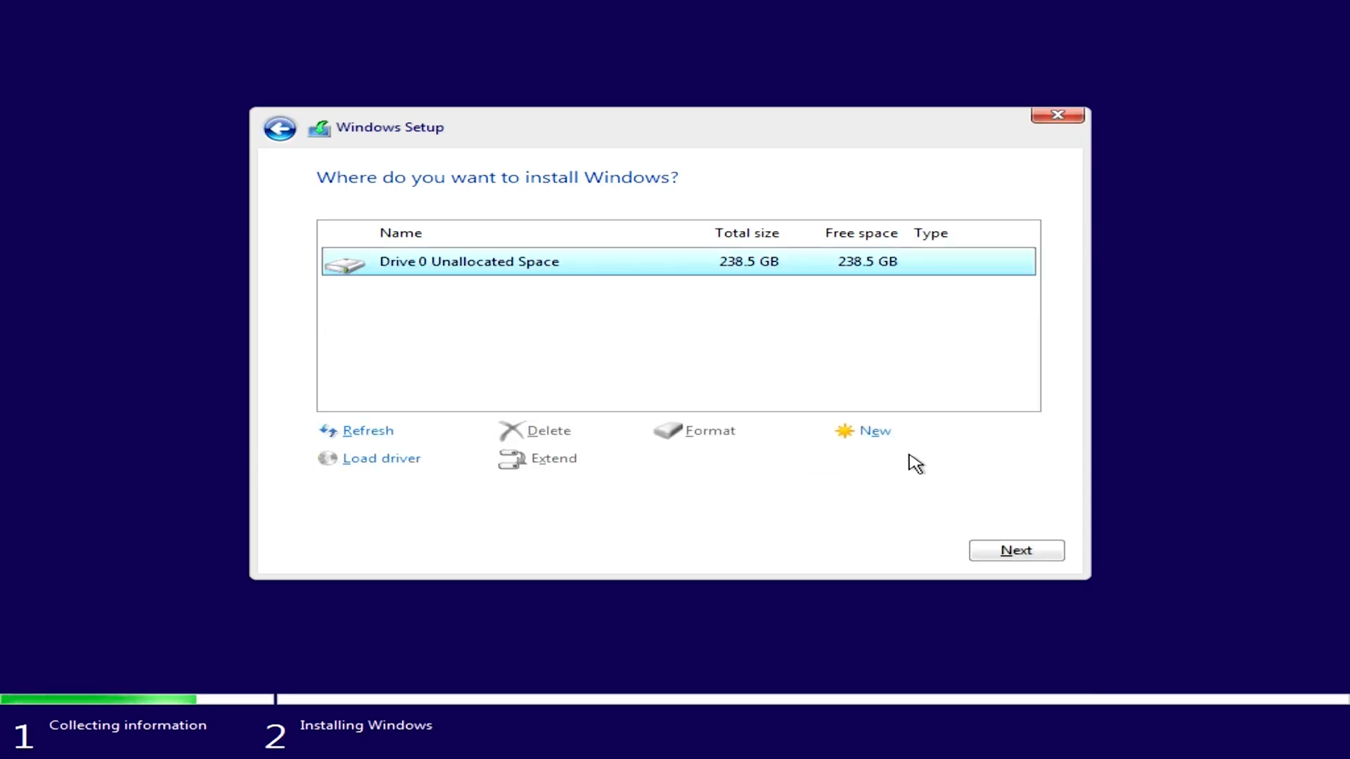
Create a new full-size partition and begin installing onto the new primary partition.
left_click(875, 431)
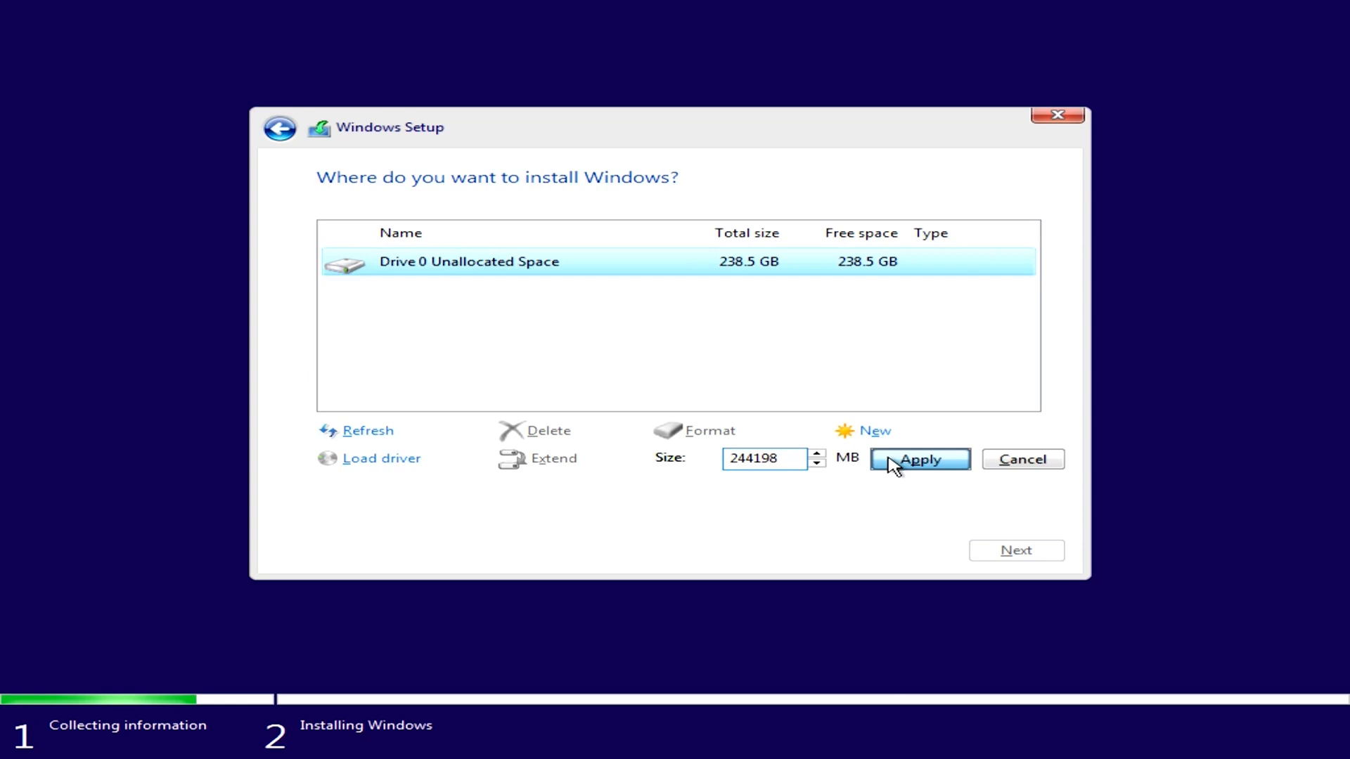
left_click(918, 458)
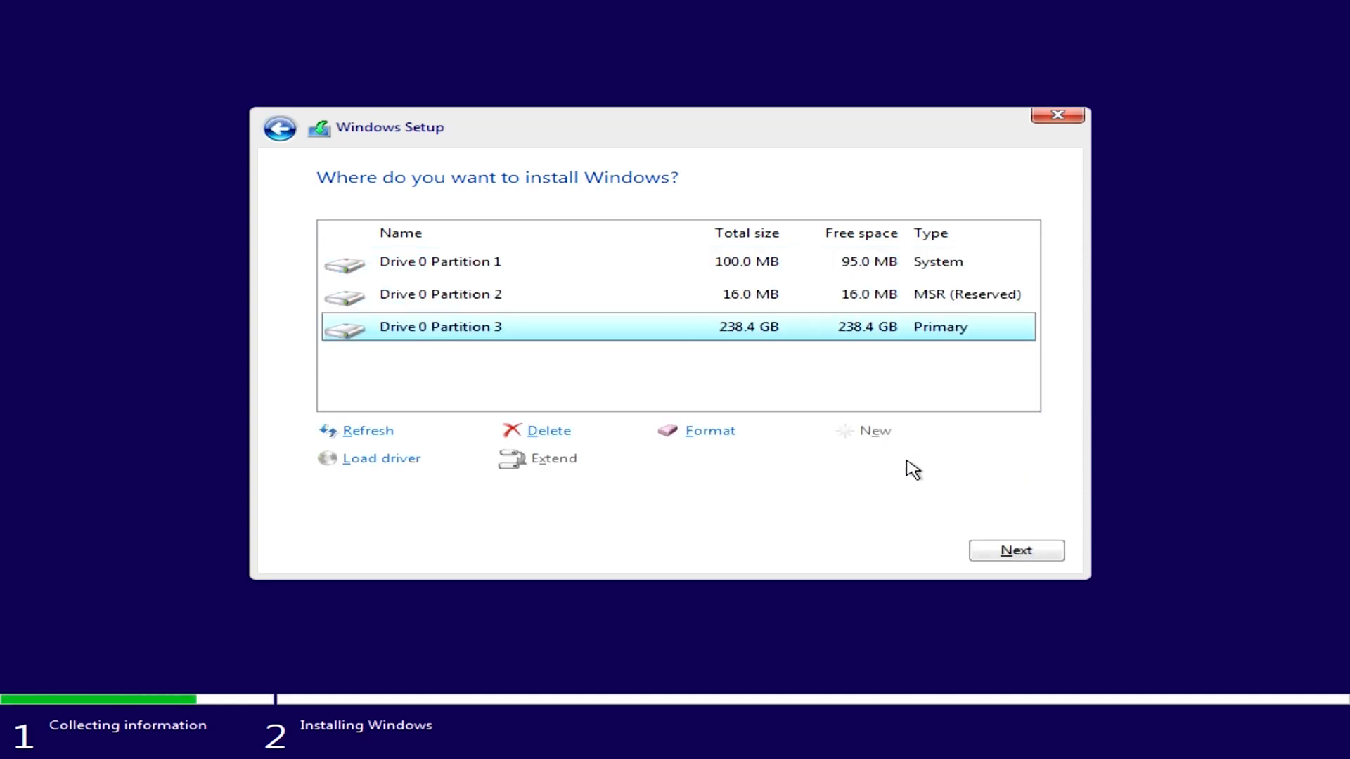
left_click(1015, 550)
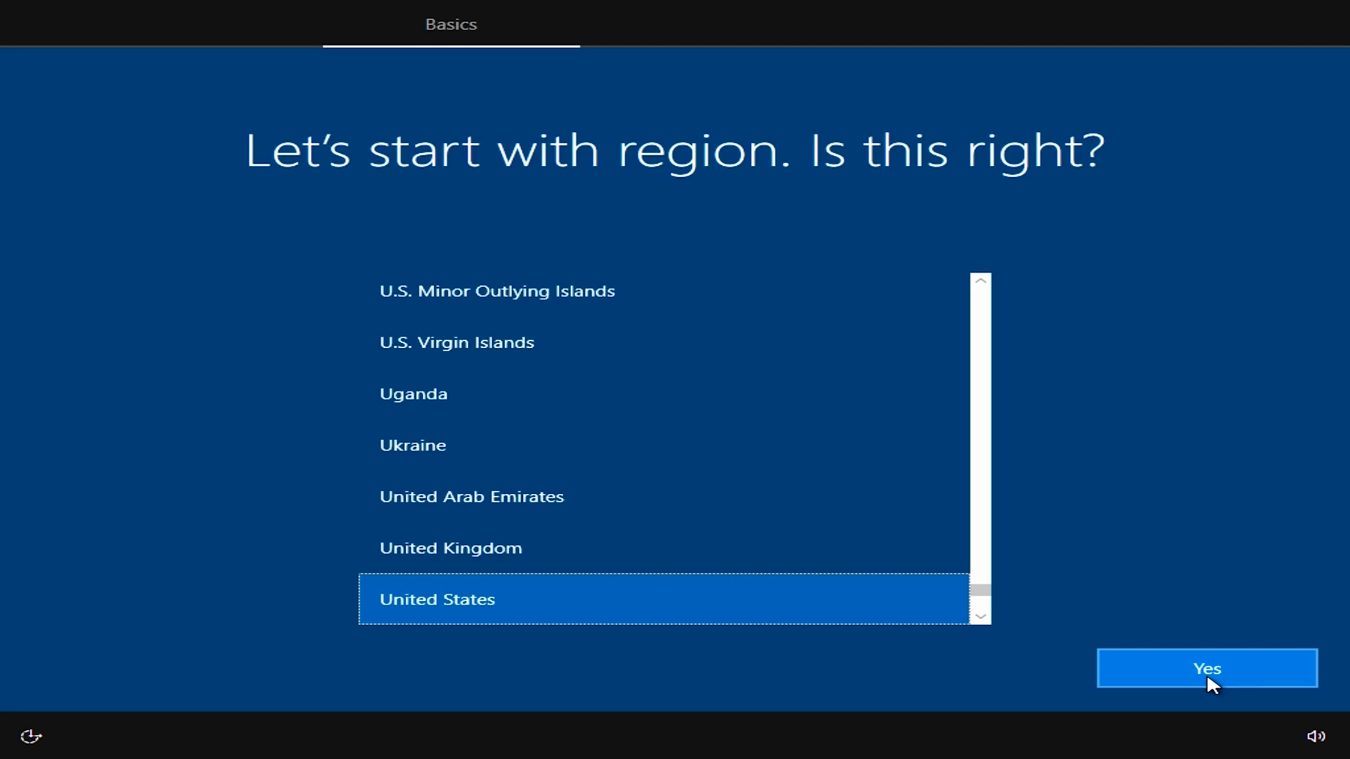
Confirm United States region and US keyboard, and create a local account named admin.
left_click(1206, 669)
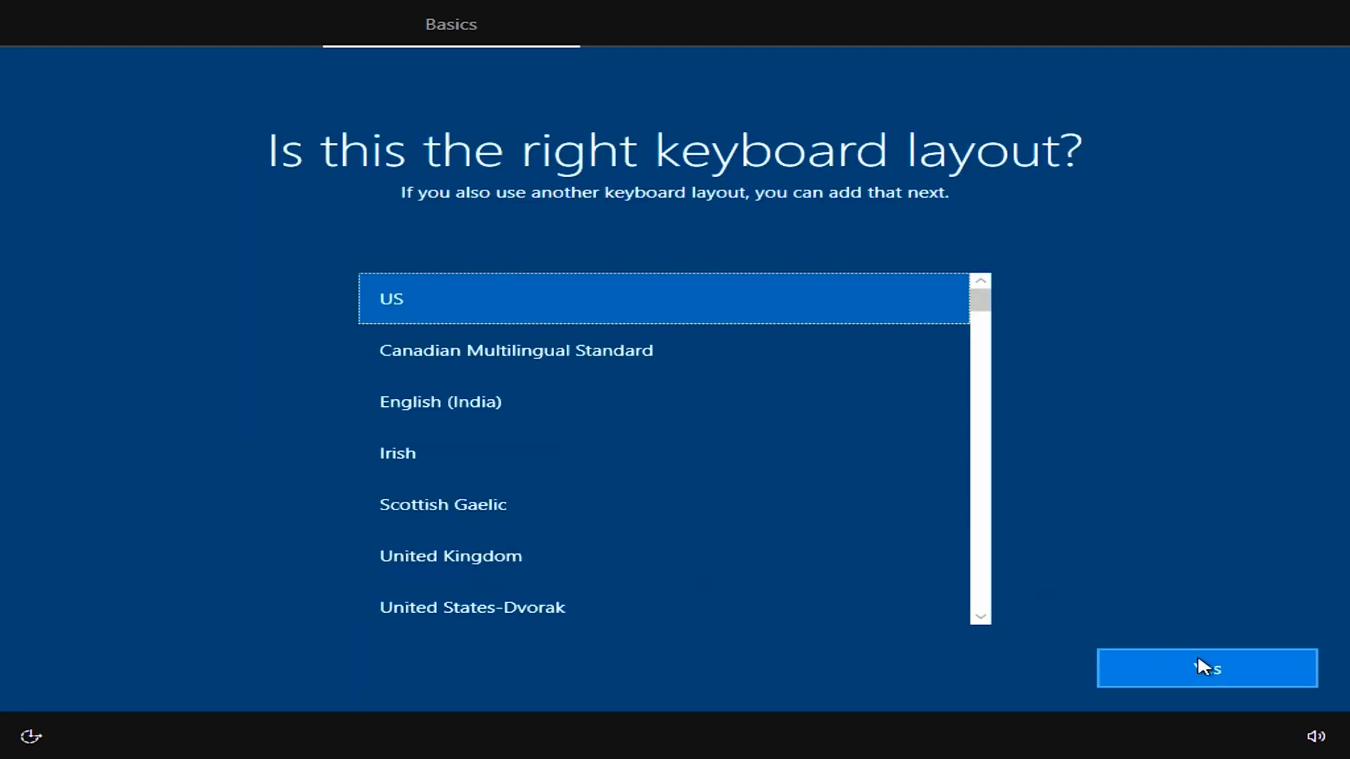
left_click(1206, 668)
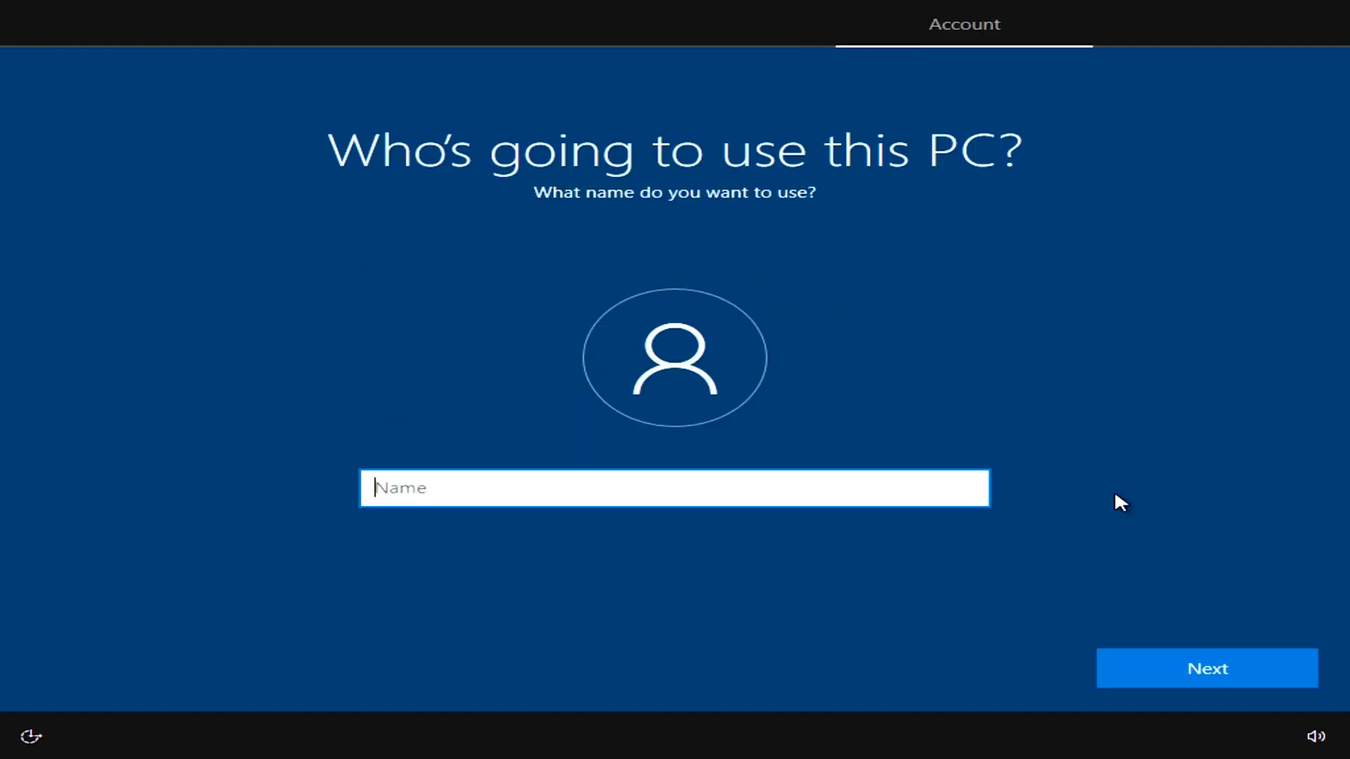
type("adm")
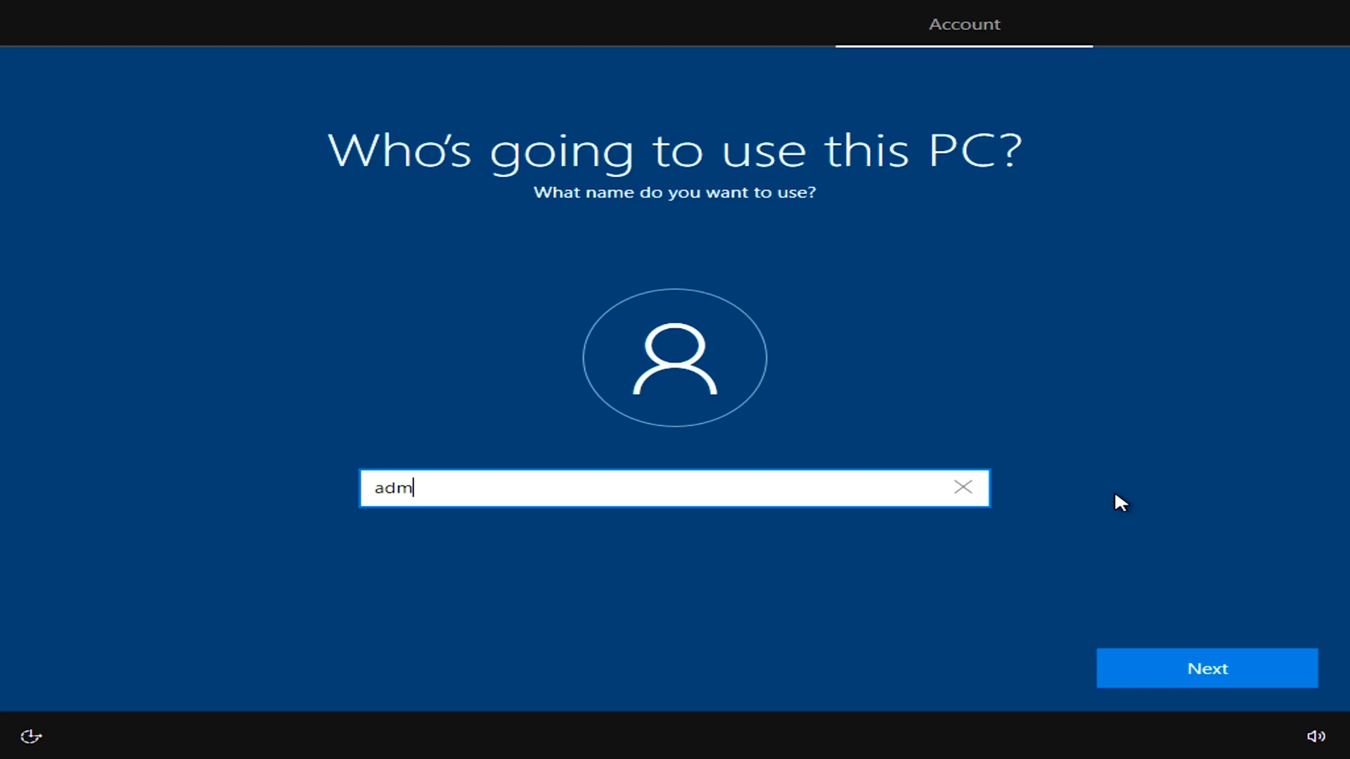
type("in")
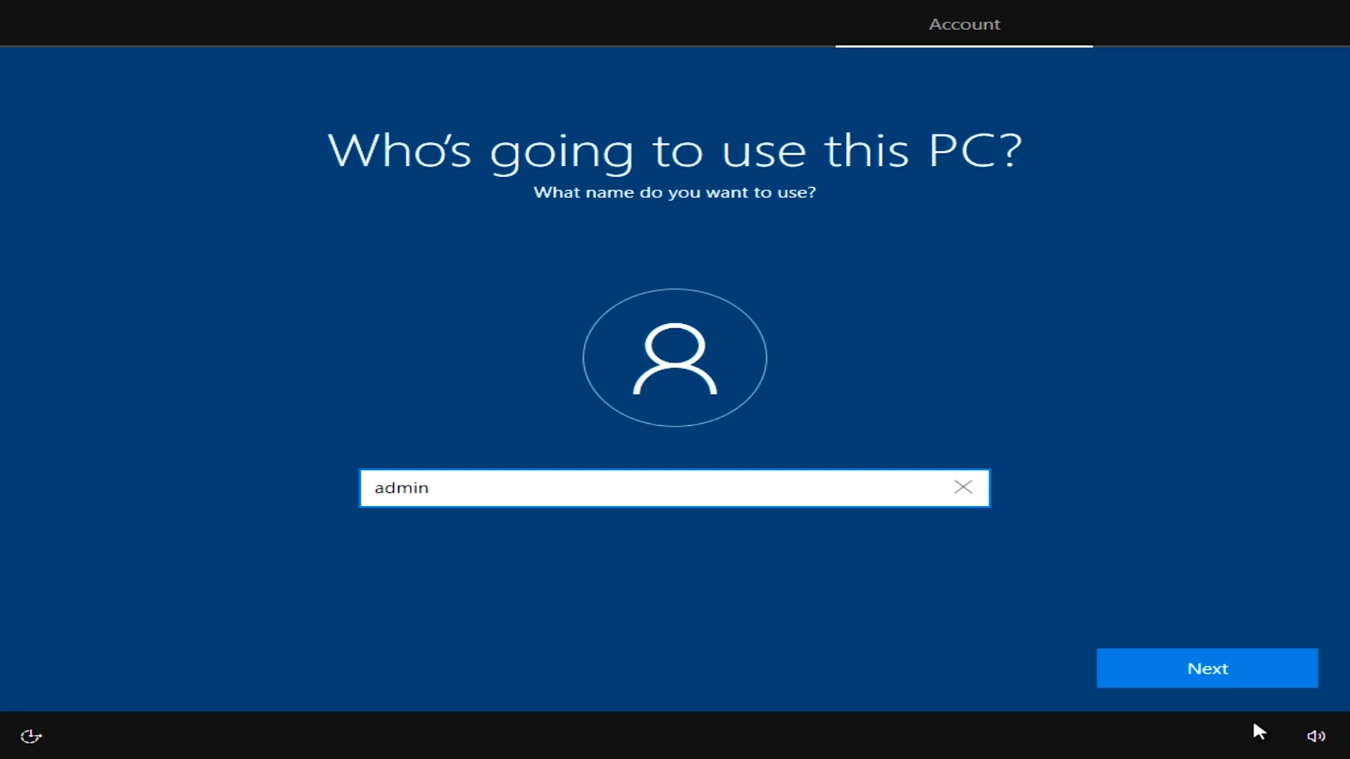
left_click(1206, 668)
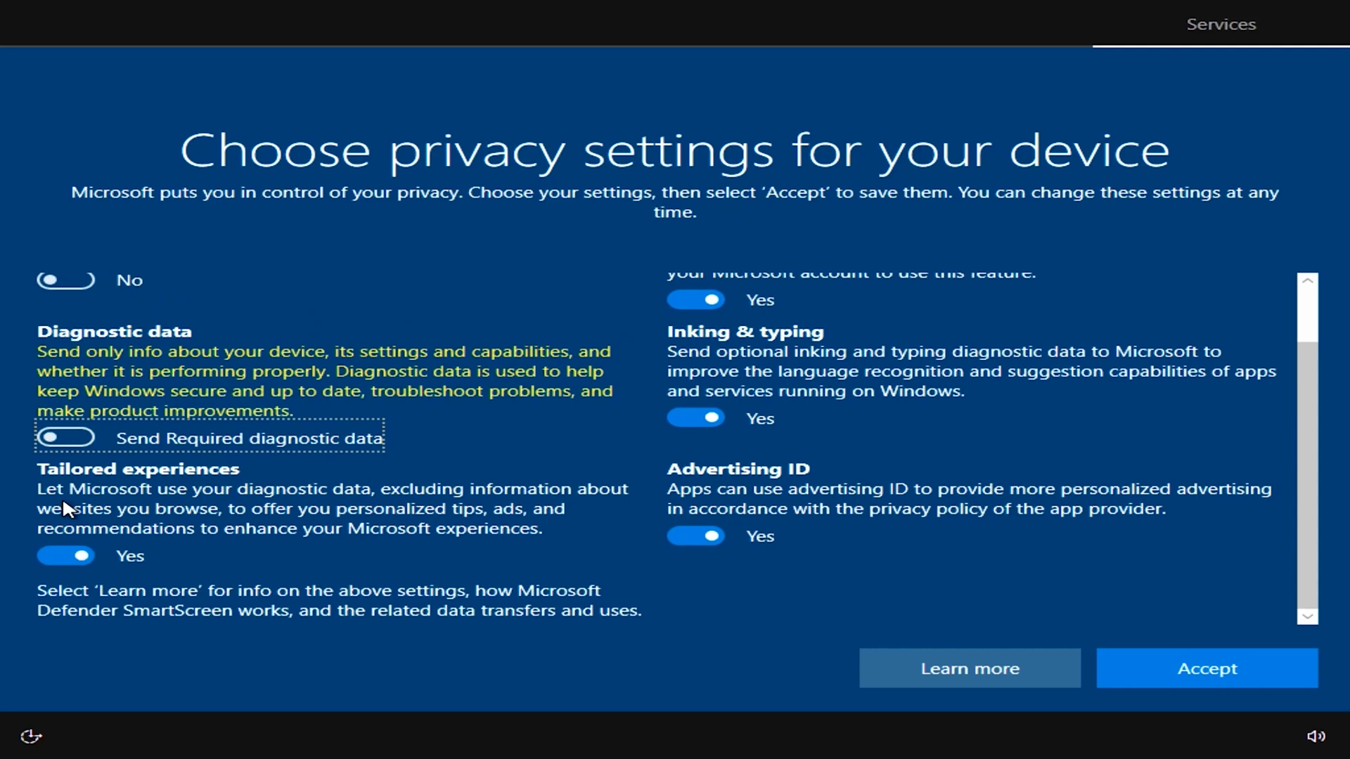
Turn off Find my device and accept the privacy settings with all options off.
scroll("up", 3)
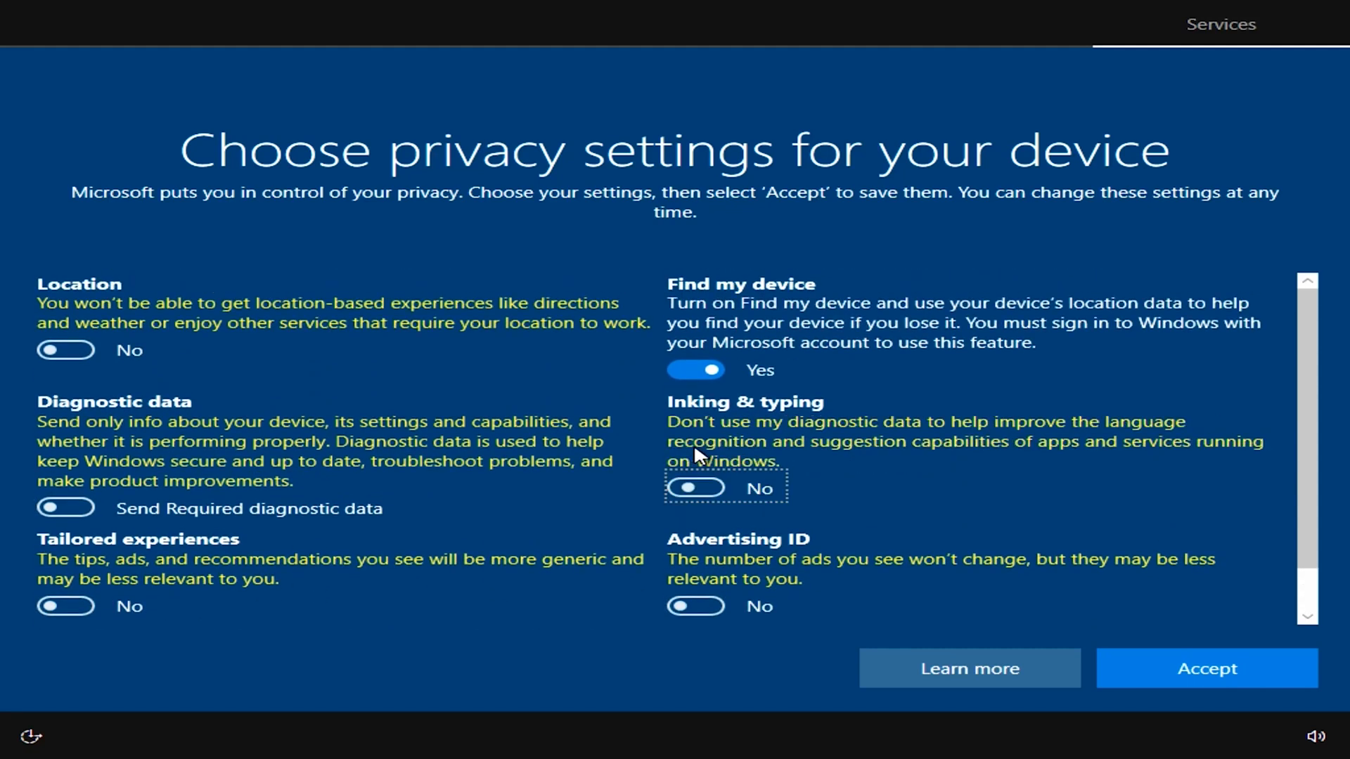
left_click(696, 370)
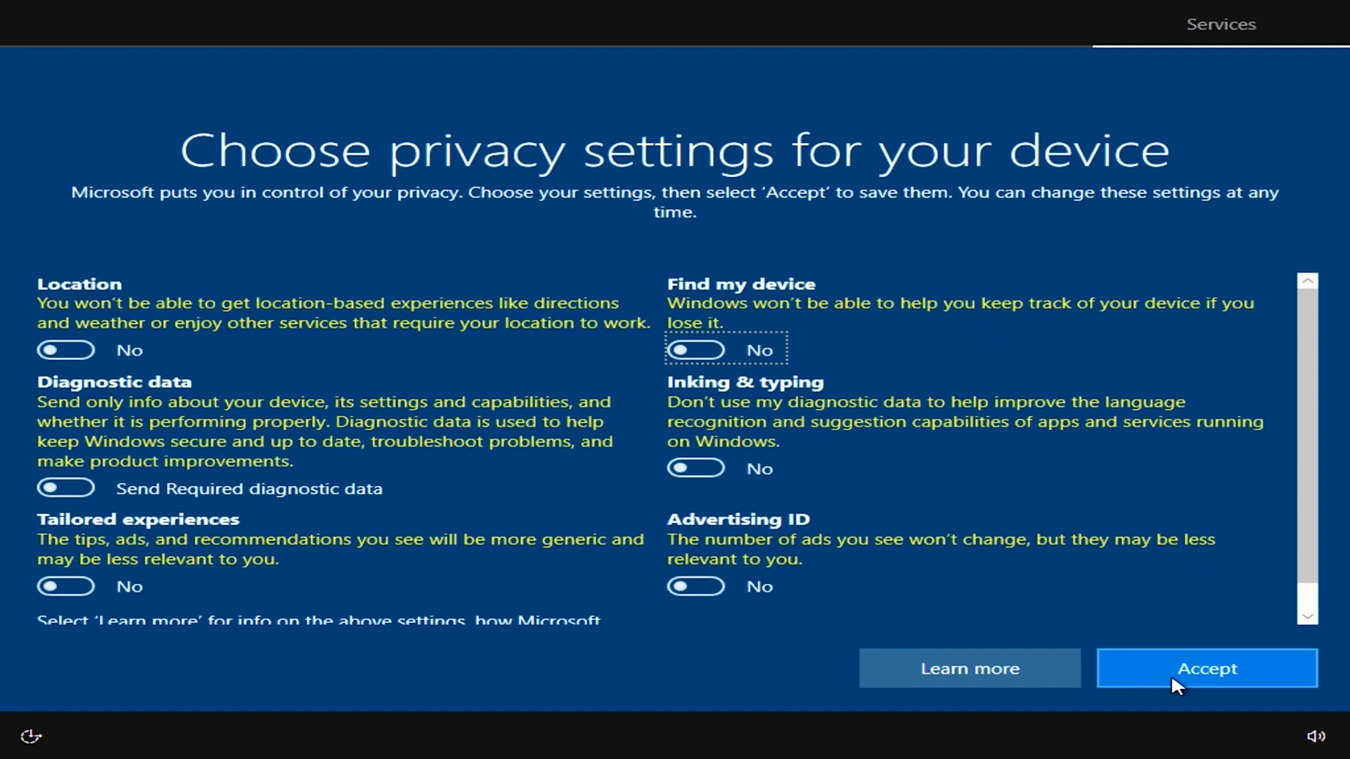
left_click(1207, 668)
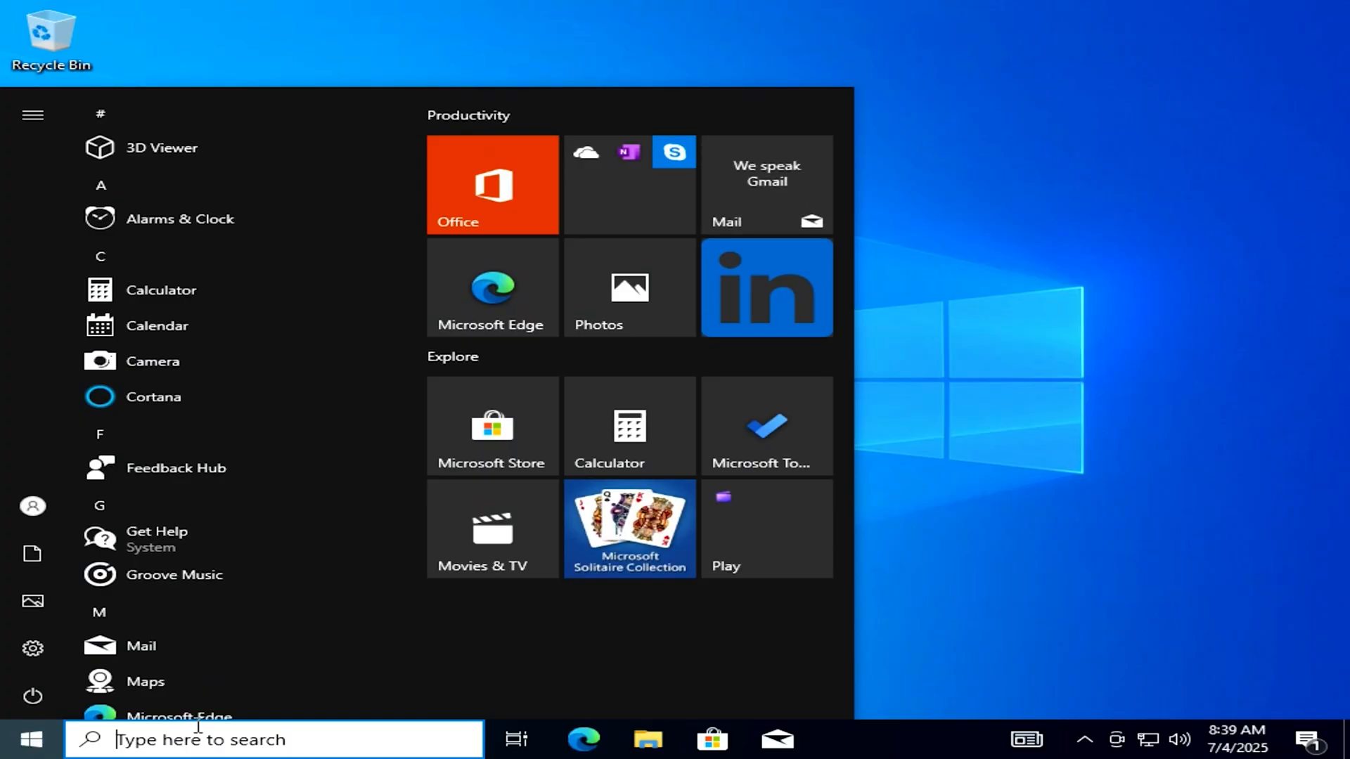
Check for new updates in Windows Update settings.
left_click(33, 646)
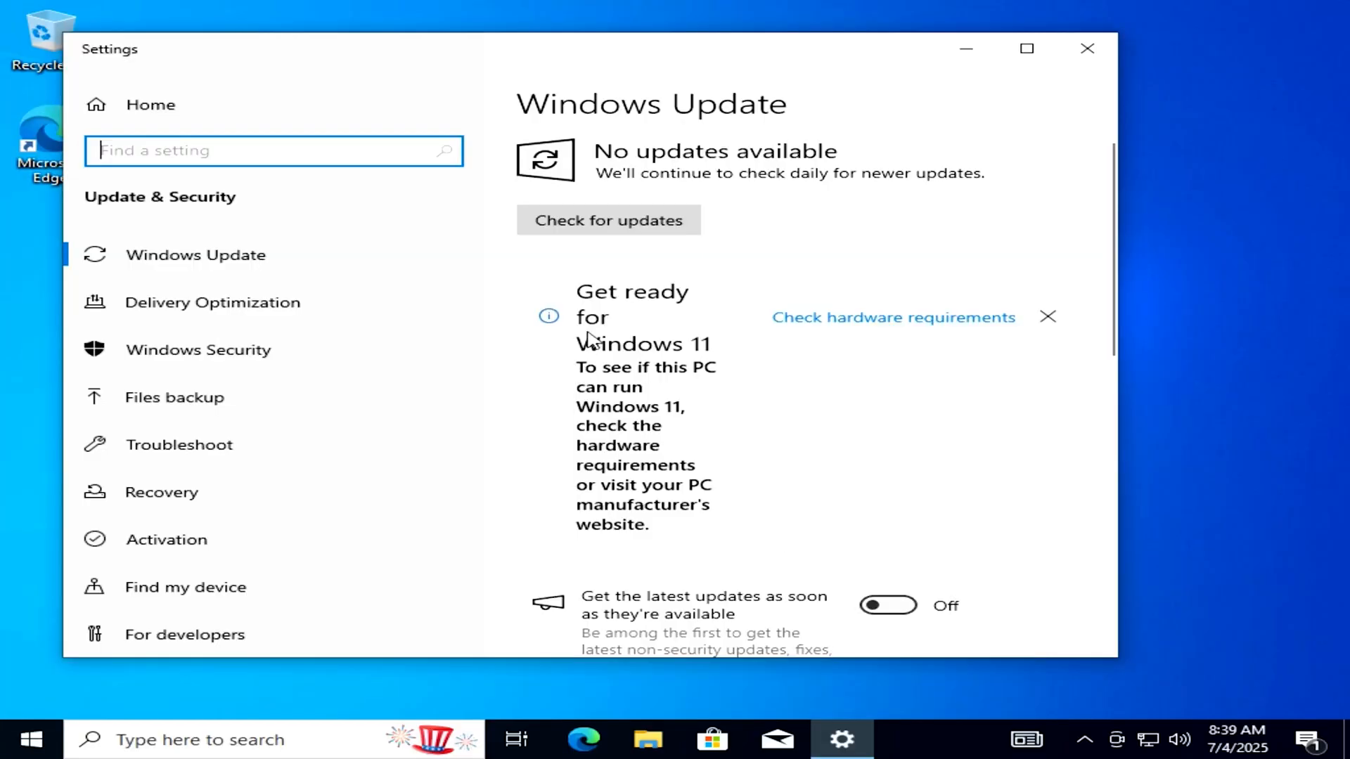
left_click(608, 219)
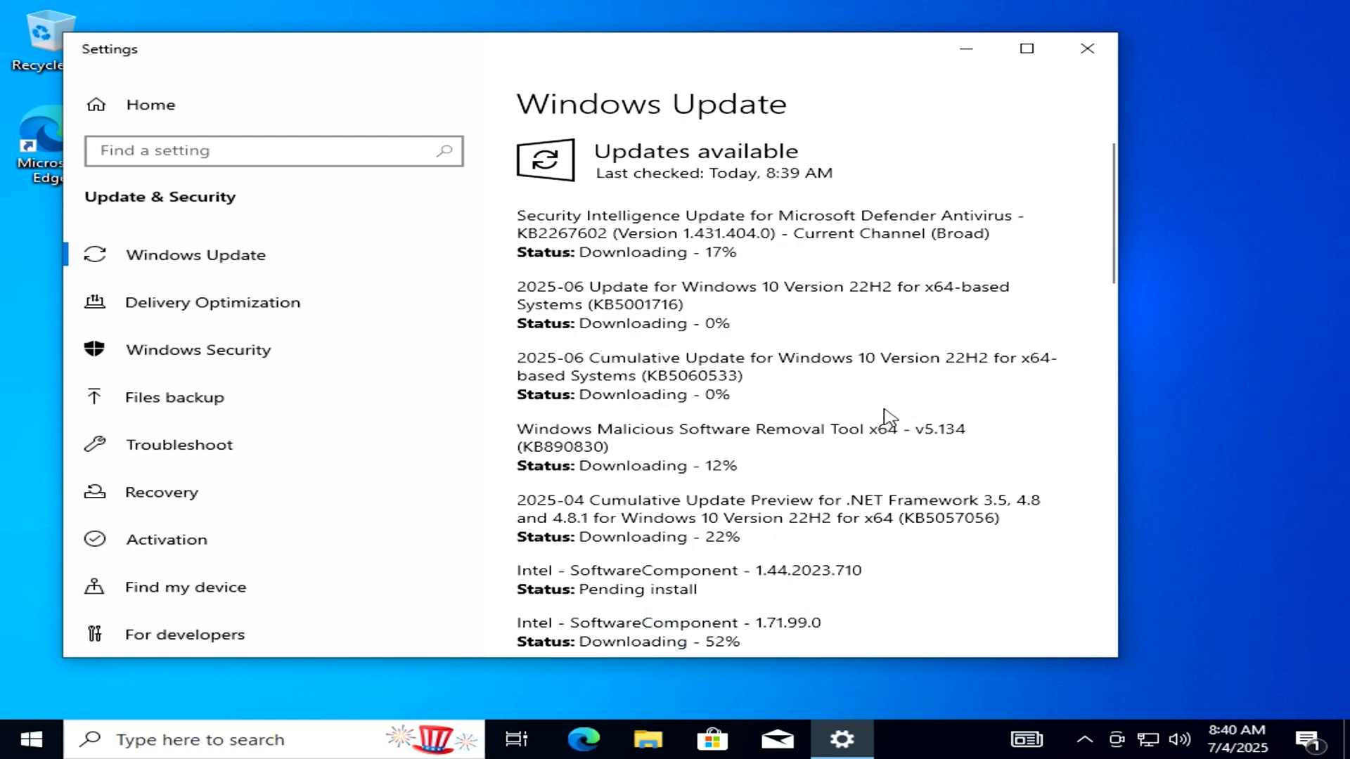
left_click(1025, 48)
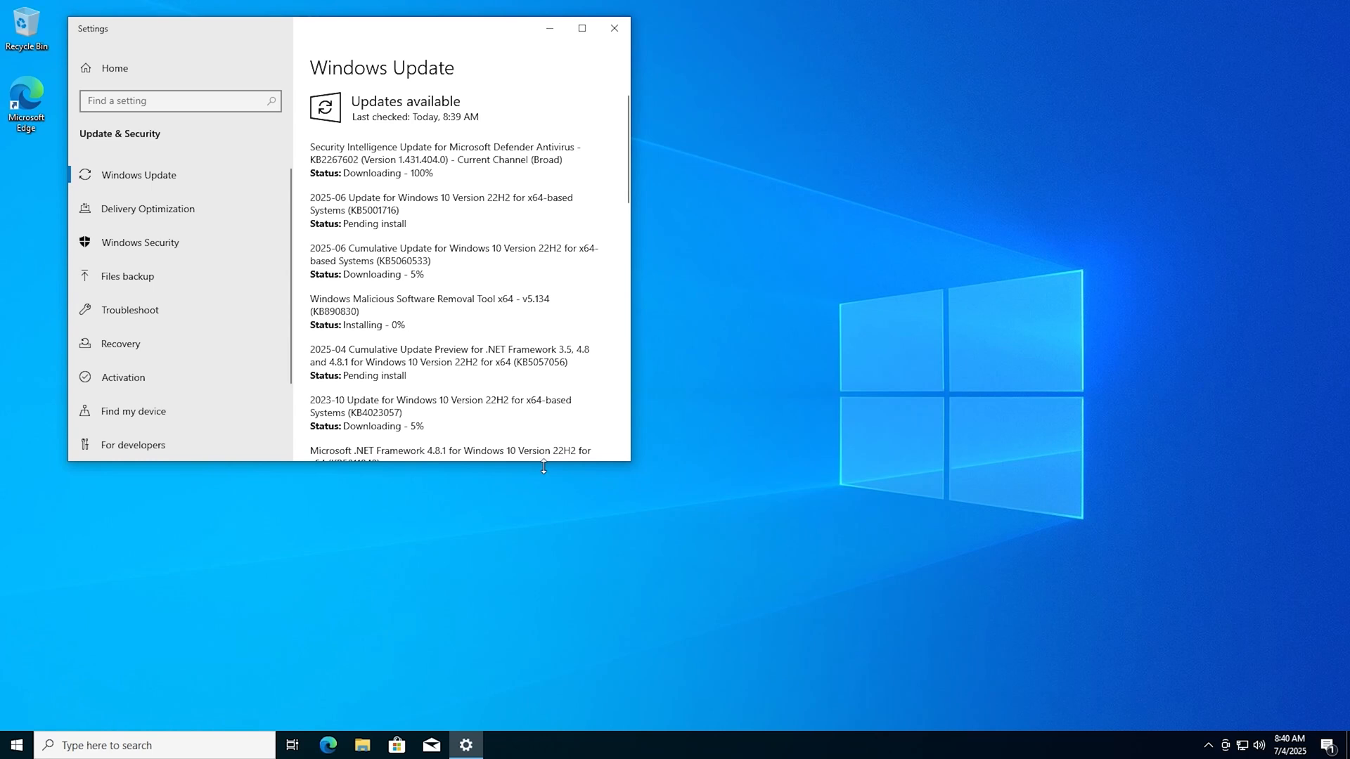
scroll("down", 3)
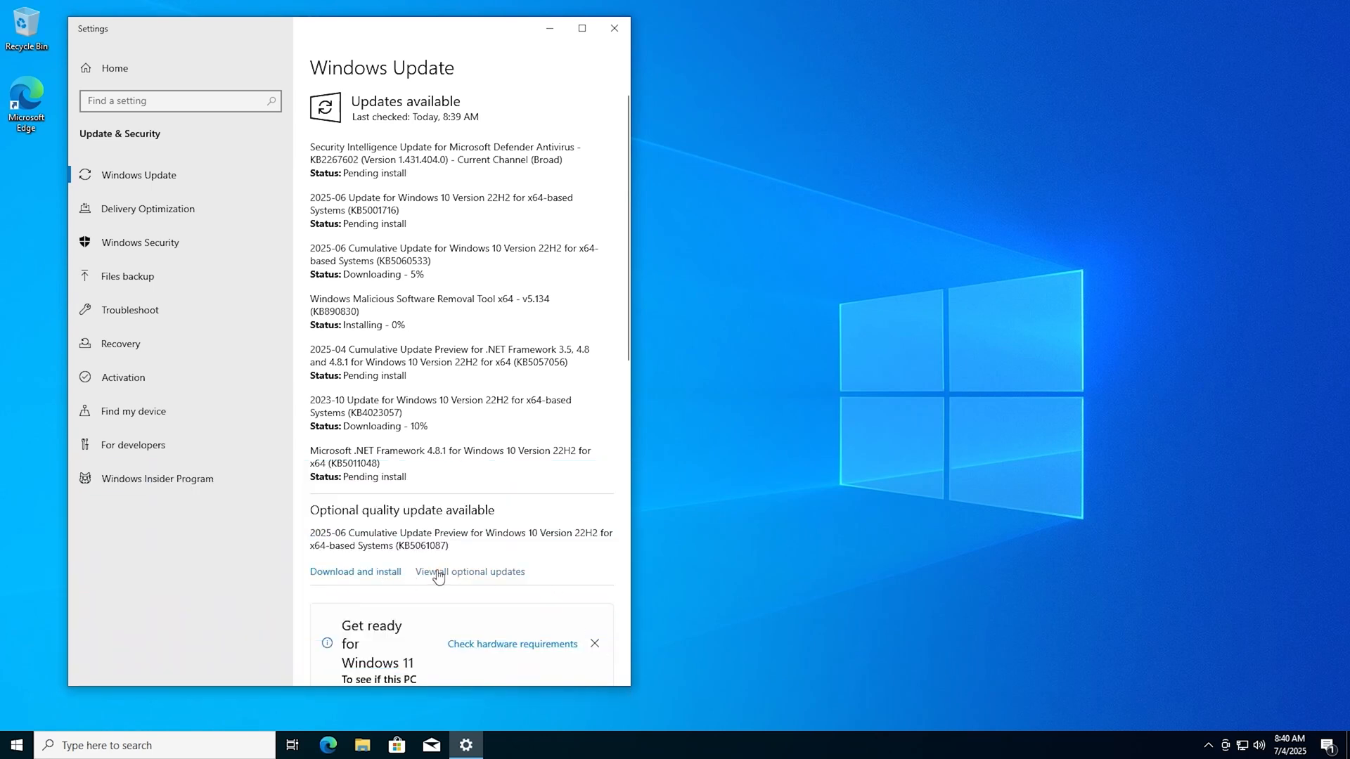
Download and install all optional Intel driver updates.
left_click(470, 571)
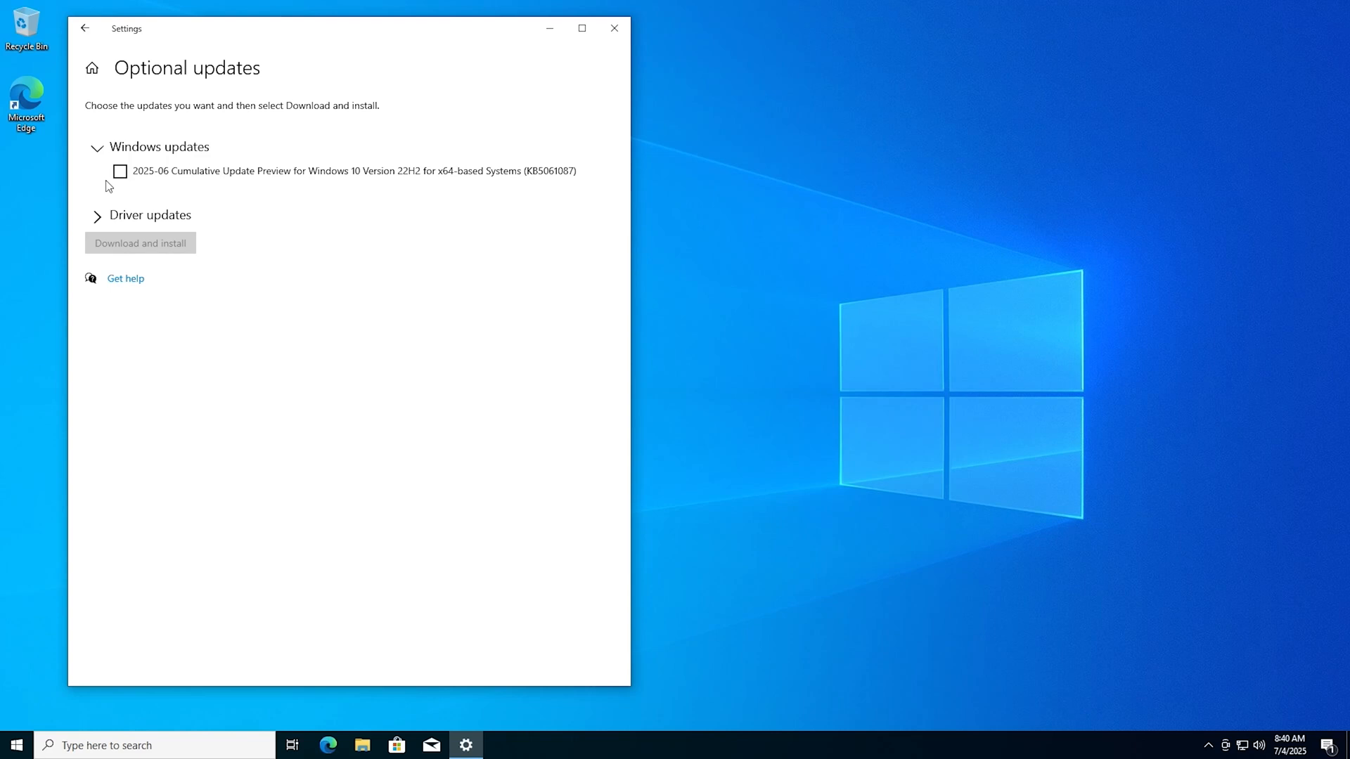
left_click(97, 214)
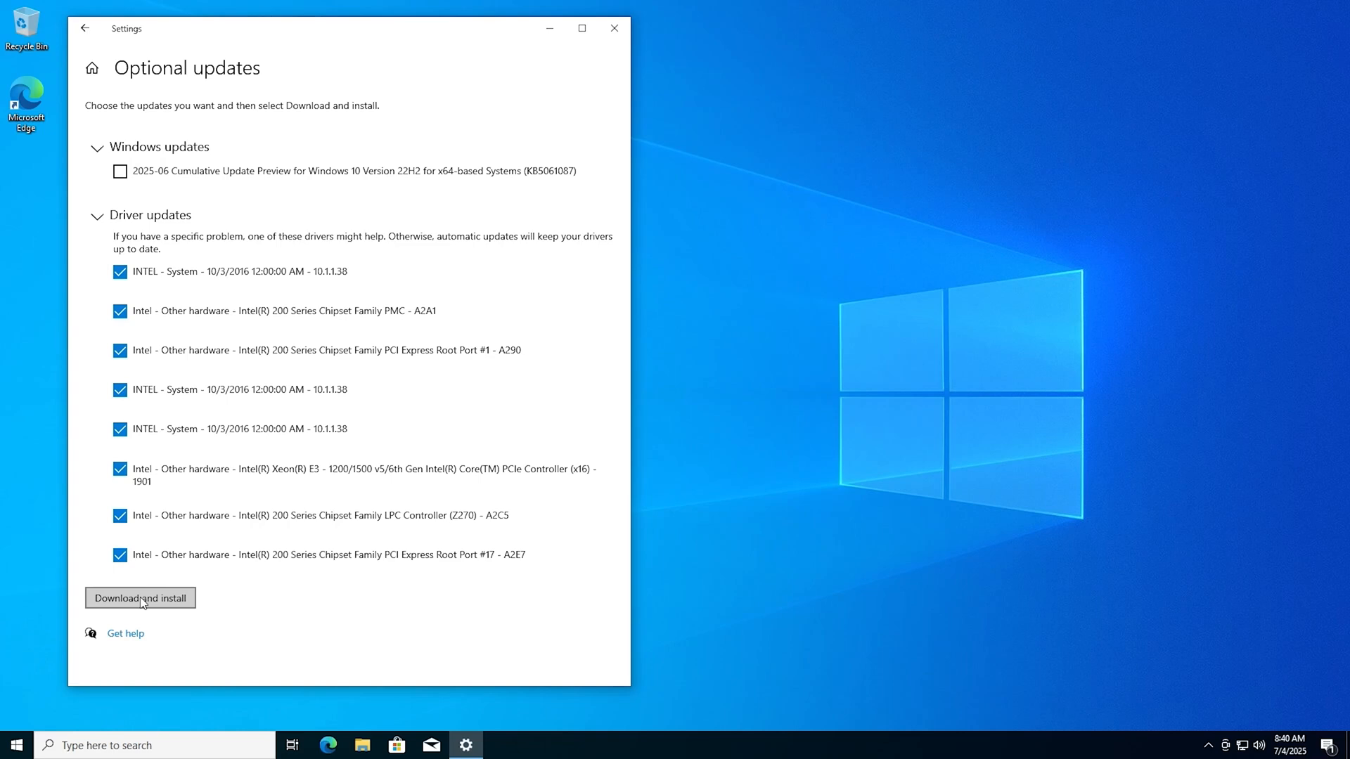
left_click(139, 597)
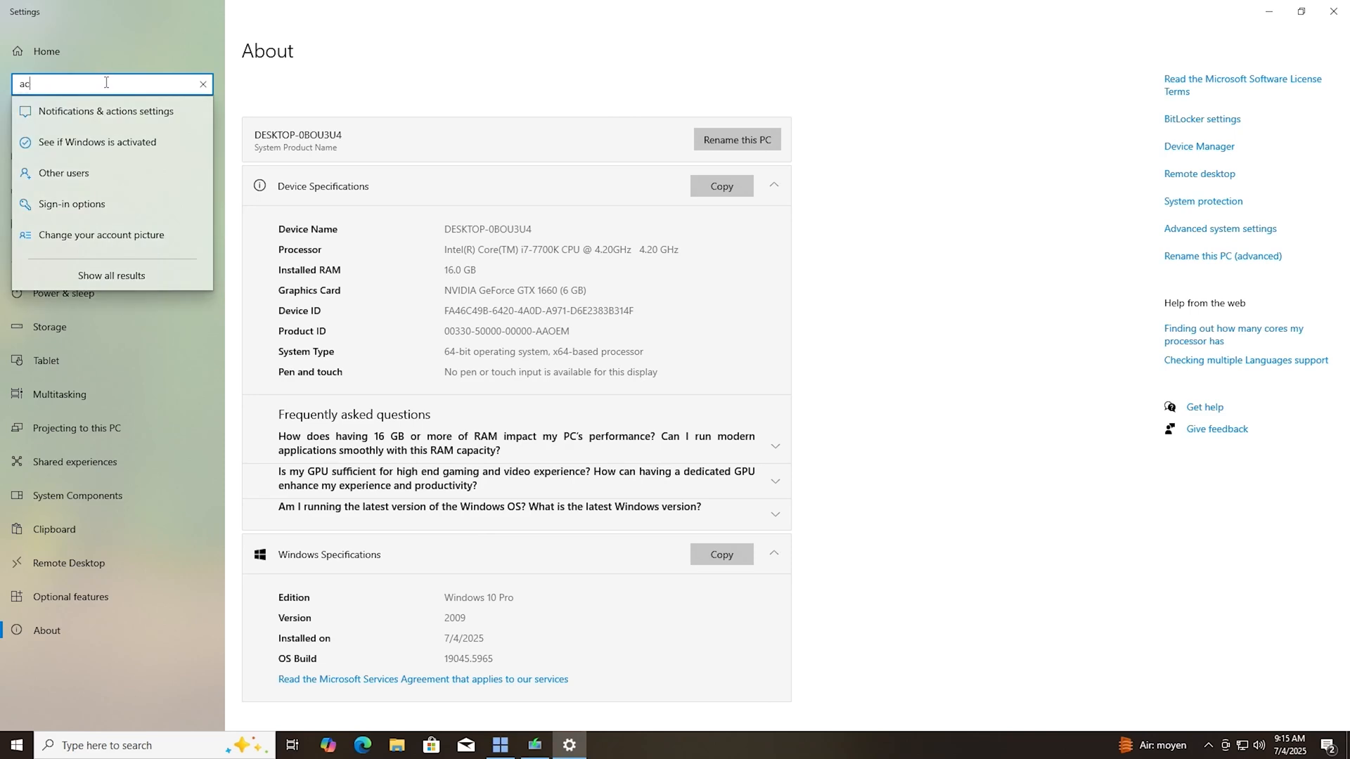
Show the Activation page confirming Windows 10 Pro is activated with a digital license.
type("t")
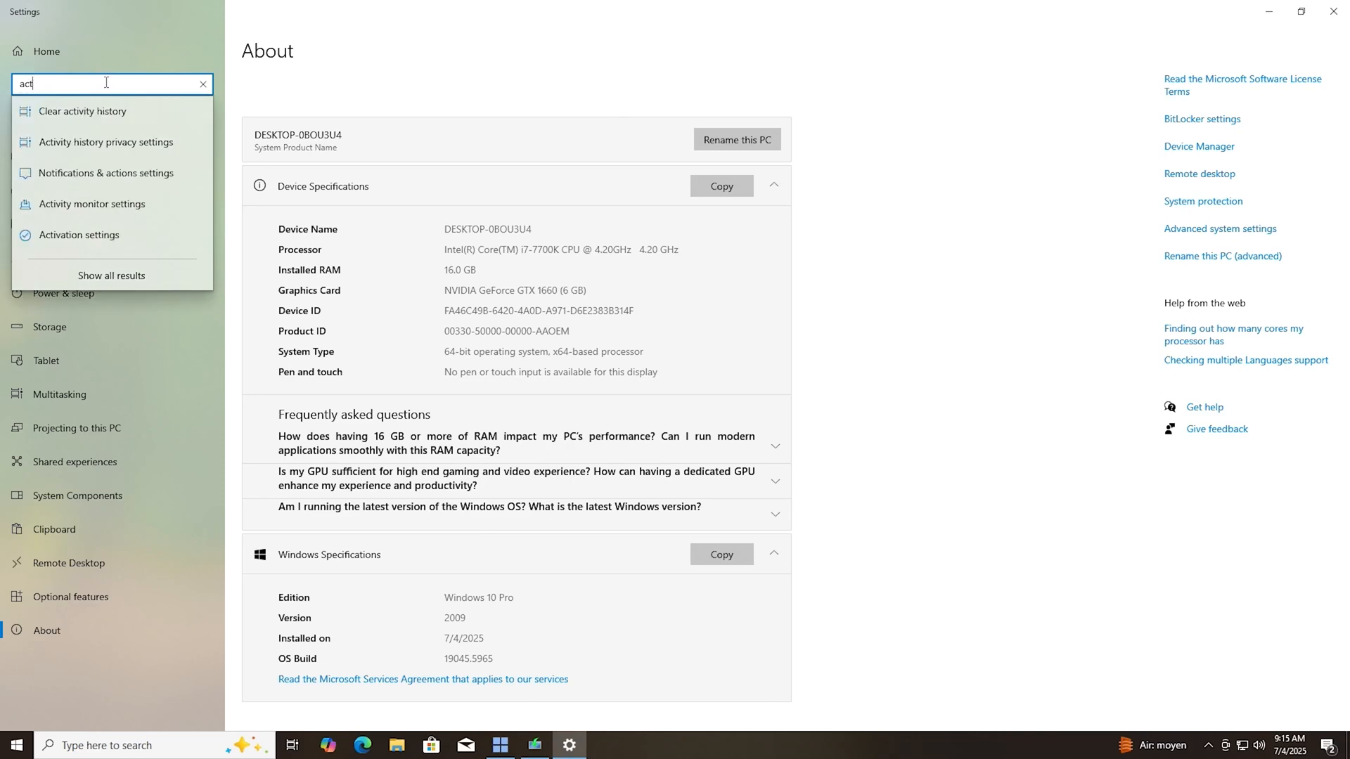
left_click(79, 235)
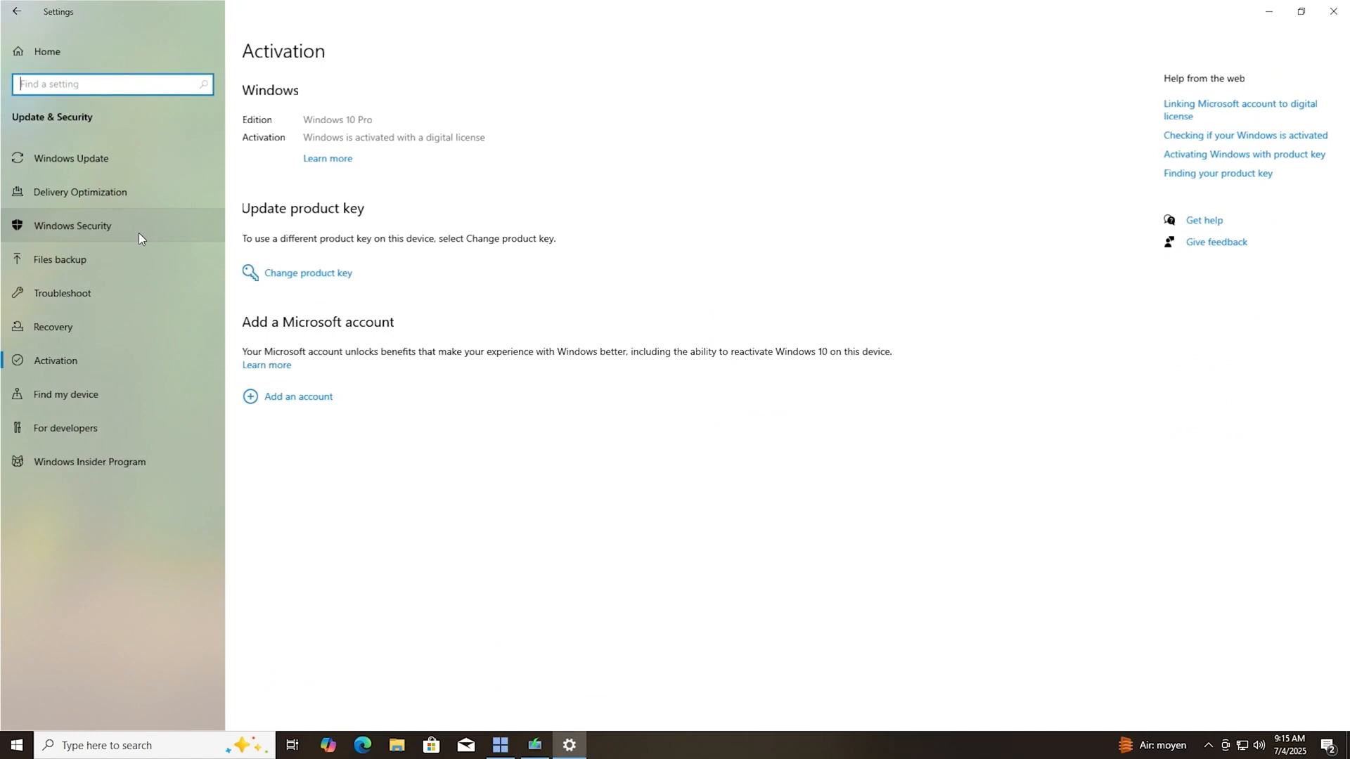
mouse_move(260, 217)
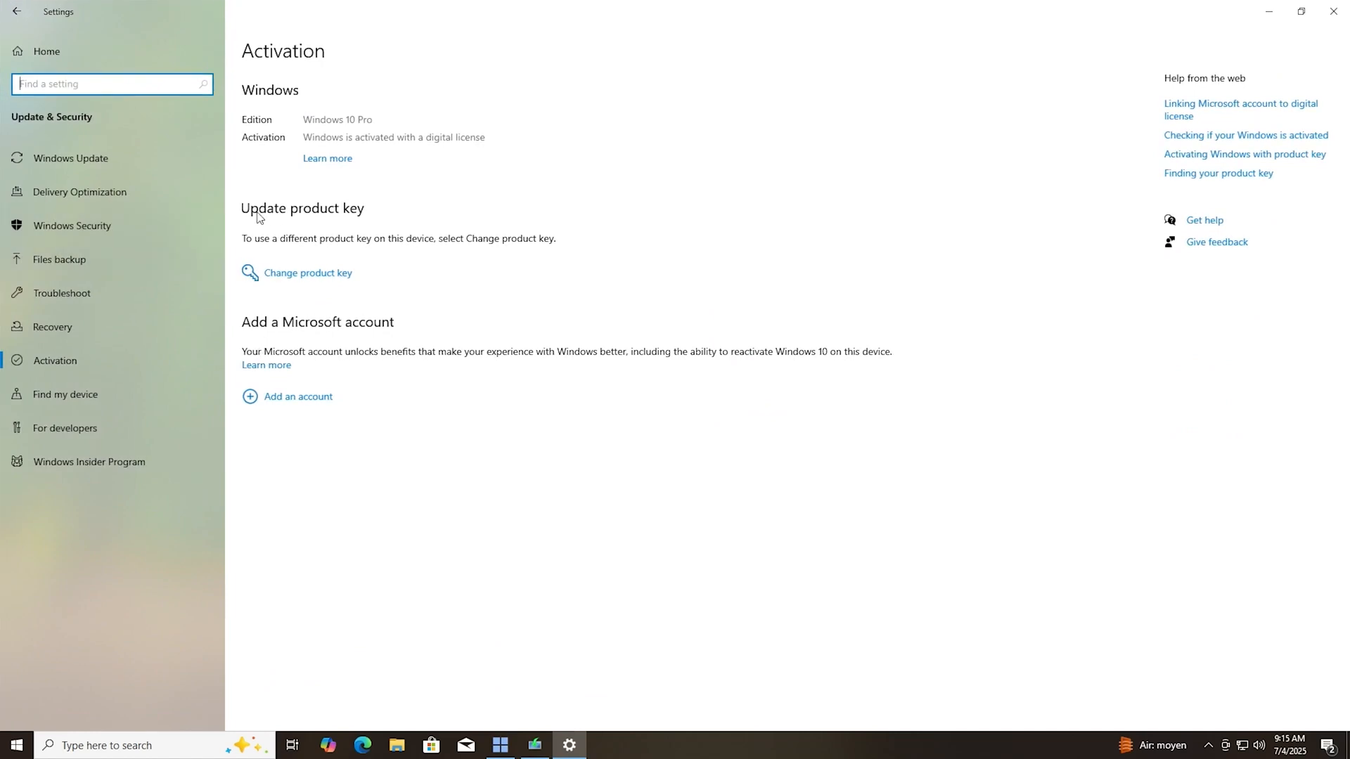
mouse_move(277, 202)
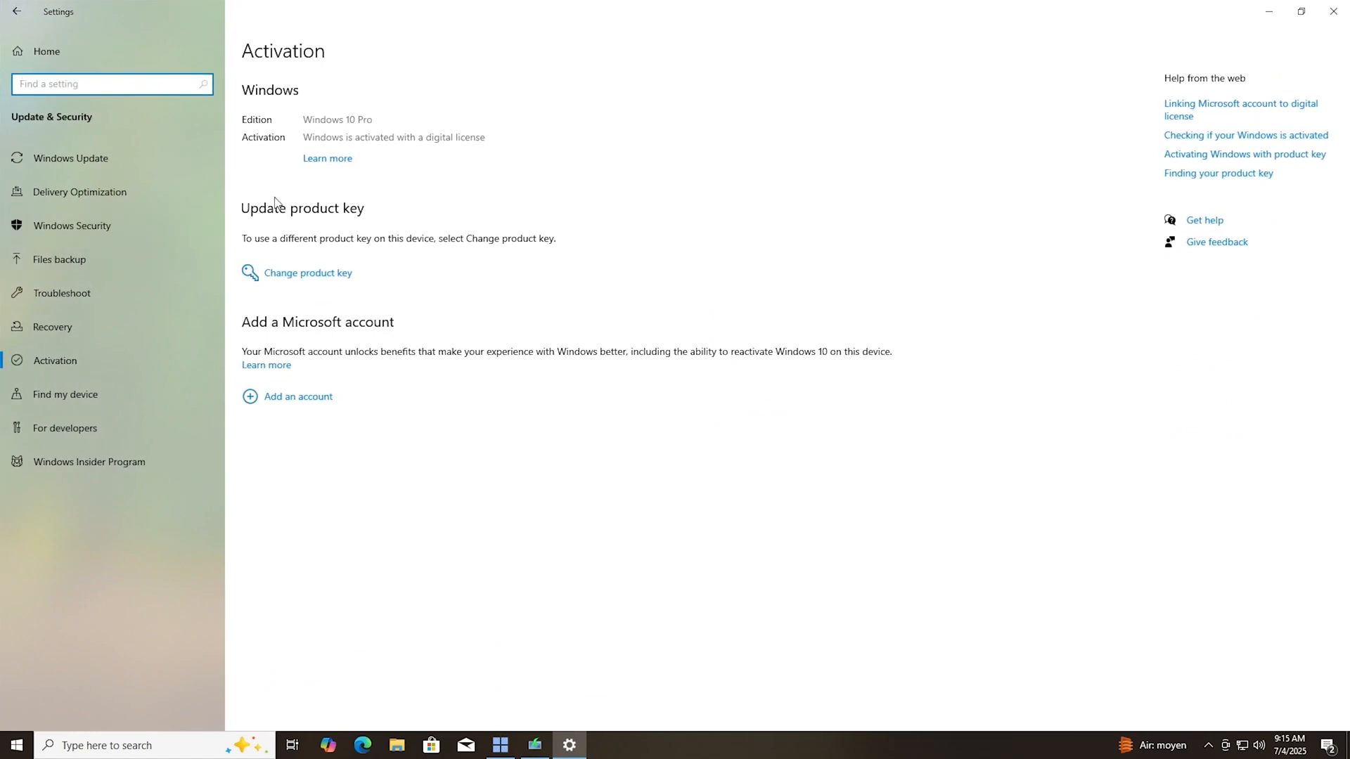
mouse_move(437, 152)
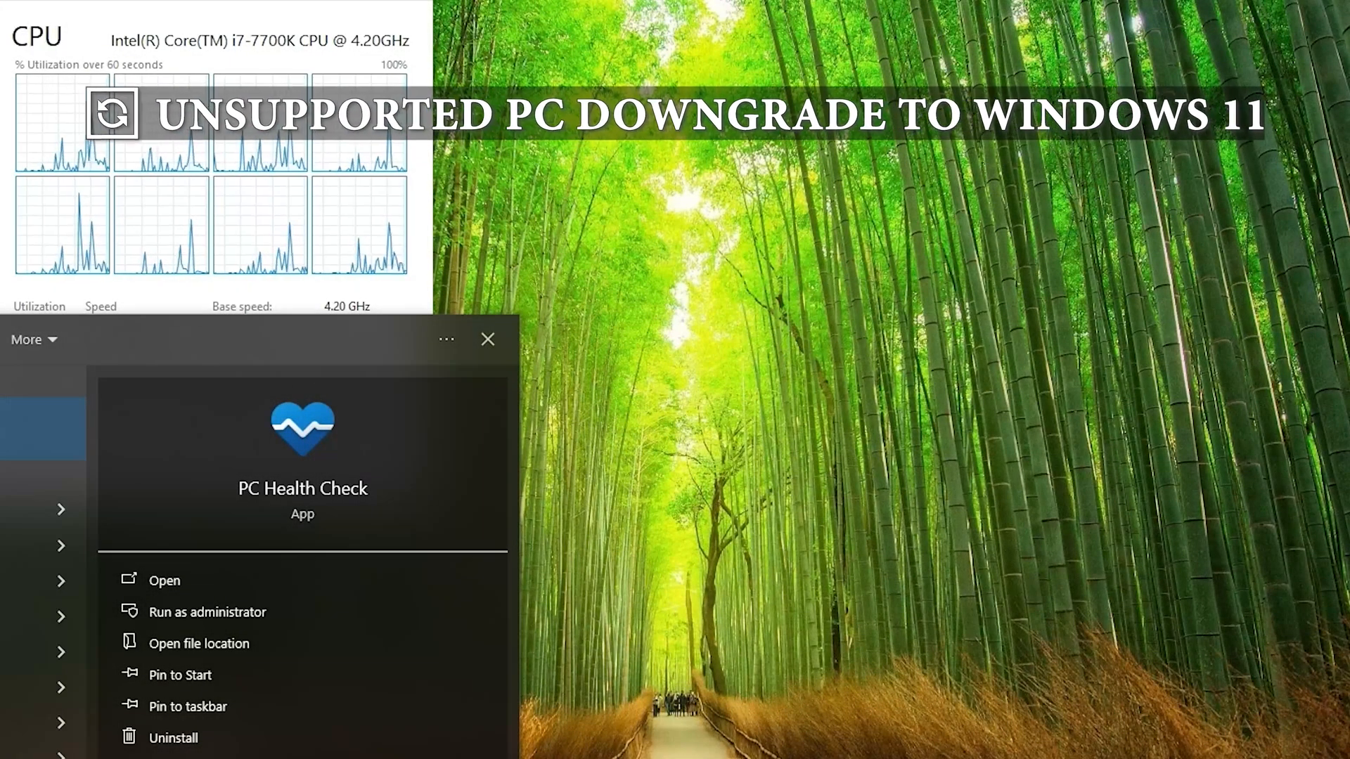
Run PC Health Check and review all results: TPM not detected, i7-7700K unsupported.
left_click(163, 580)
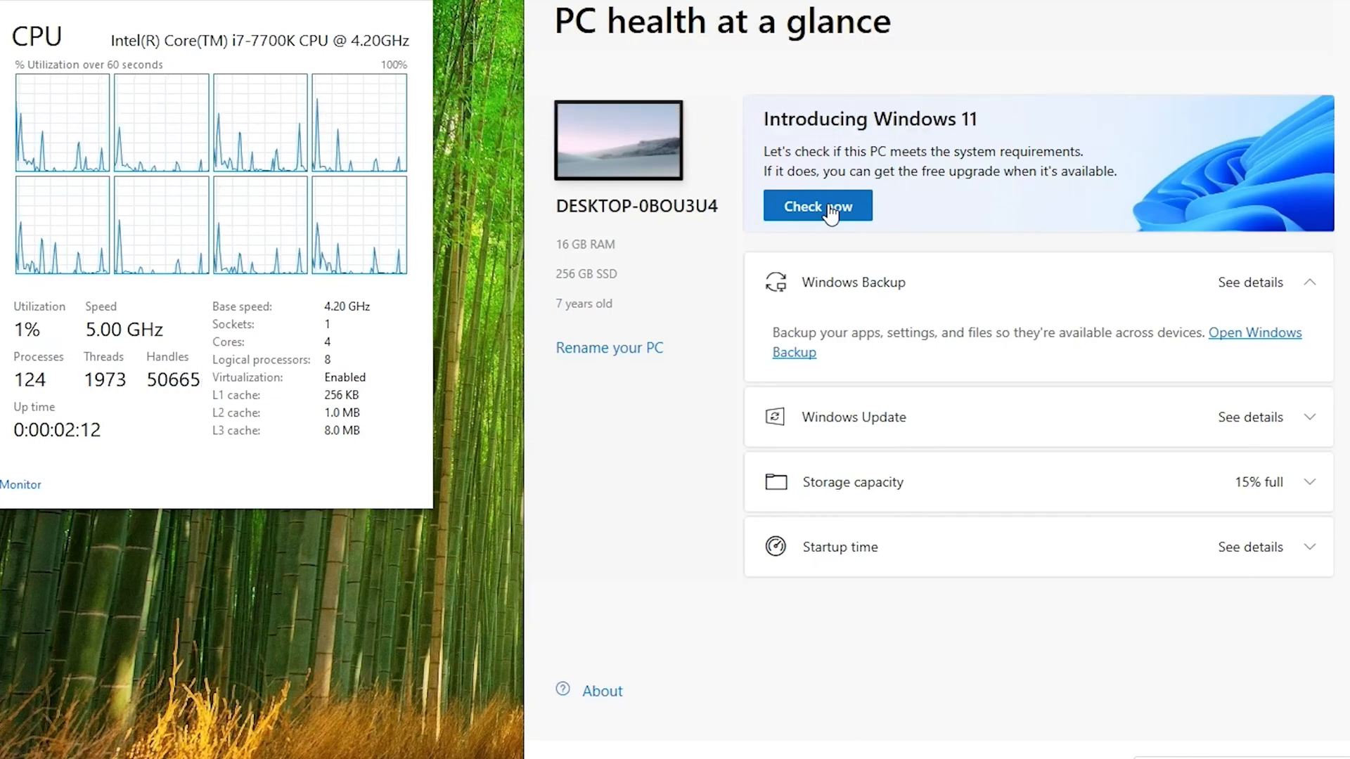
left_click(815, 205)
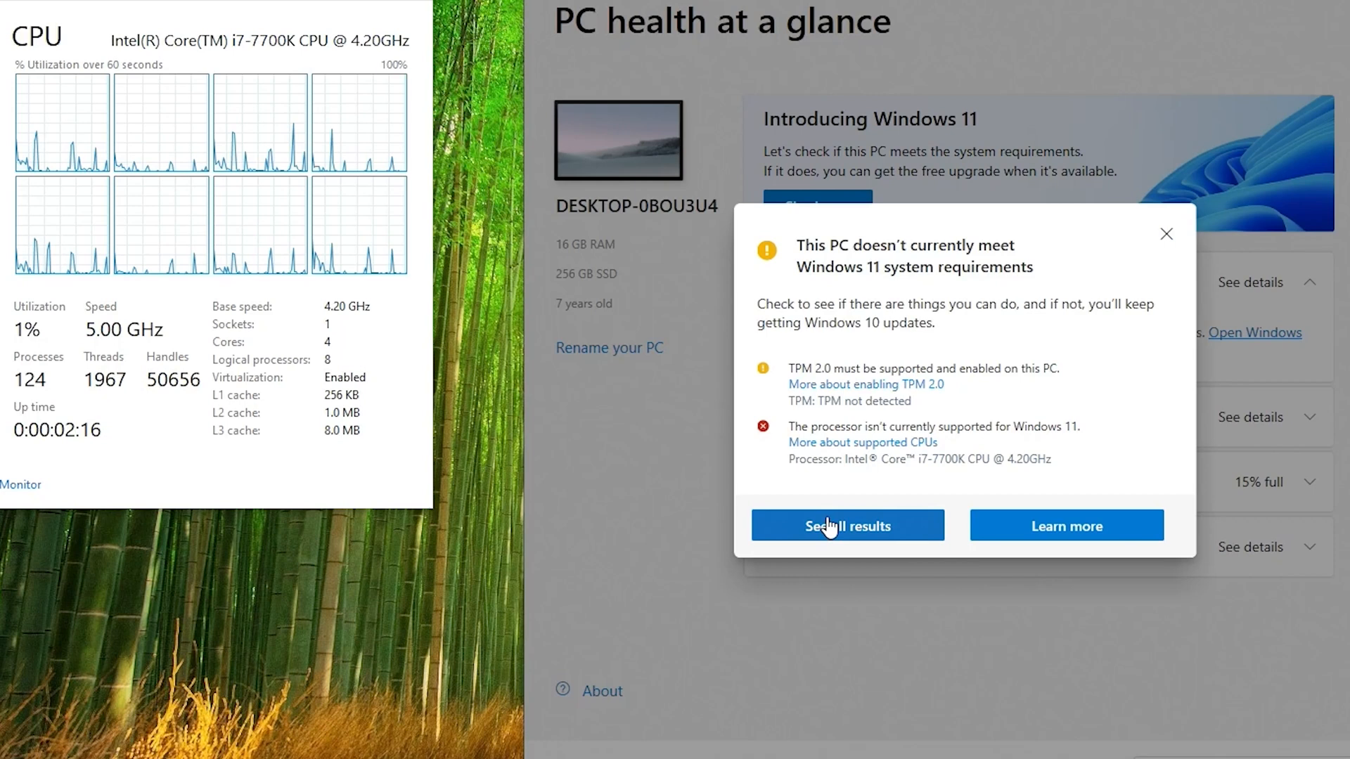
left_click(846, 525)
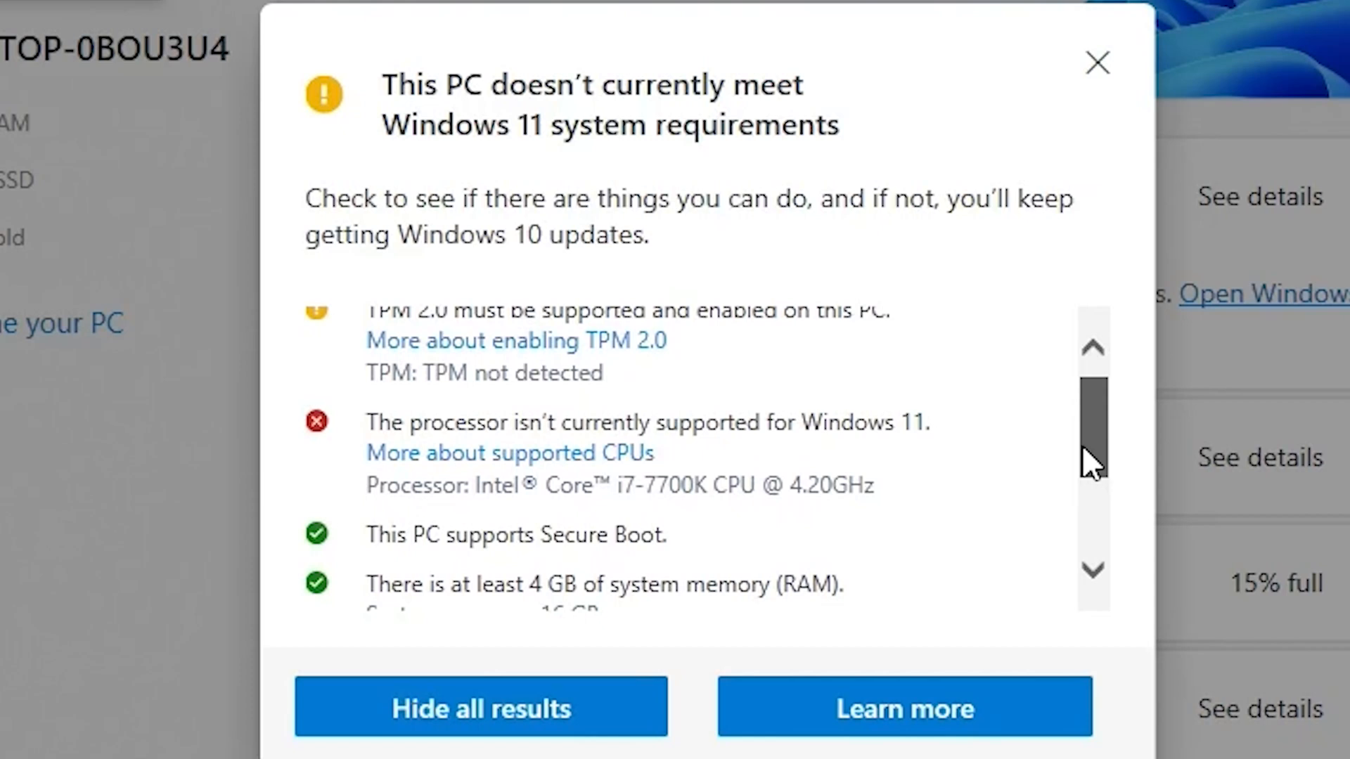
scroll("down", 3)
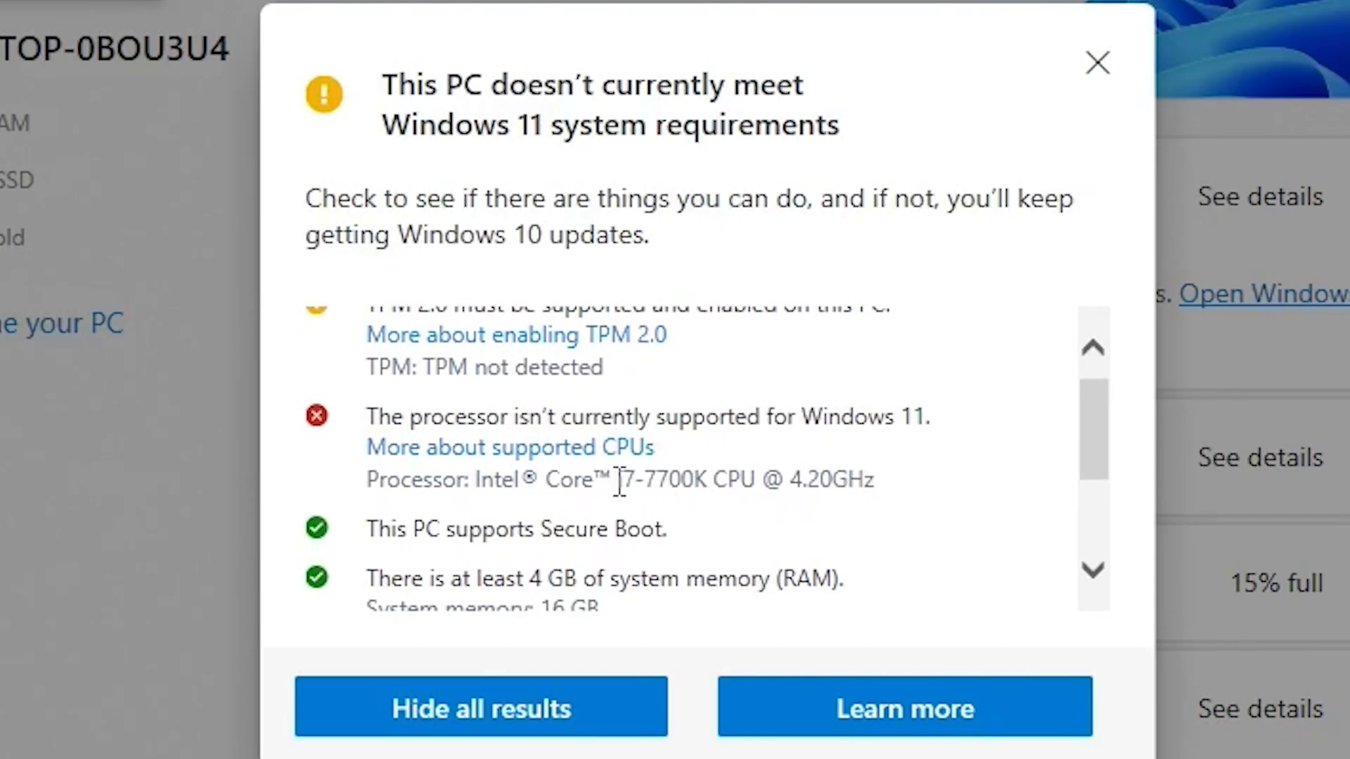
double_click(658, 479)
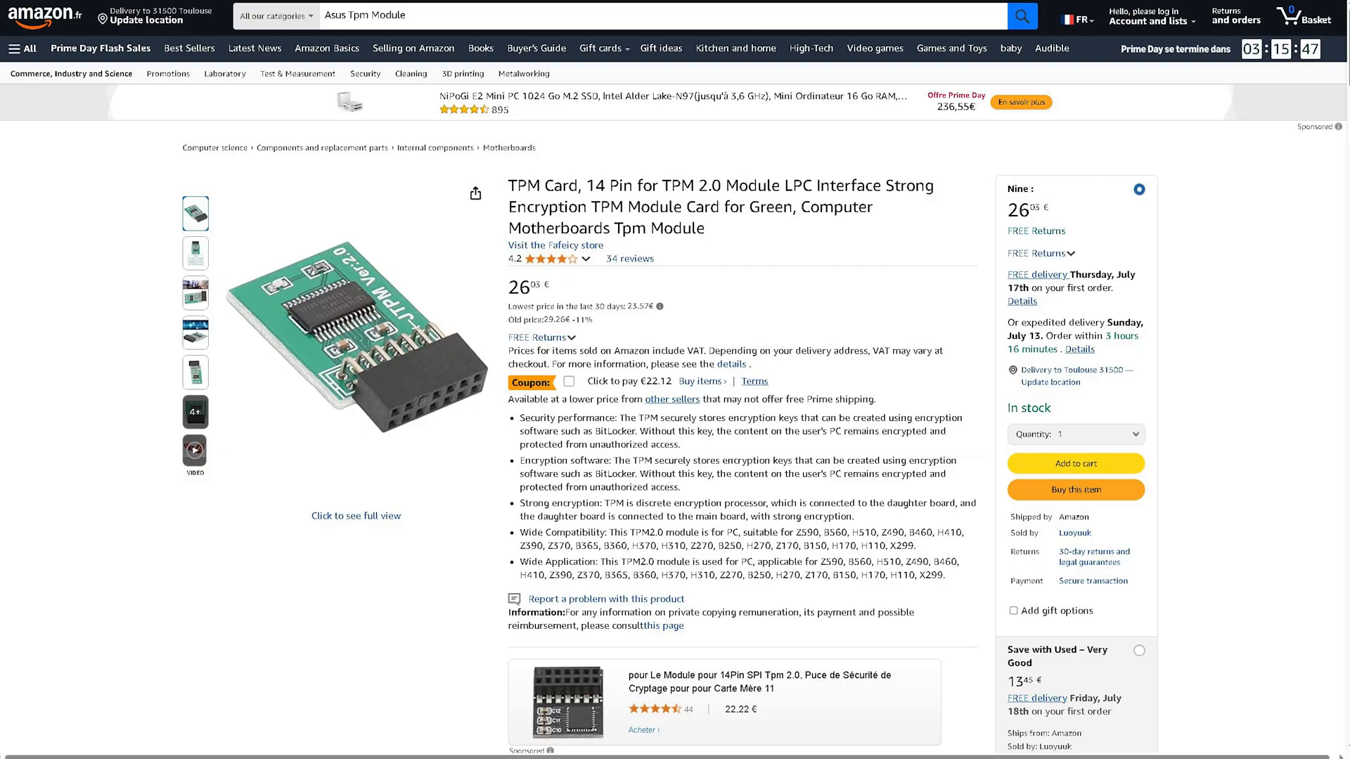
scroll("down", 3)
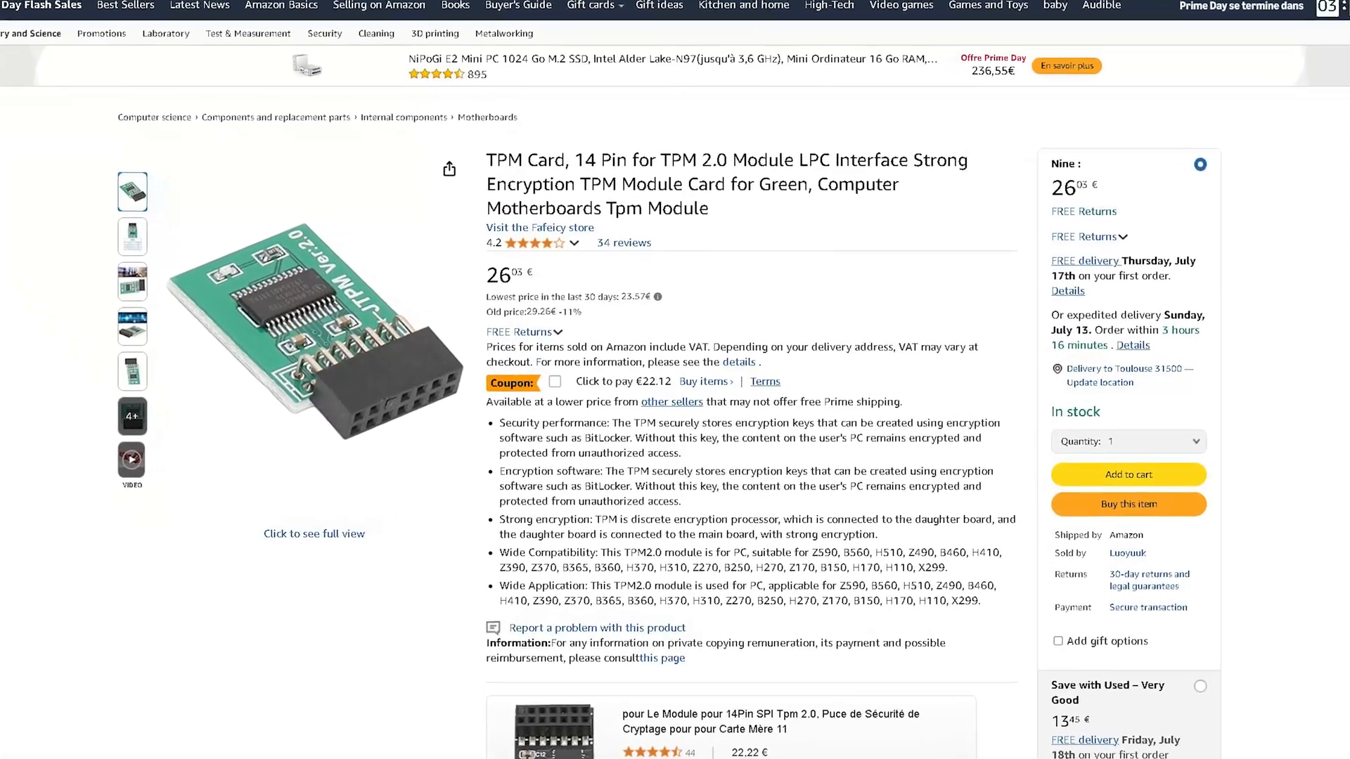
scroll("down", 3)
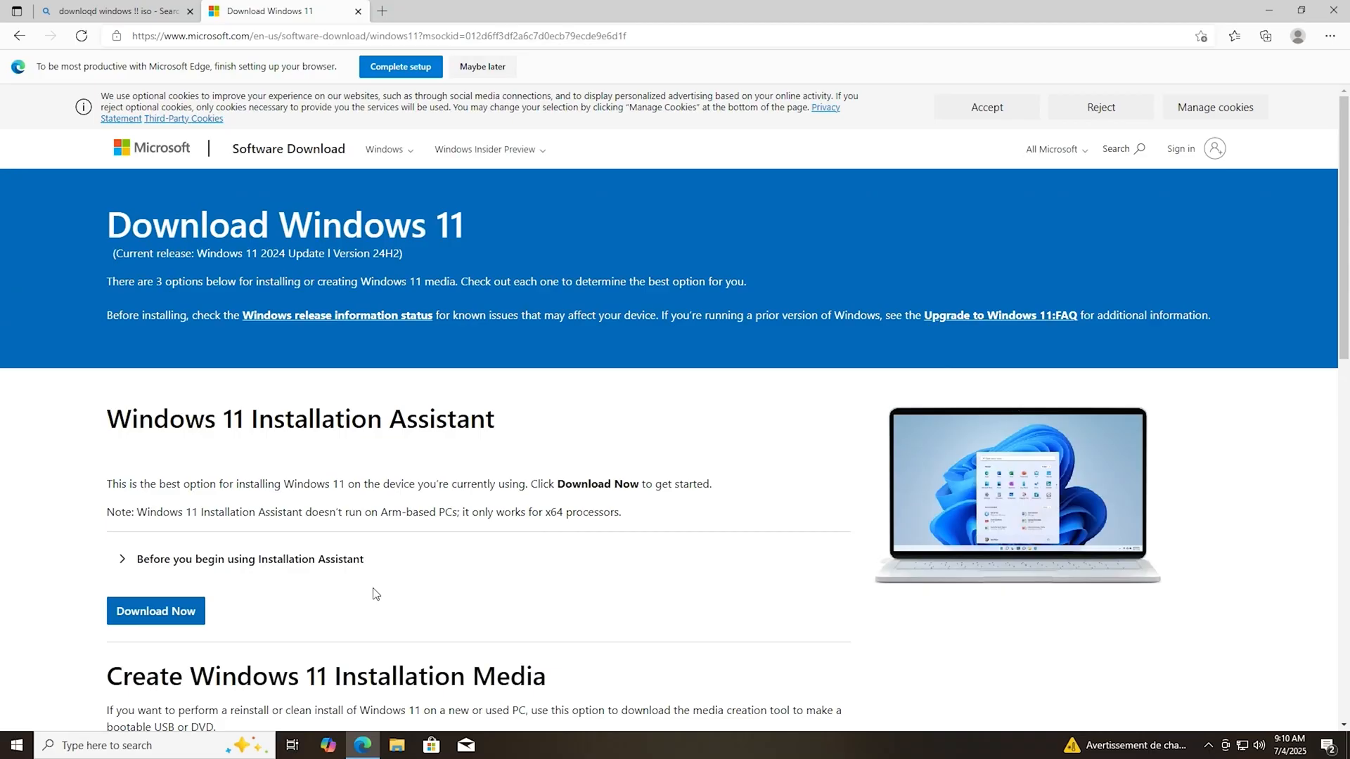
Choose the Windows 11 multi-edition ISO under Download Windows 11 Disk Image.
scroll("down", 3)
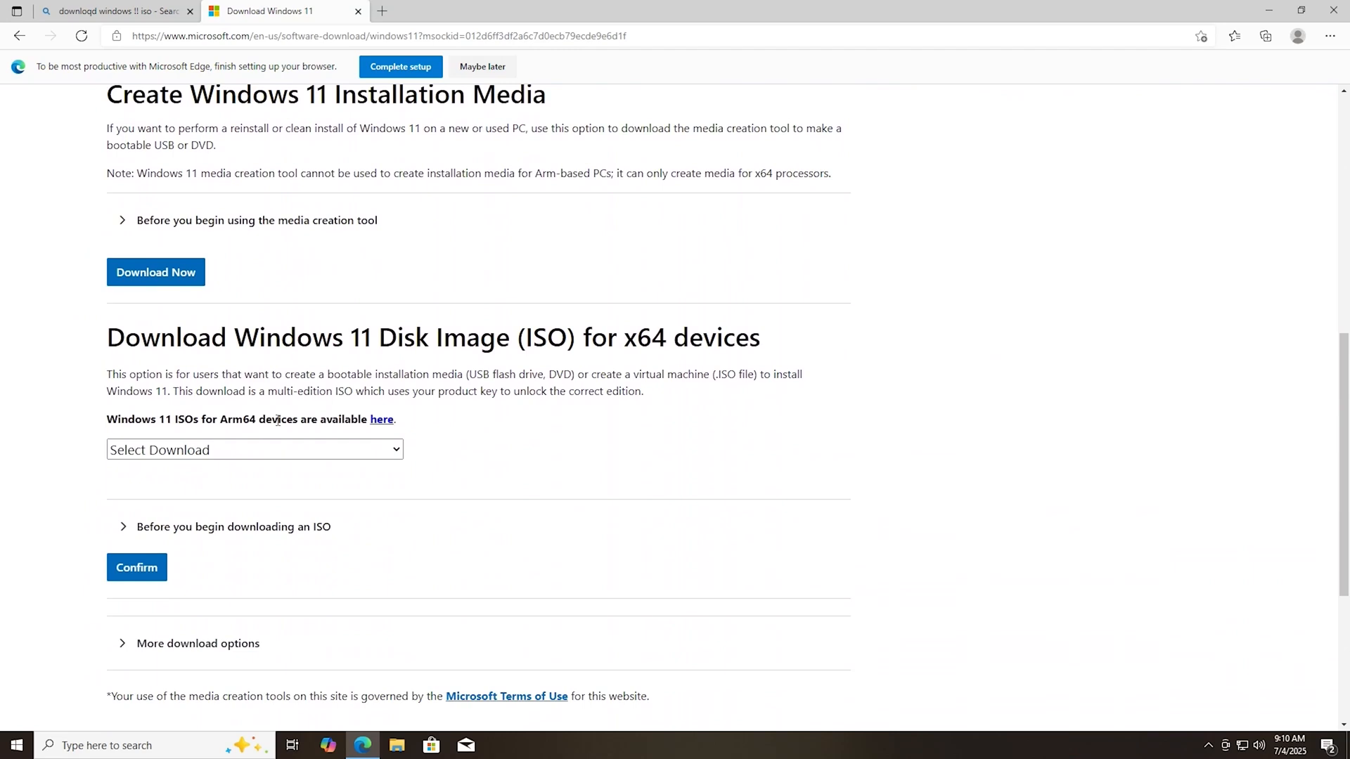
left_click(253, 450)
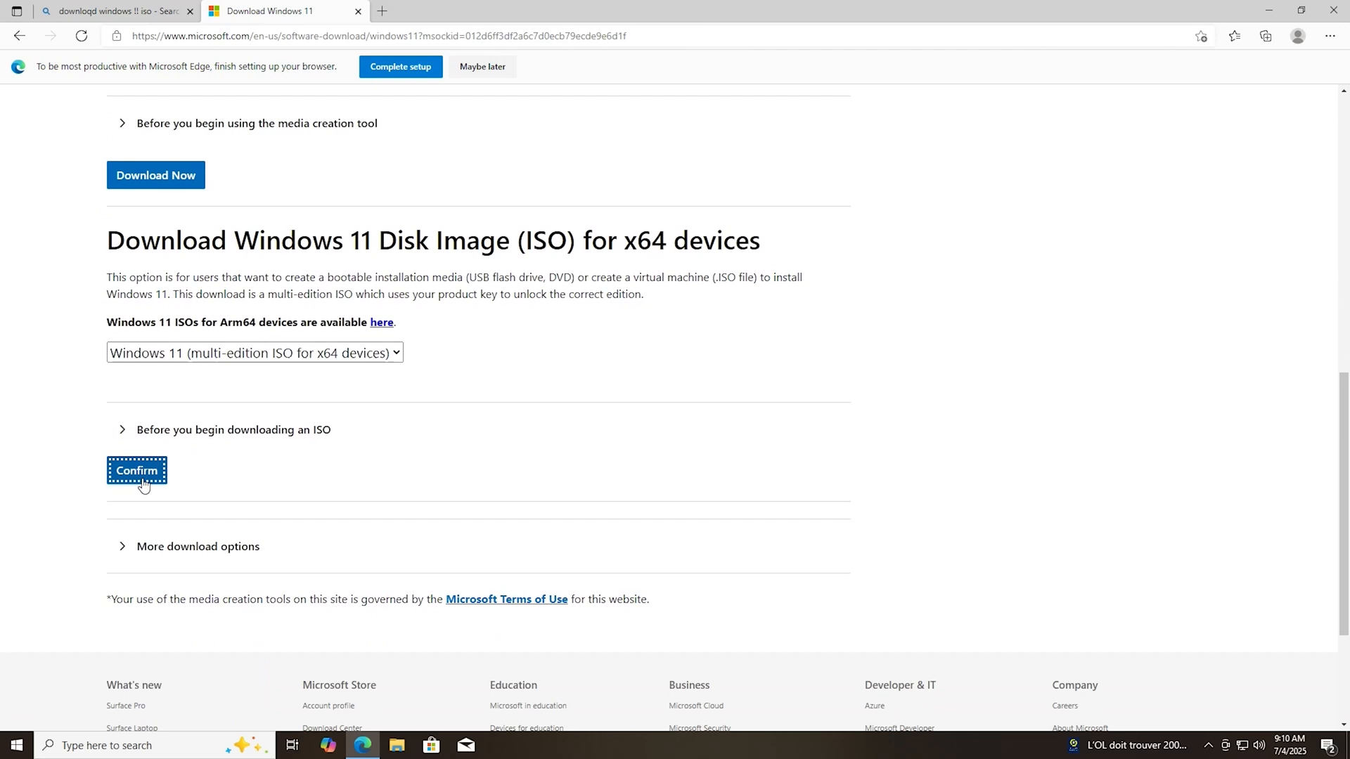
left_click(136, 469)
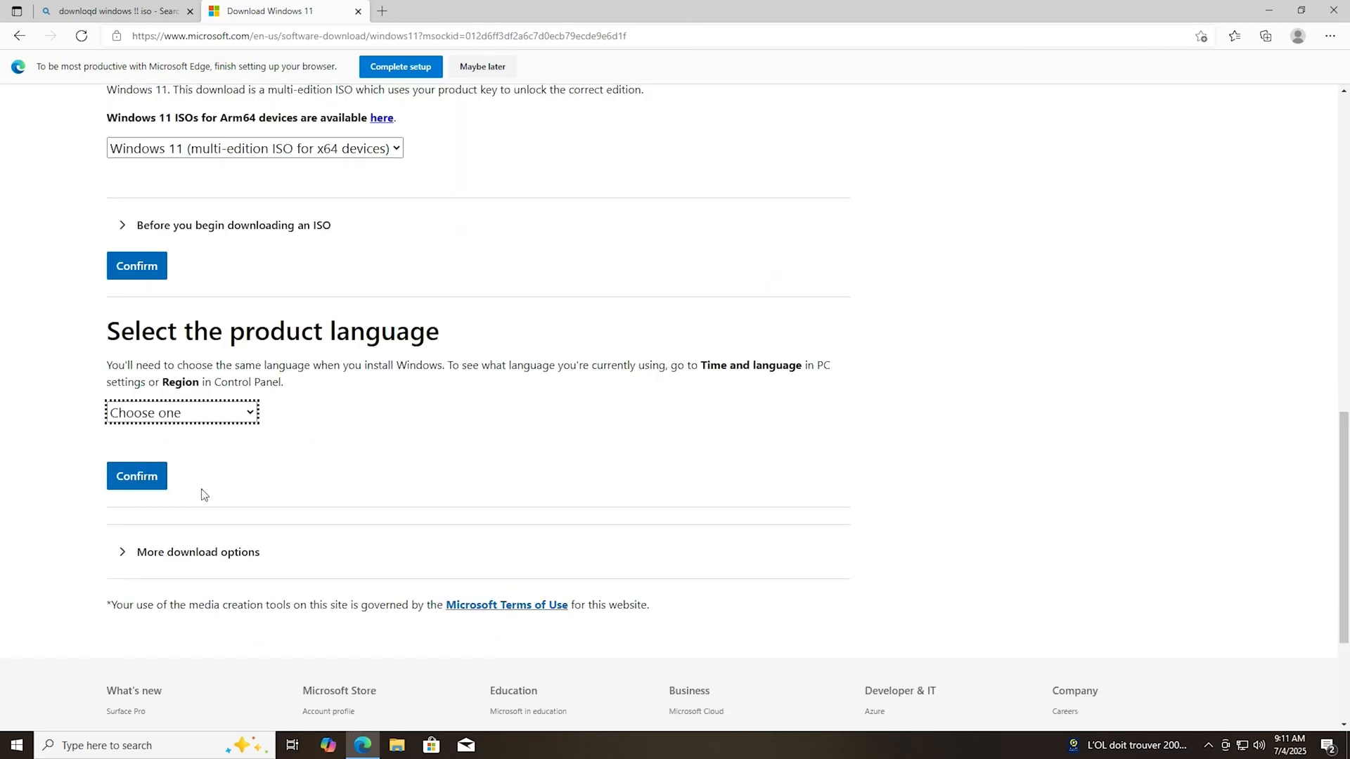
Select English (United States) and start the 64-bit Windows 11 ISO download.
left_click(181, 412)
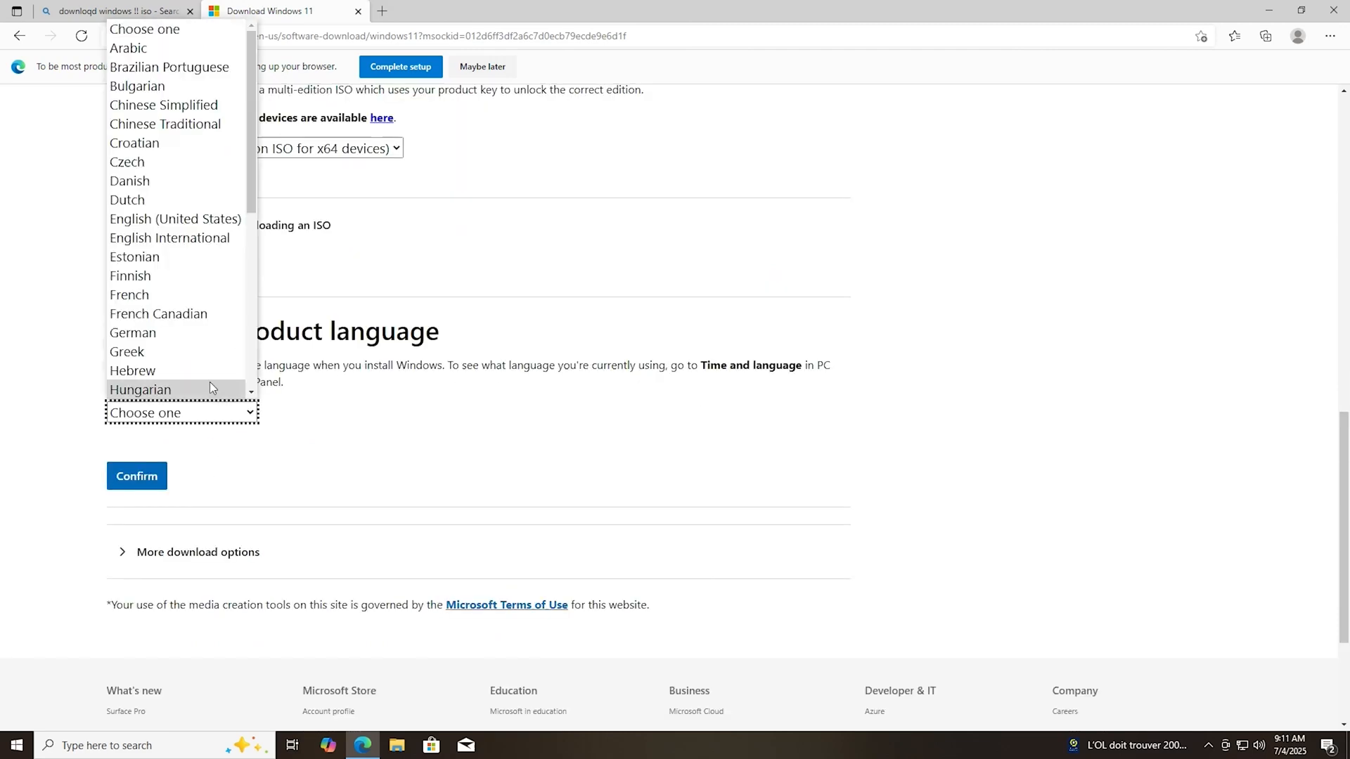
left_click(174, 219)
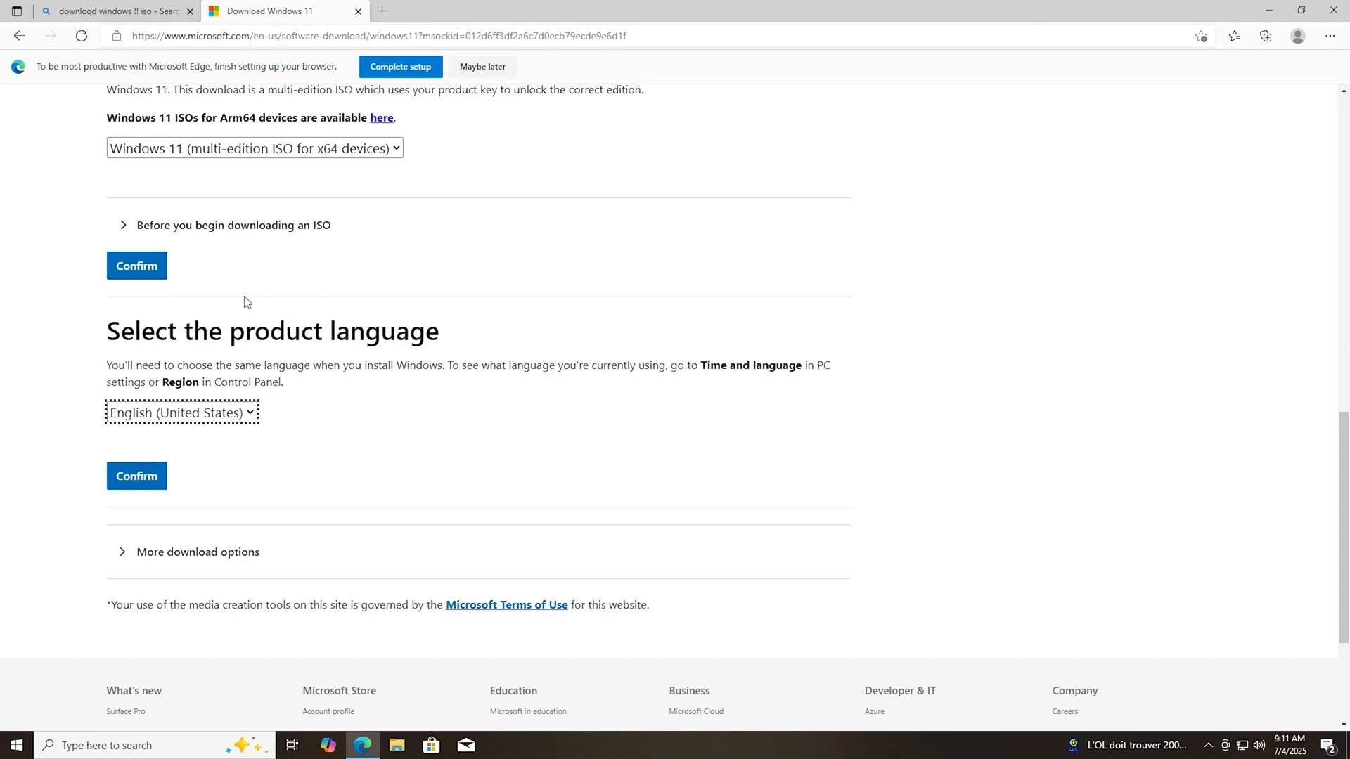
left_click(136, 477)
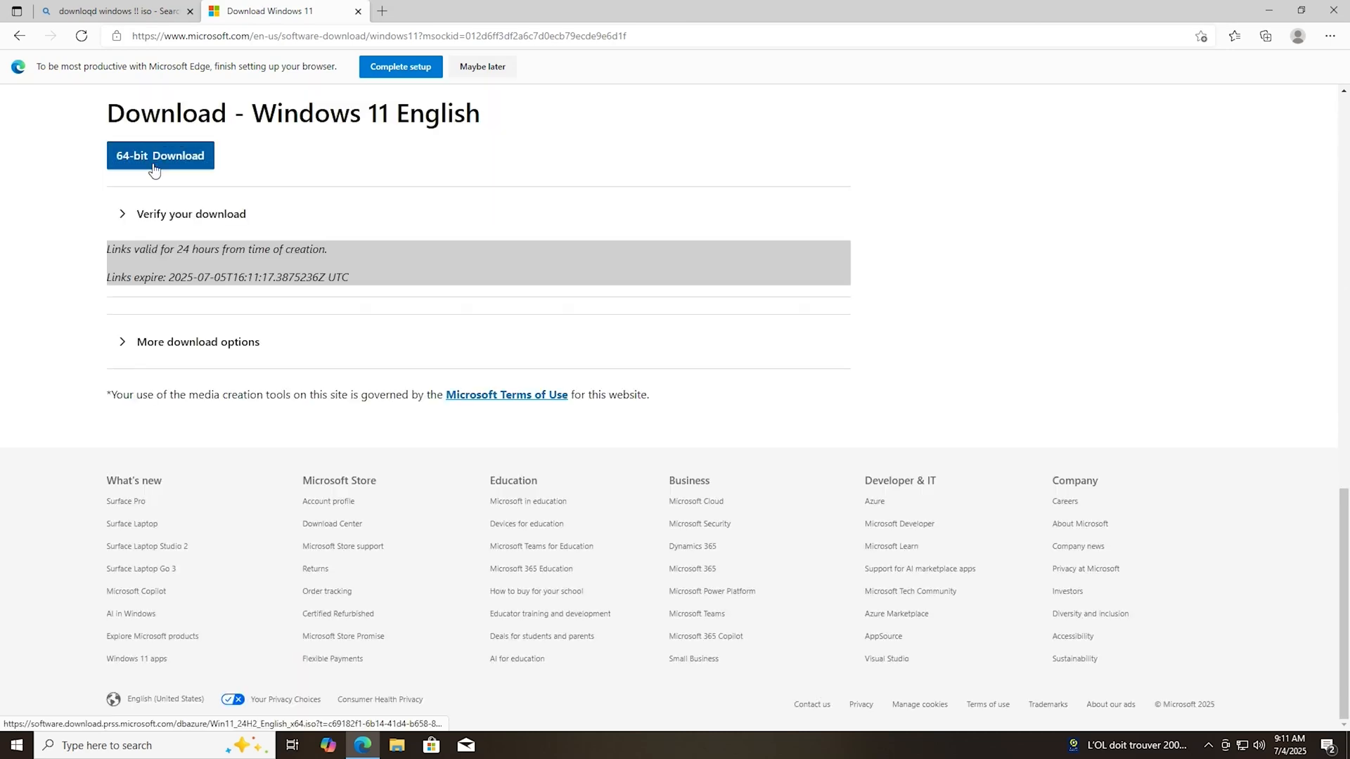
left_click(161, 156)
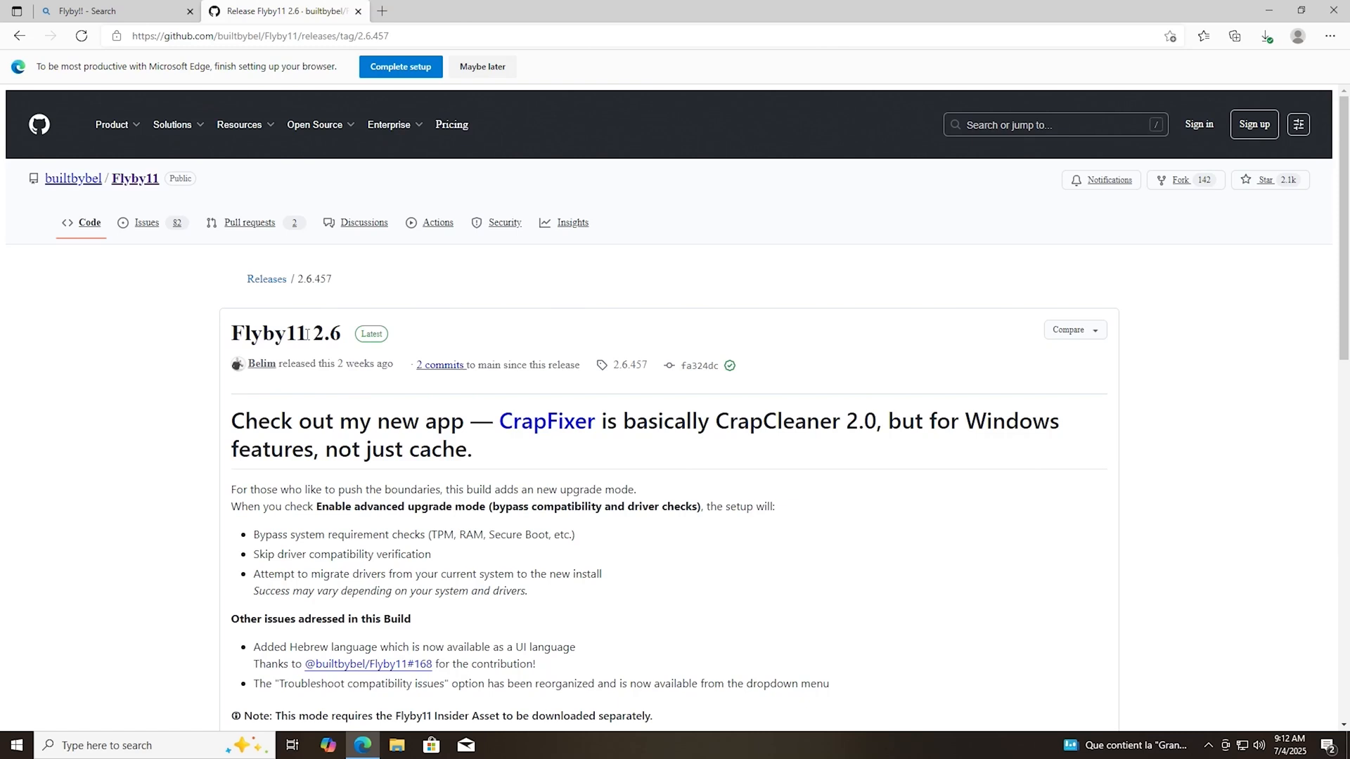
mouse_move(439, 365)
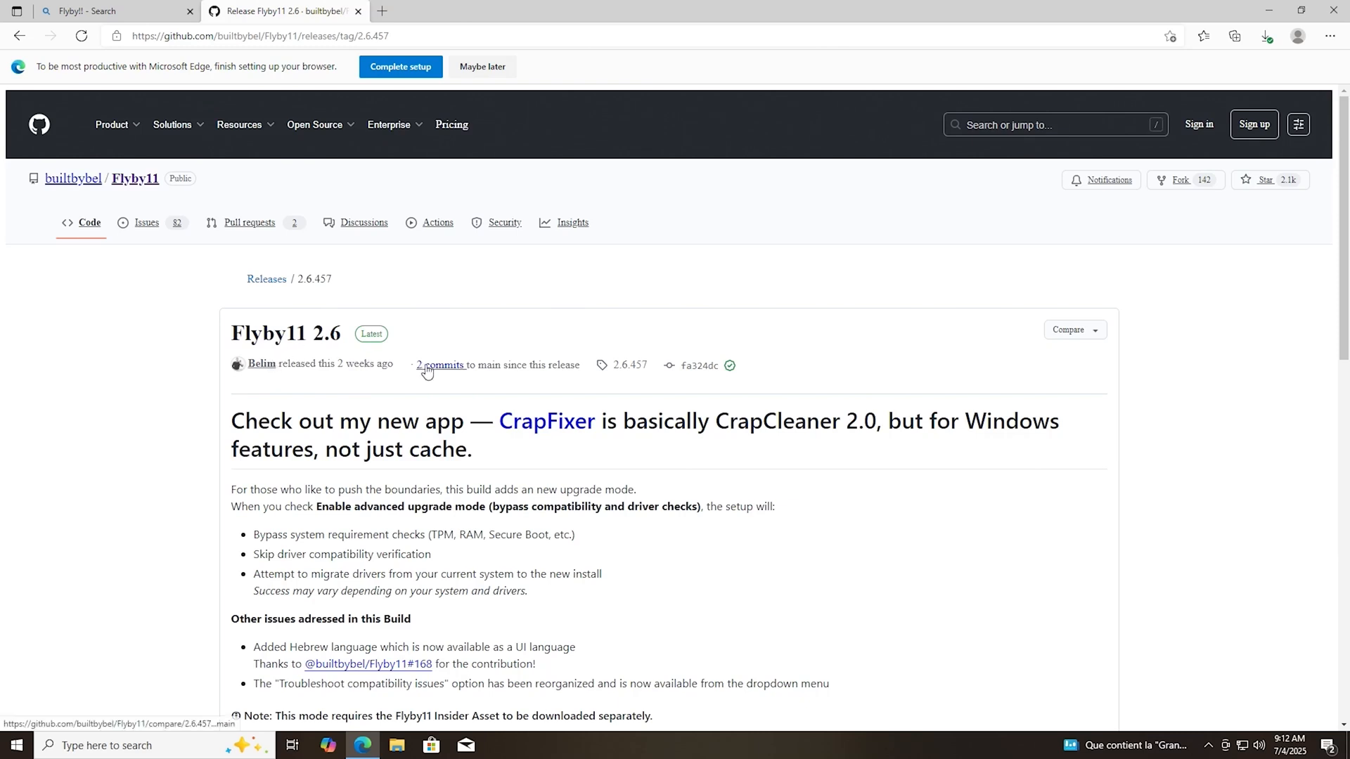
Scroll the Flyby11 2.6 release page down to the Flyby11Insider asset.
scroll("down", 3)
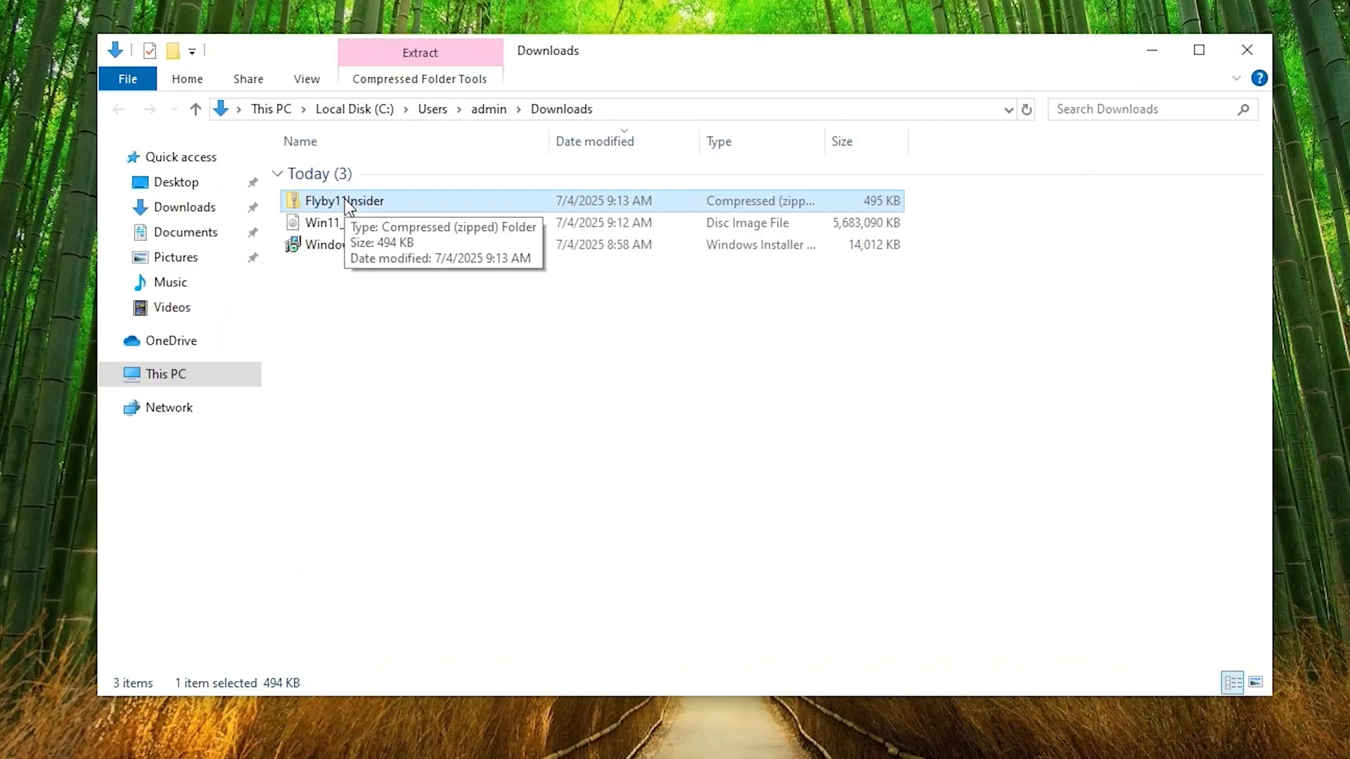
Extract the Flyby11Insider zip and run its app past the SmartScreen 'Run anyway' warning.
left_click(419, 52)
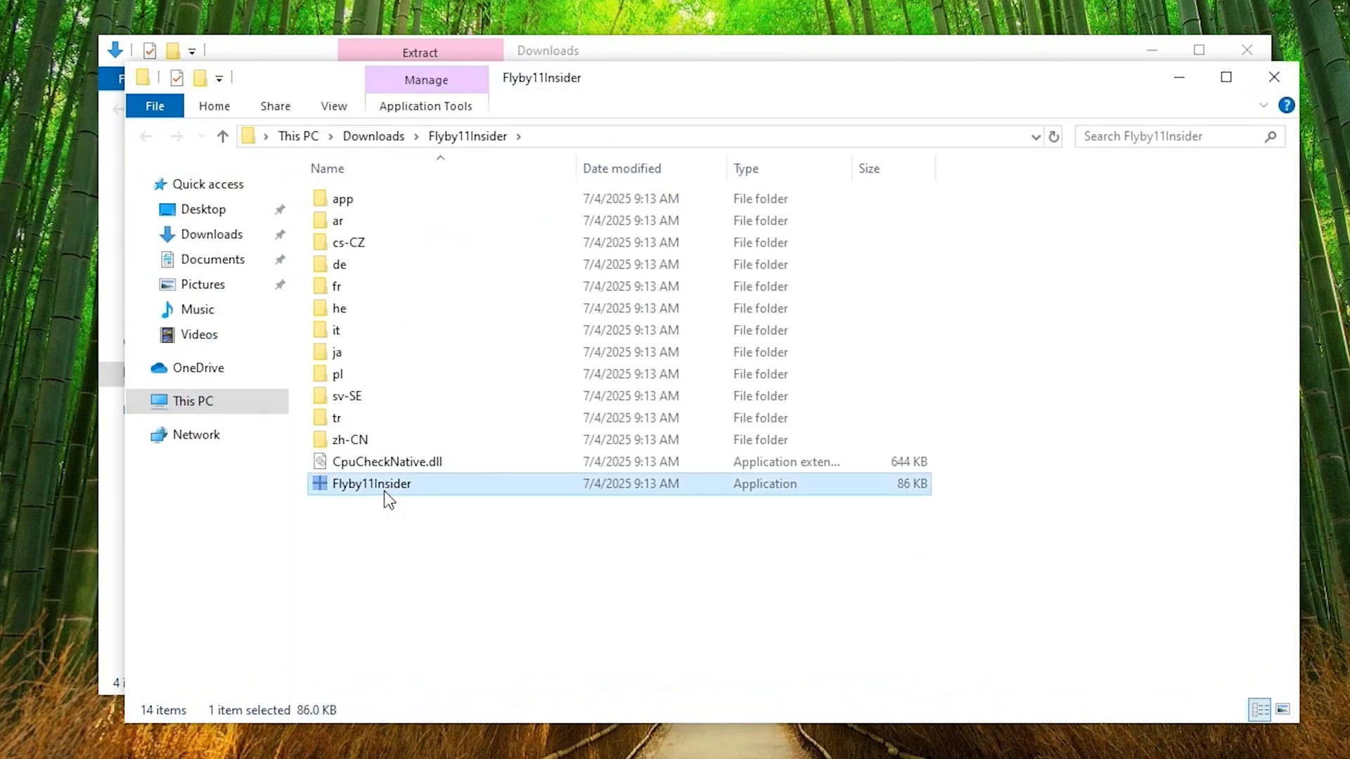
double_click(371, 483)
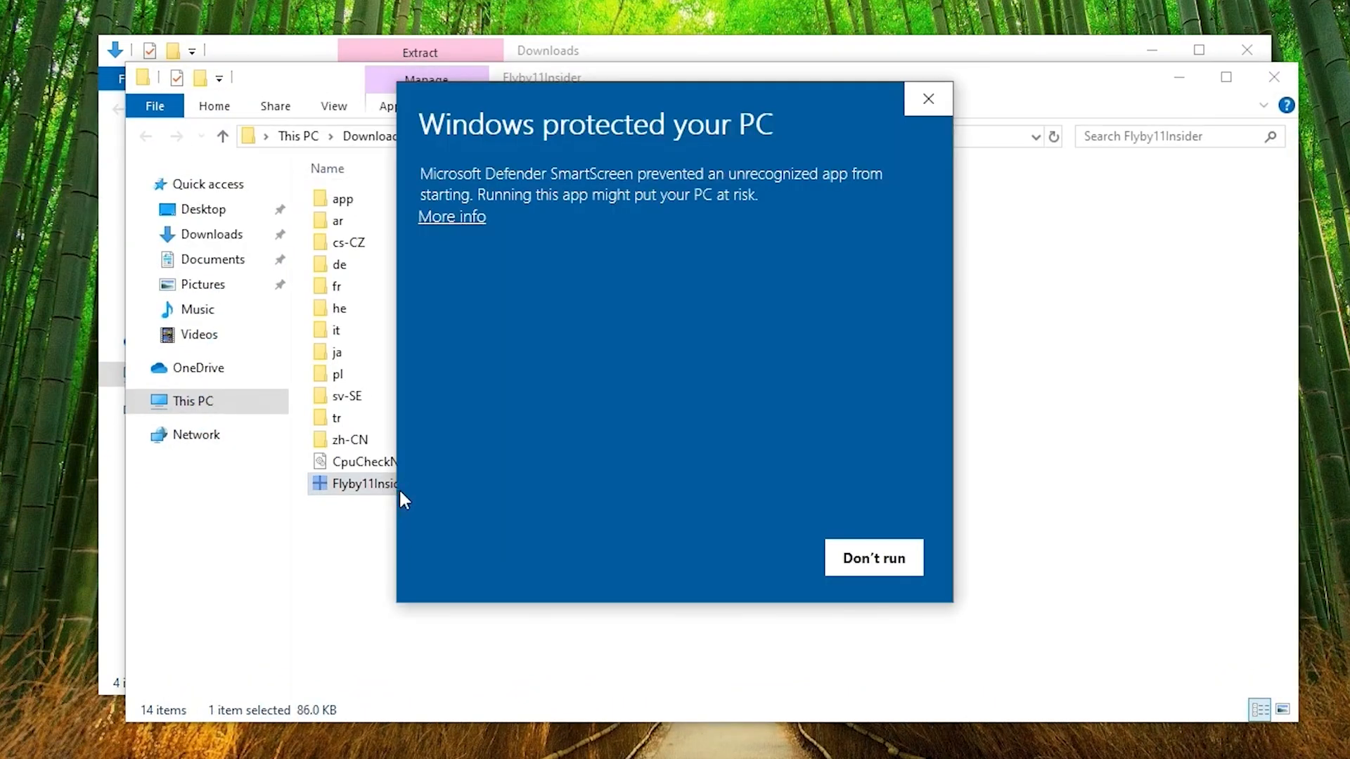
left_click(452, 217)
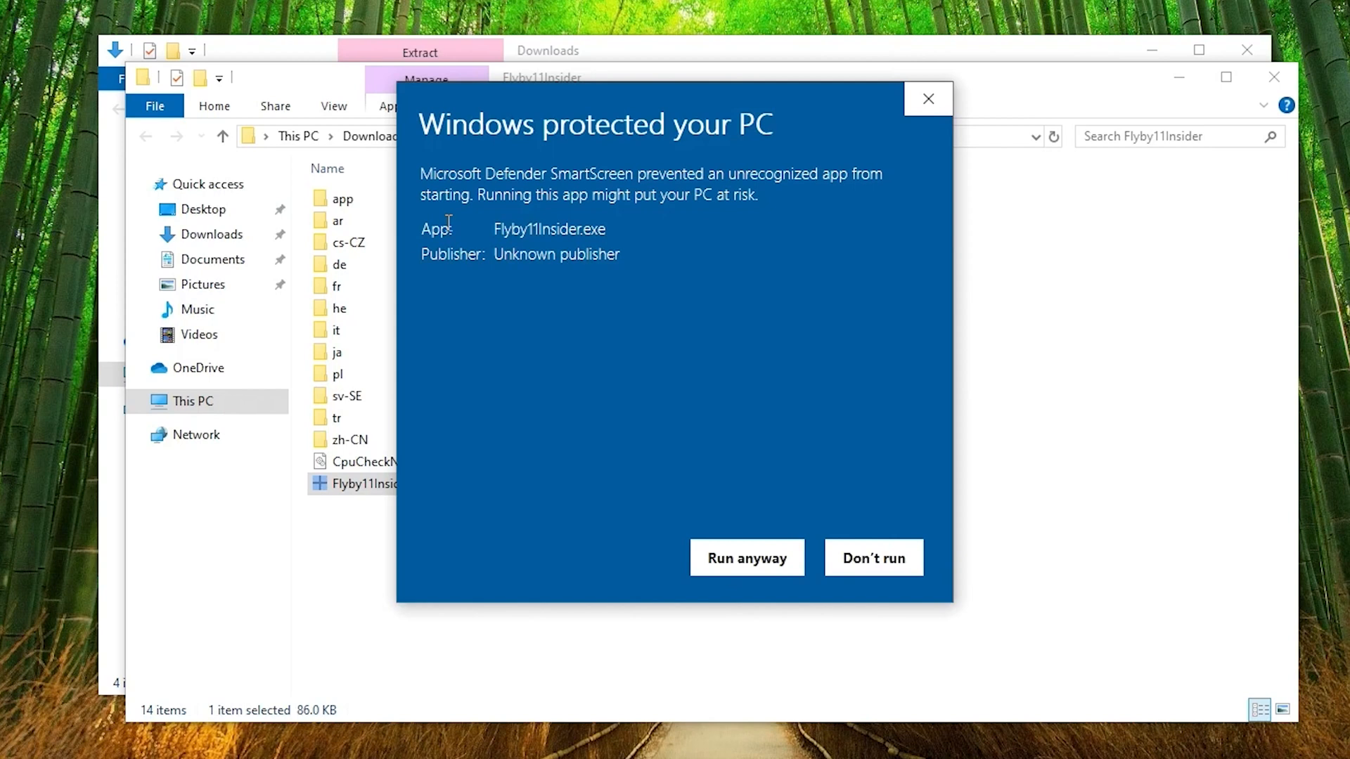
left_click(872, 558)
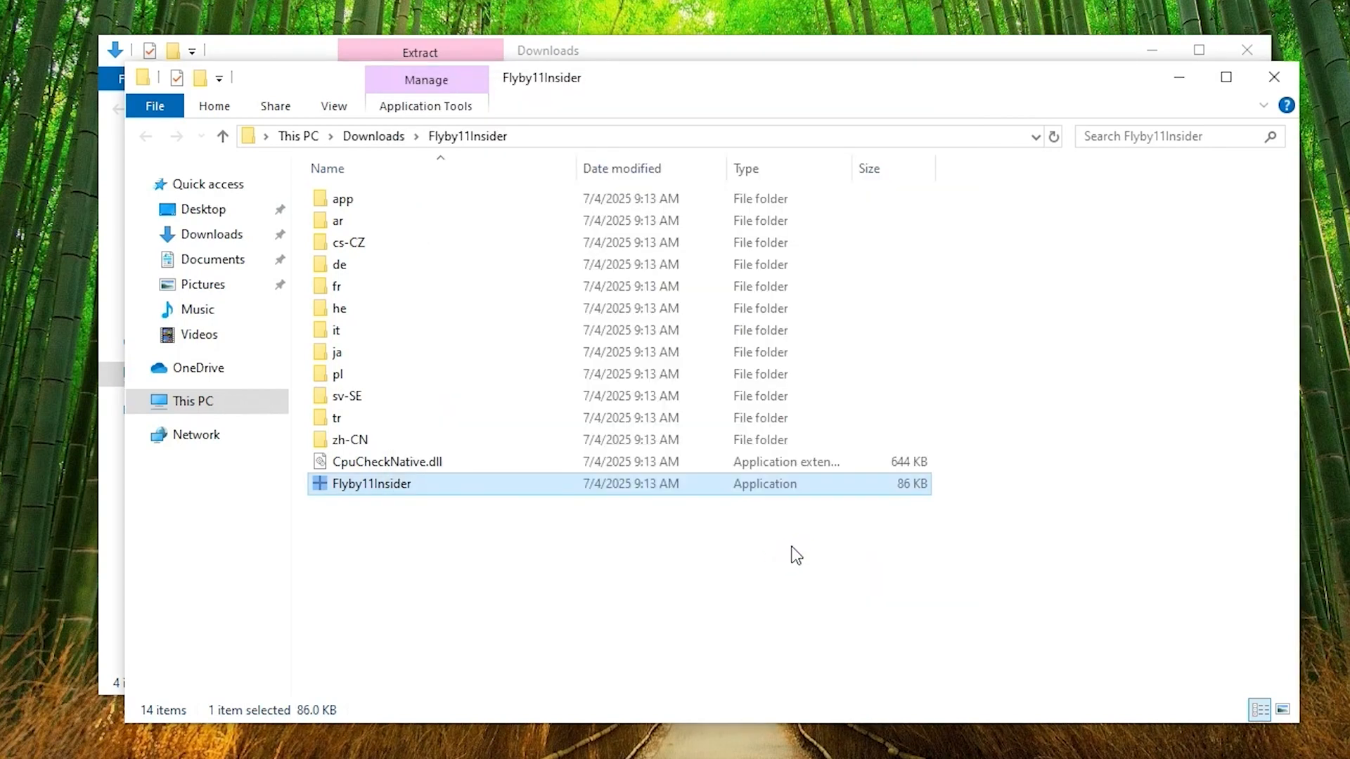
double_click(370, 482)
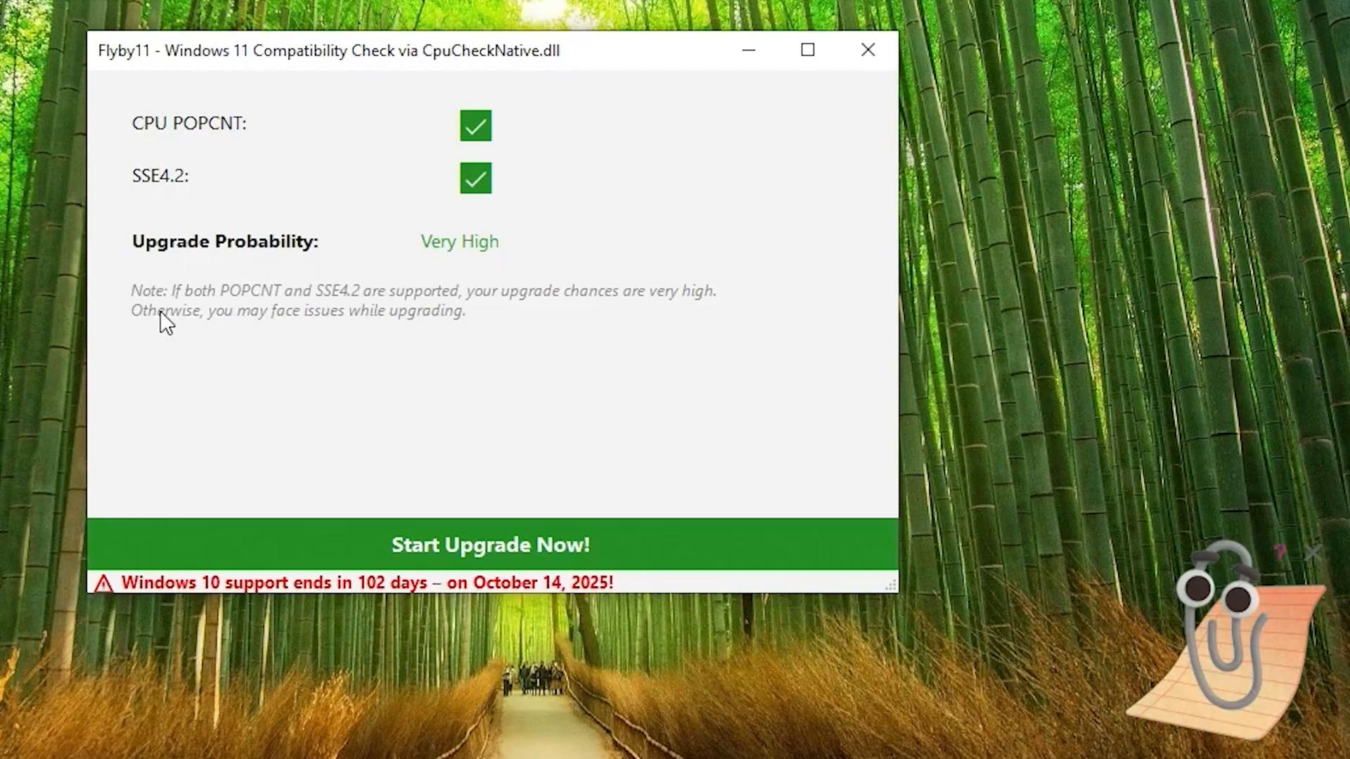
mouse_move(557, 317)
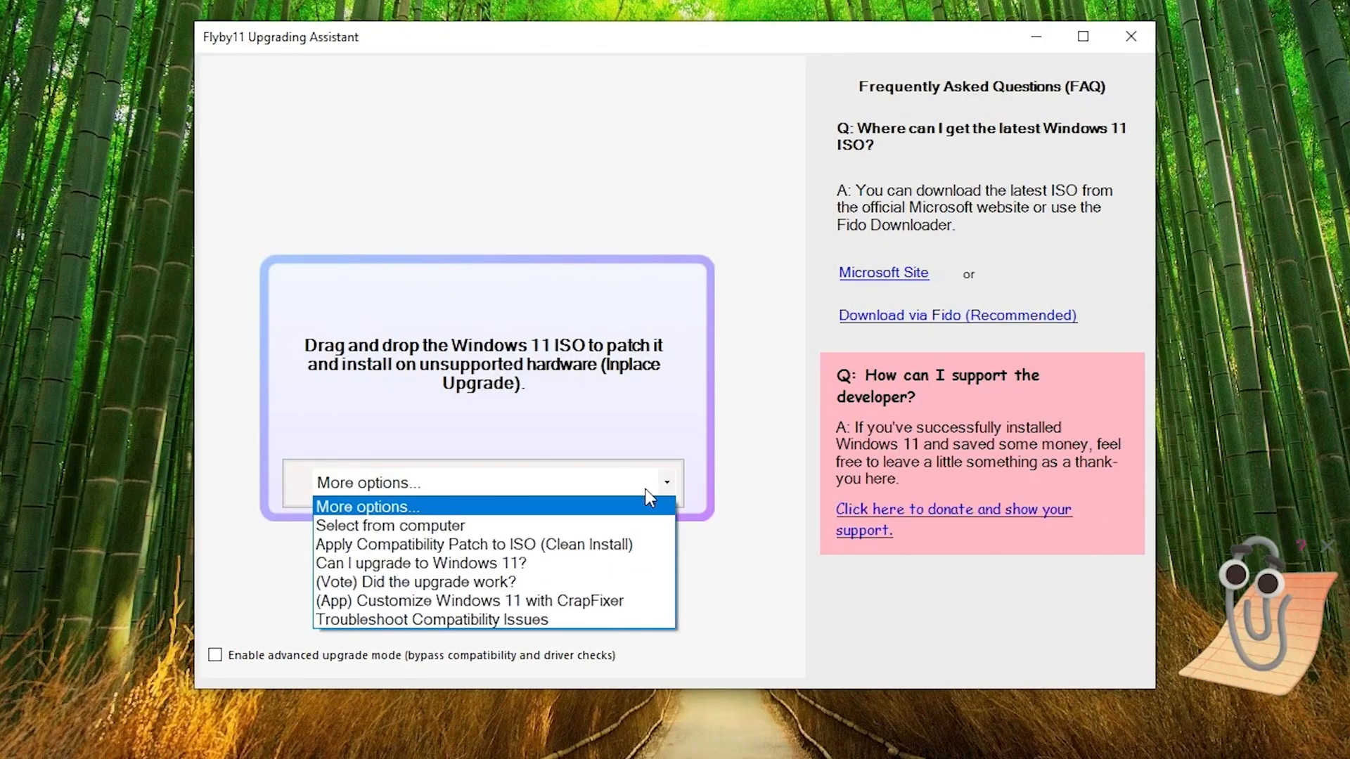
Mount Win11_24H2_English_x64 from Downloads in Flyby11, allowing PowerShell elevation and the notice.
left_click(389, 524)
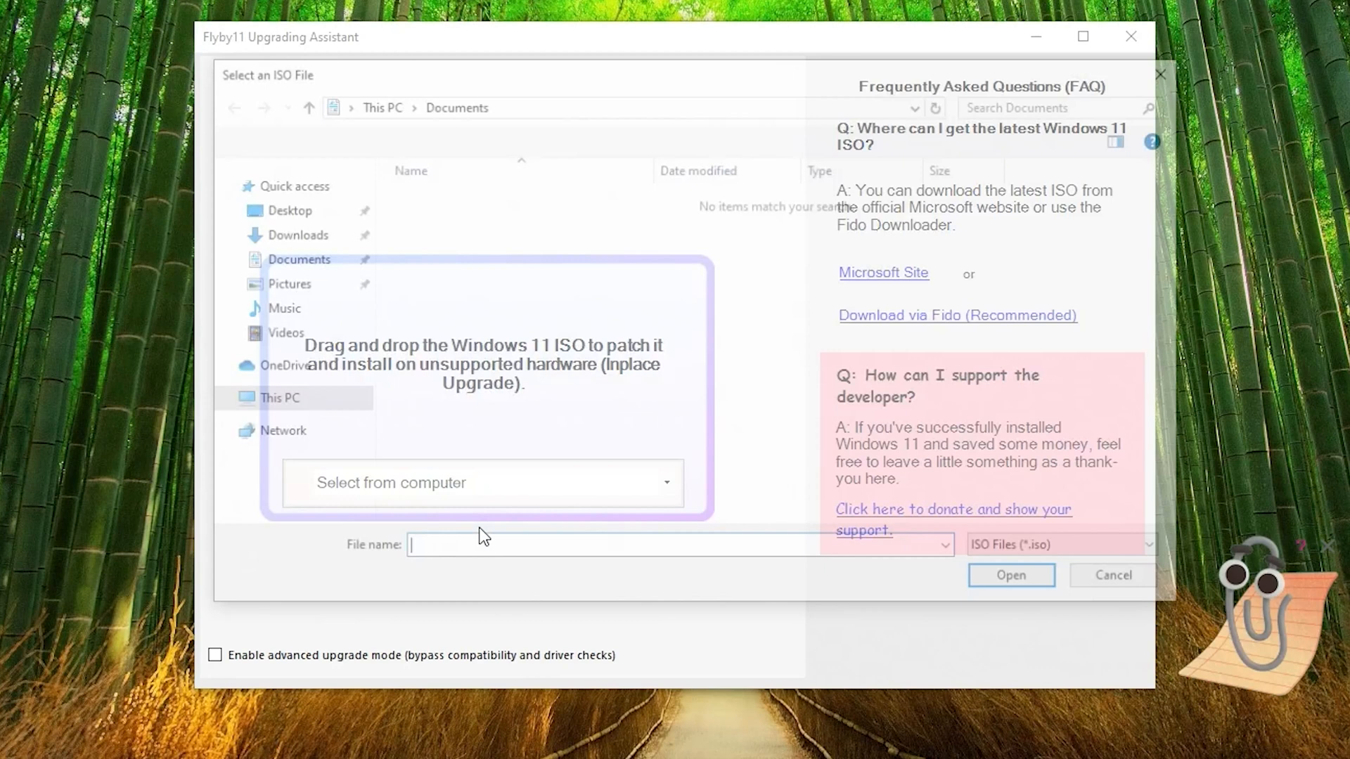
left_click(297, 234)
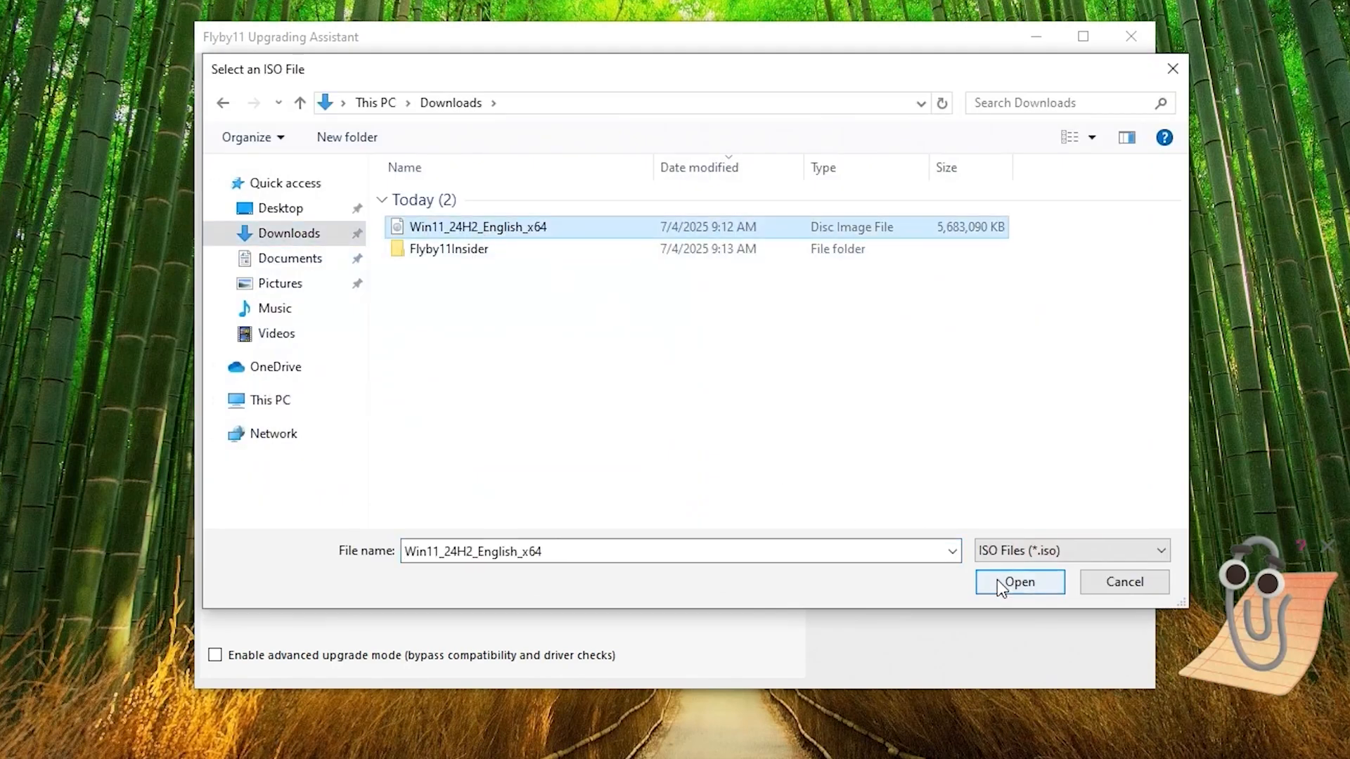
left_click(1020, 582)
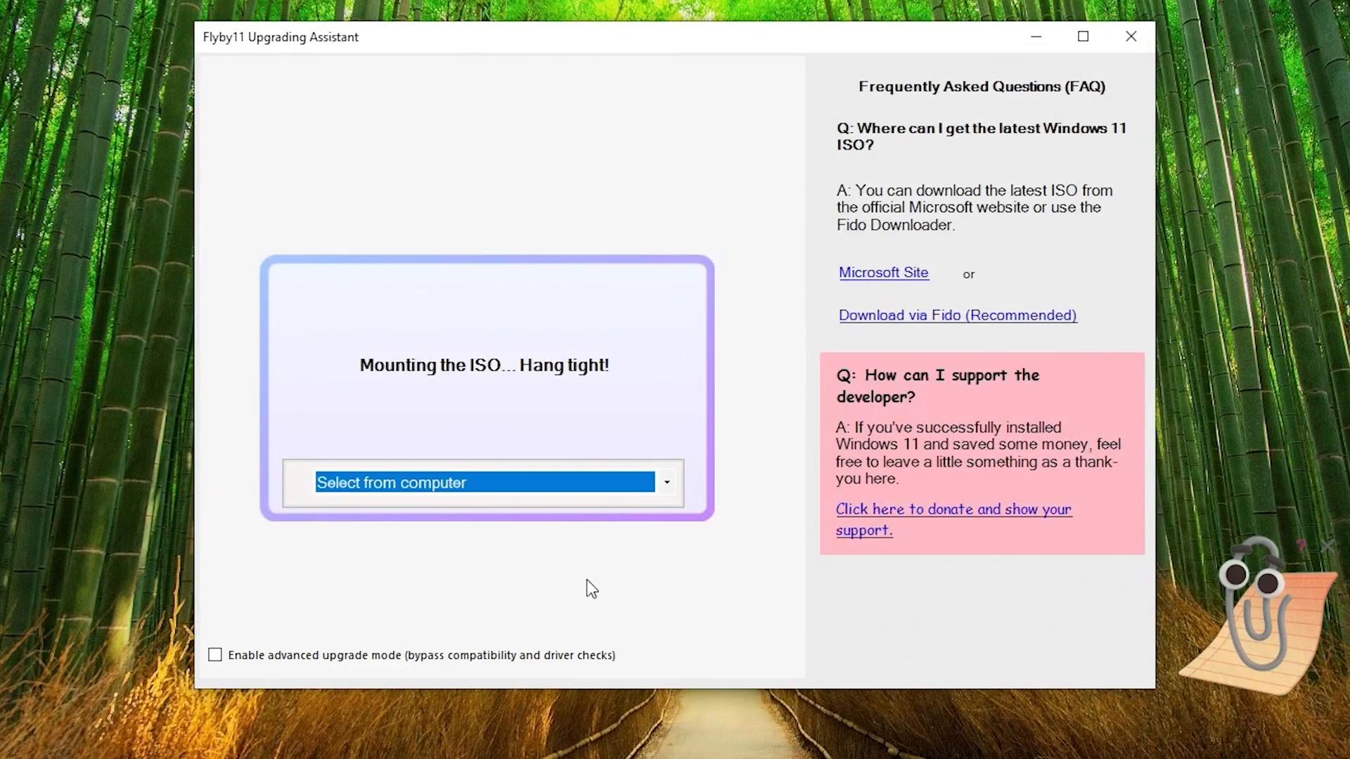
mouse_move(248, 670)
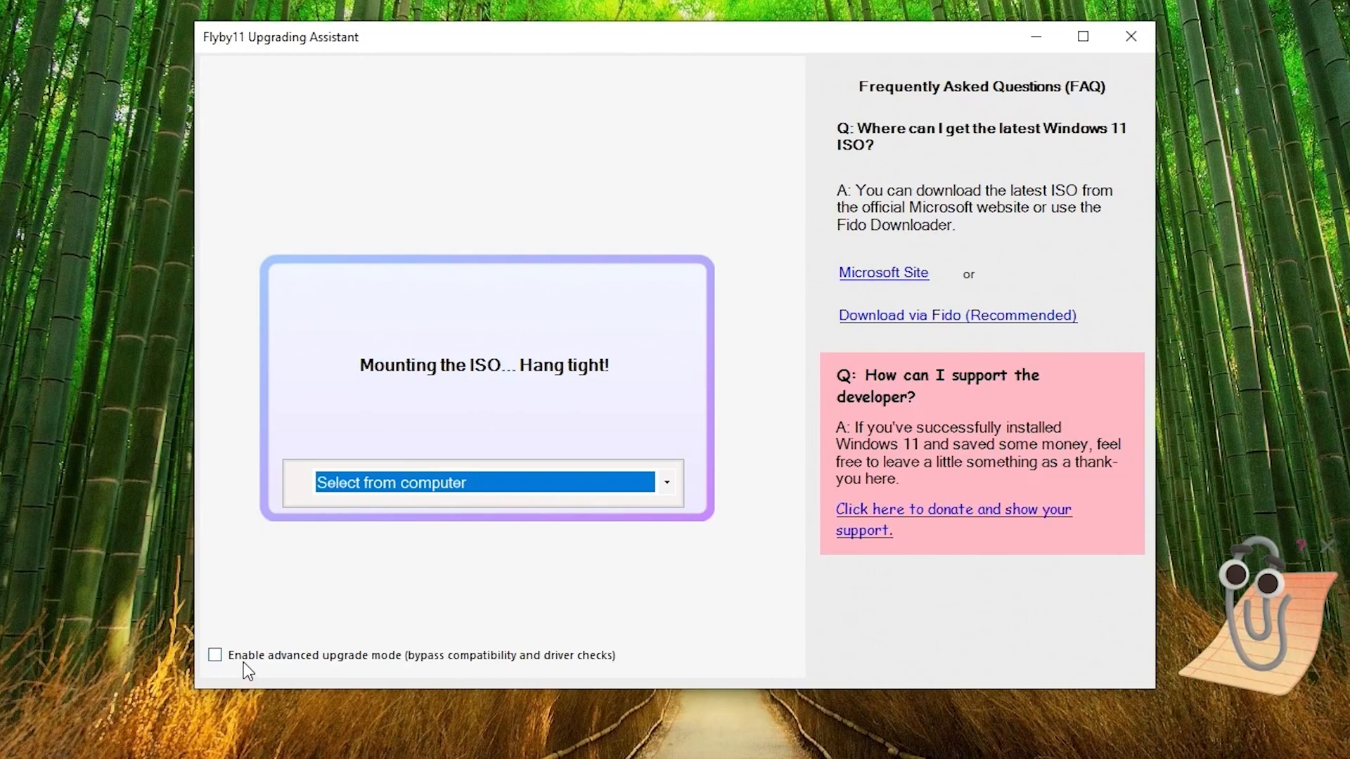
mouse_move(455, 672)
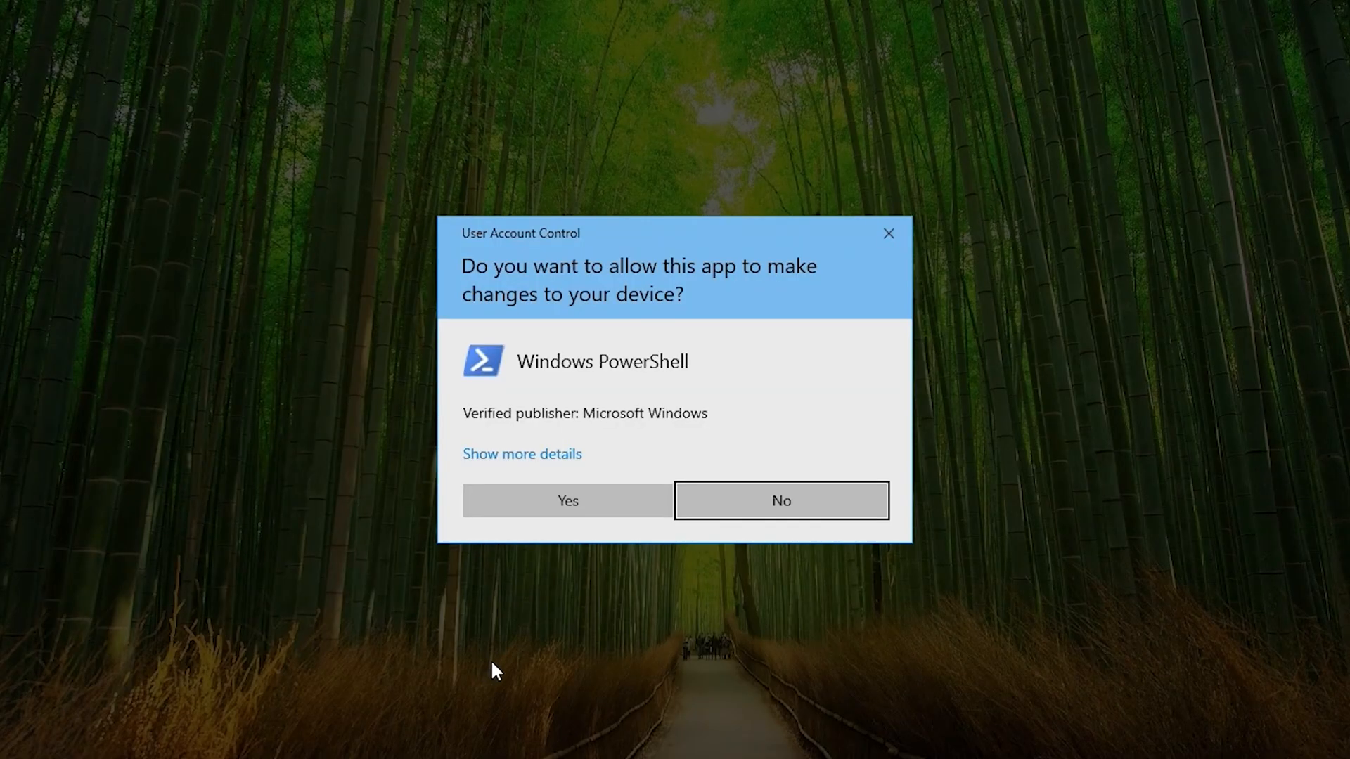
left_click(566, 501)
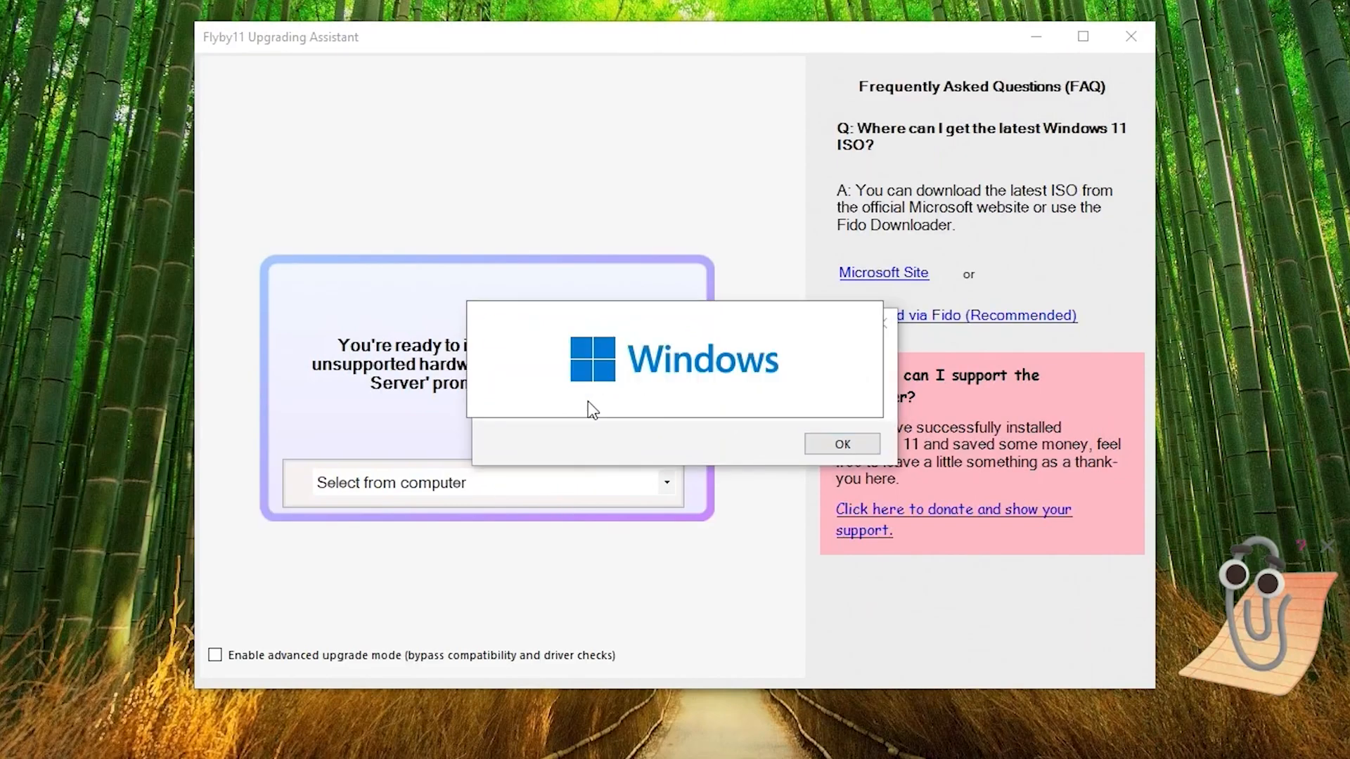
left_click(841, 443)
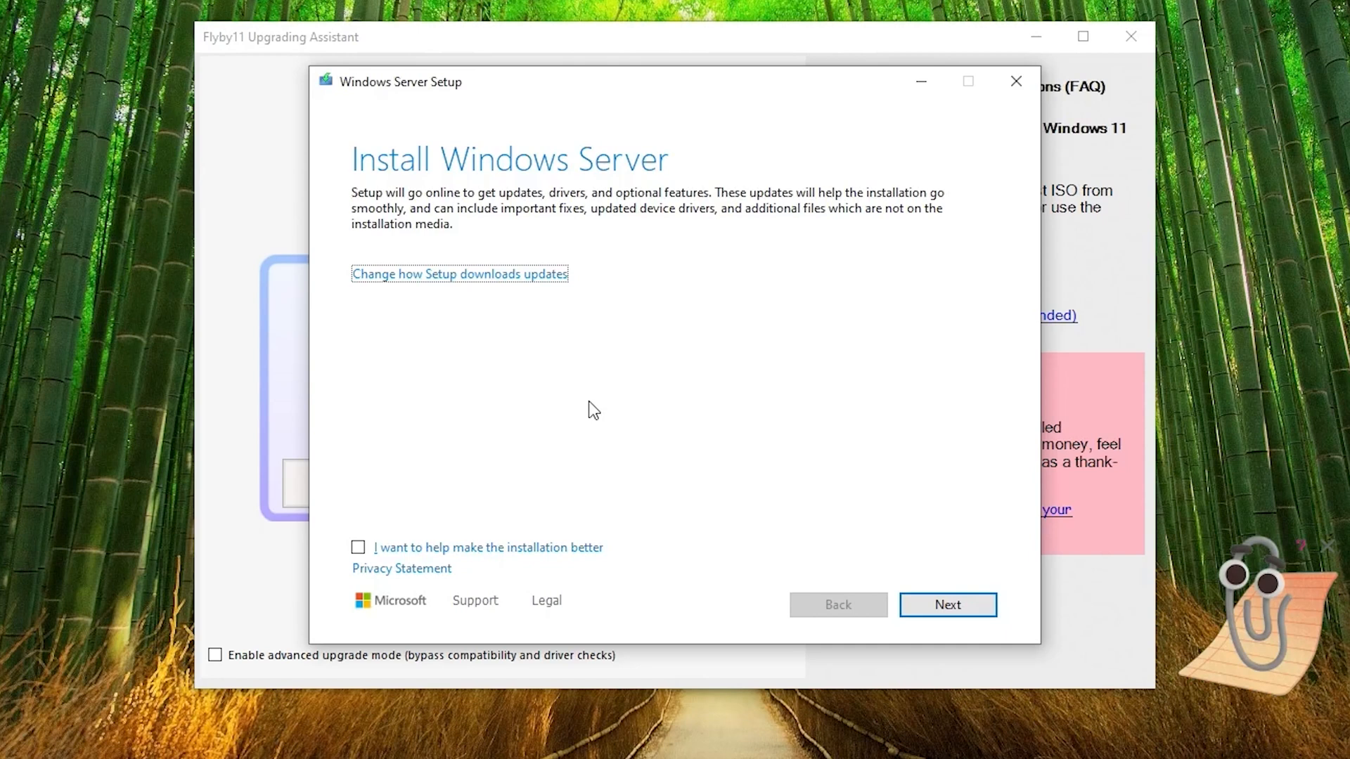
mouse_move(534, 208)
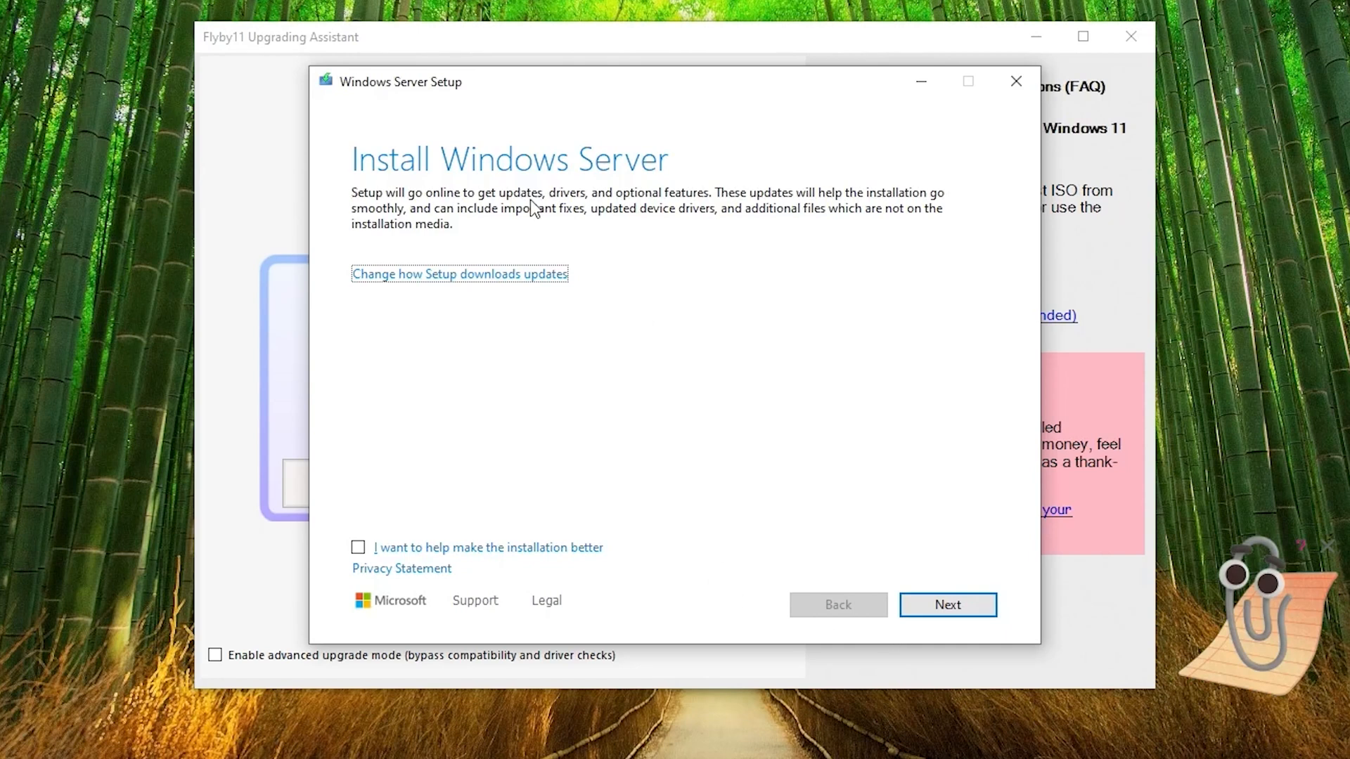
mouse_move(770, 482)
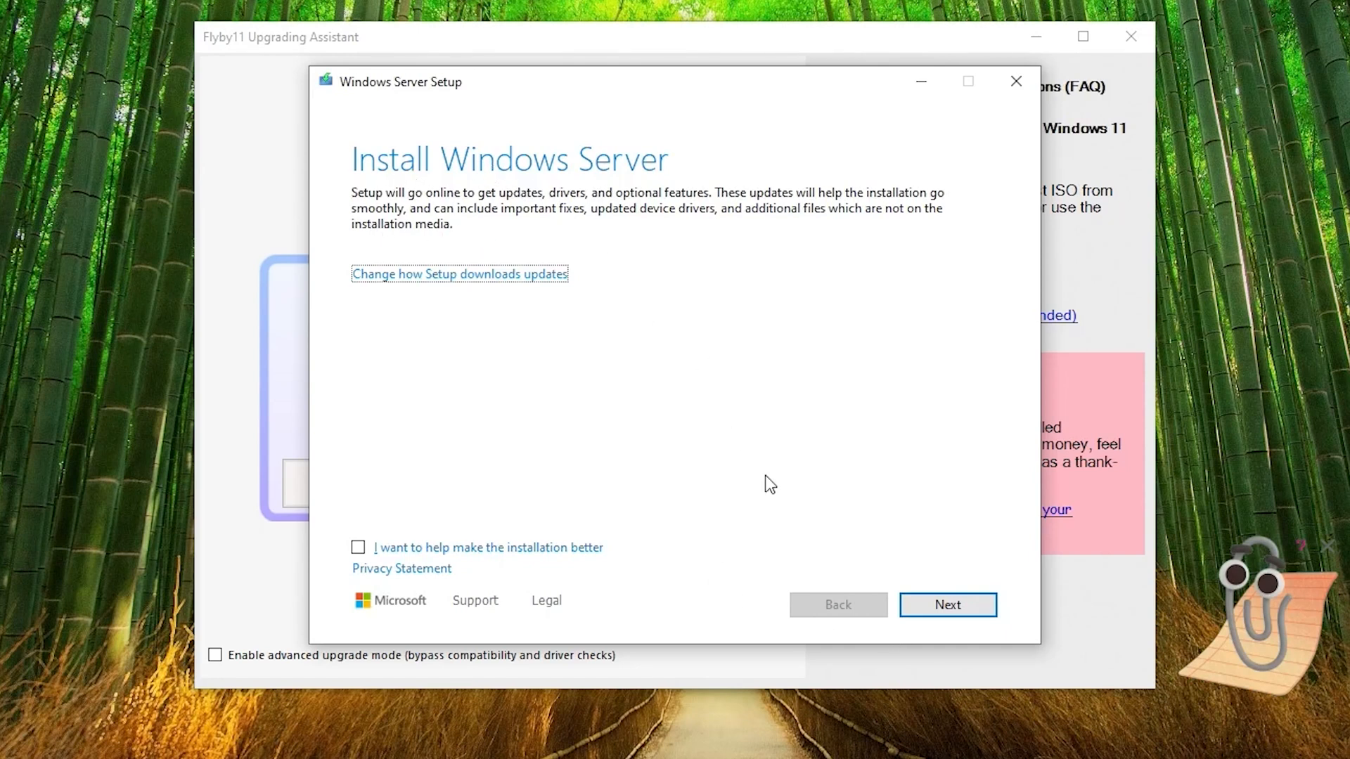
Continue Windows Server Setup so the in-place upgrade to Windows 11 completes.
left_click(946, 605)
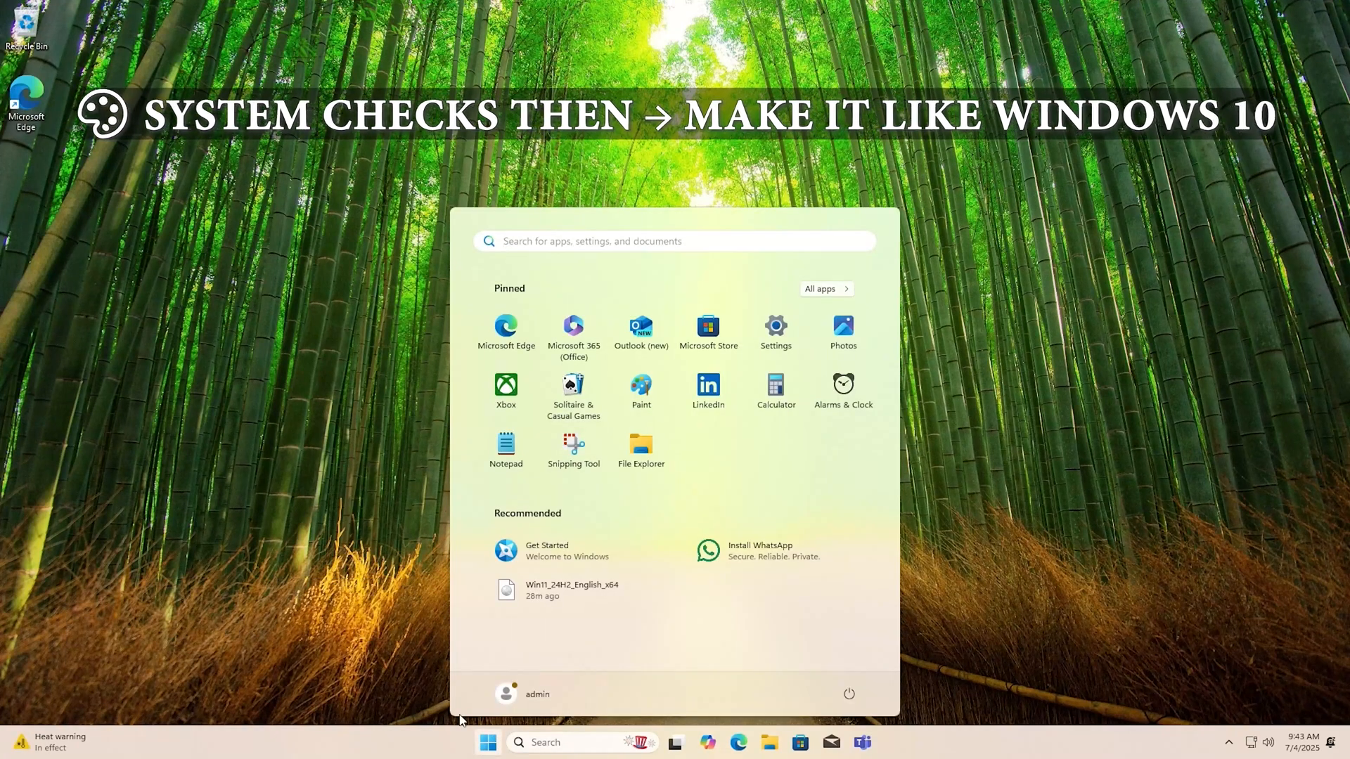
Check in Settings > System that Windows 11 Pro activation state is Active.
left_click(773, 328)
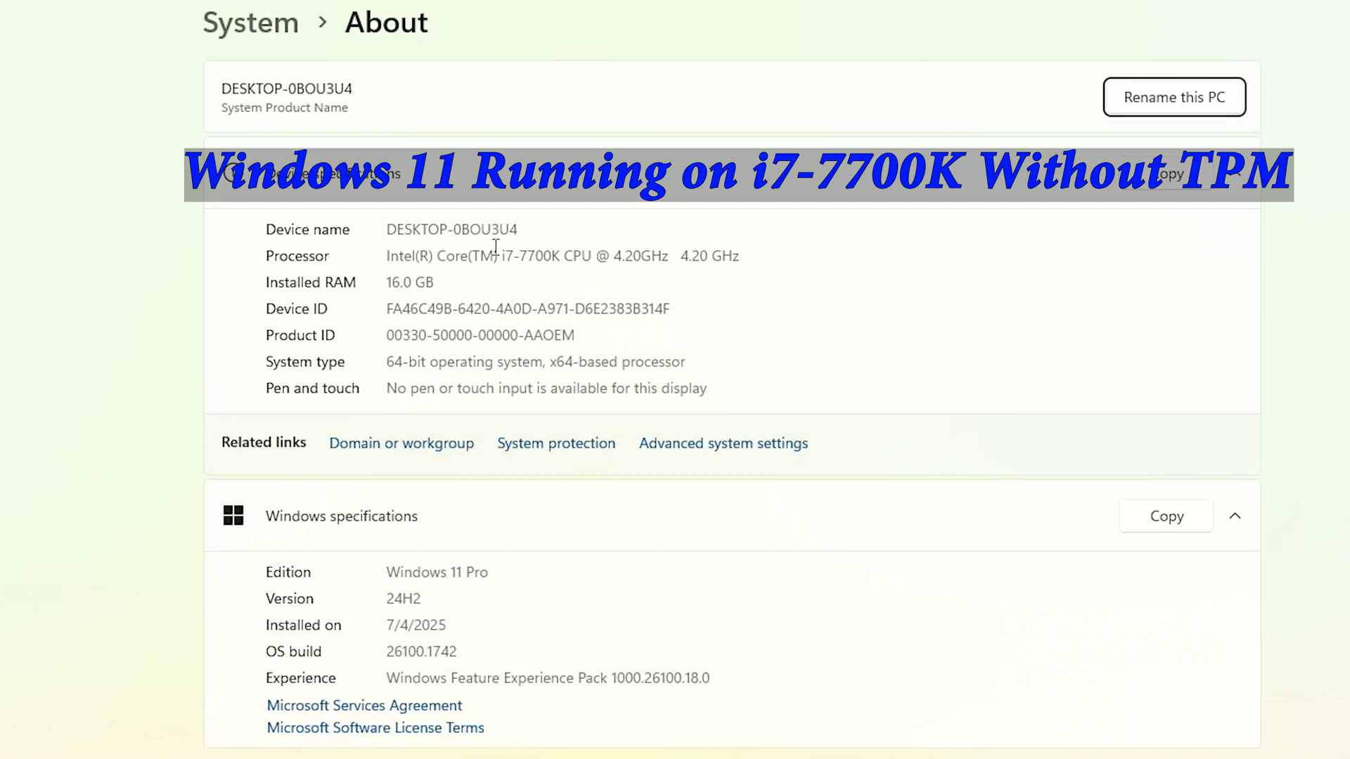
mouse_move(470, 577)
type("ac")
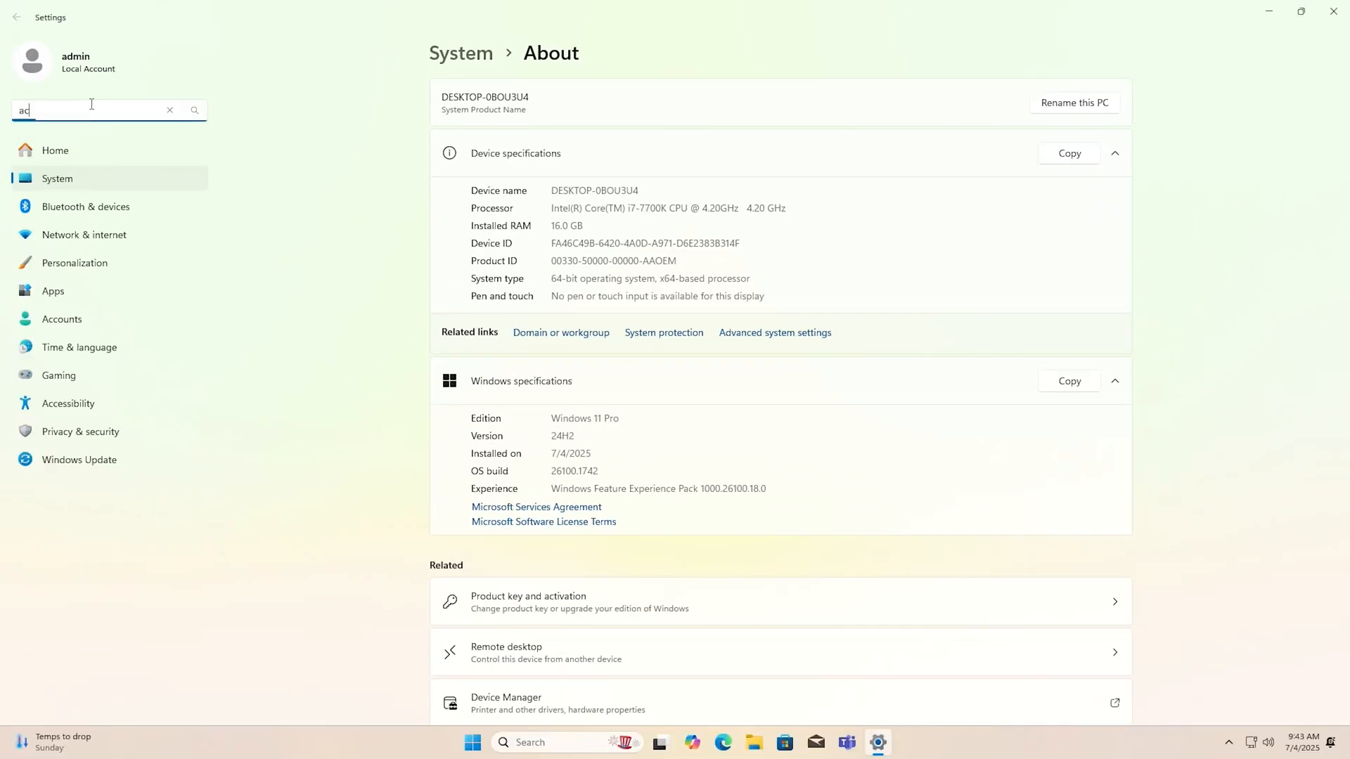
left_click(528, 600)
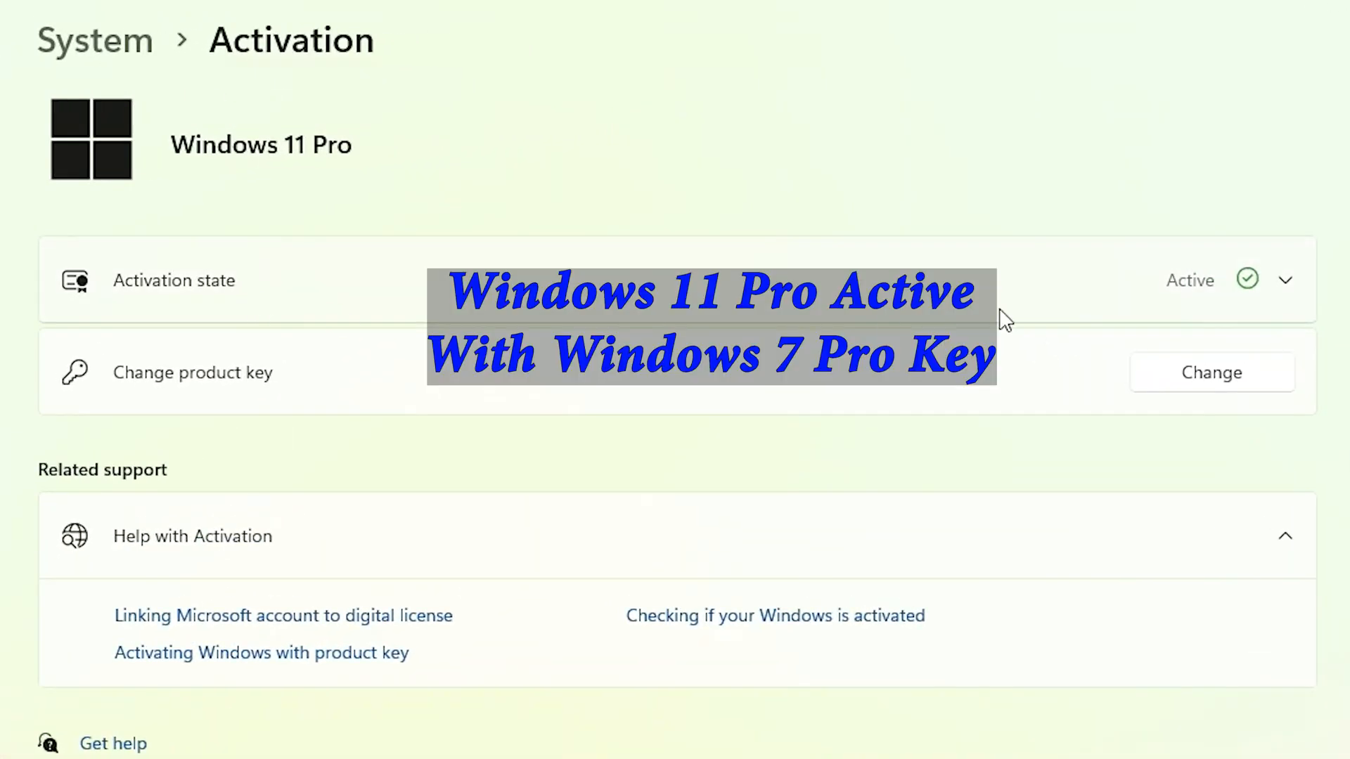
mouse_move(271, 167)
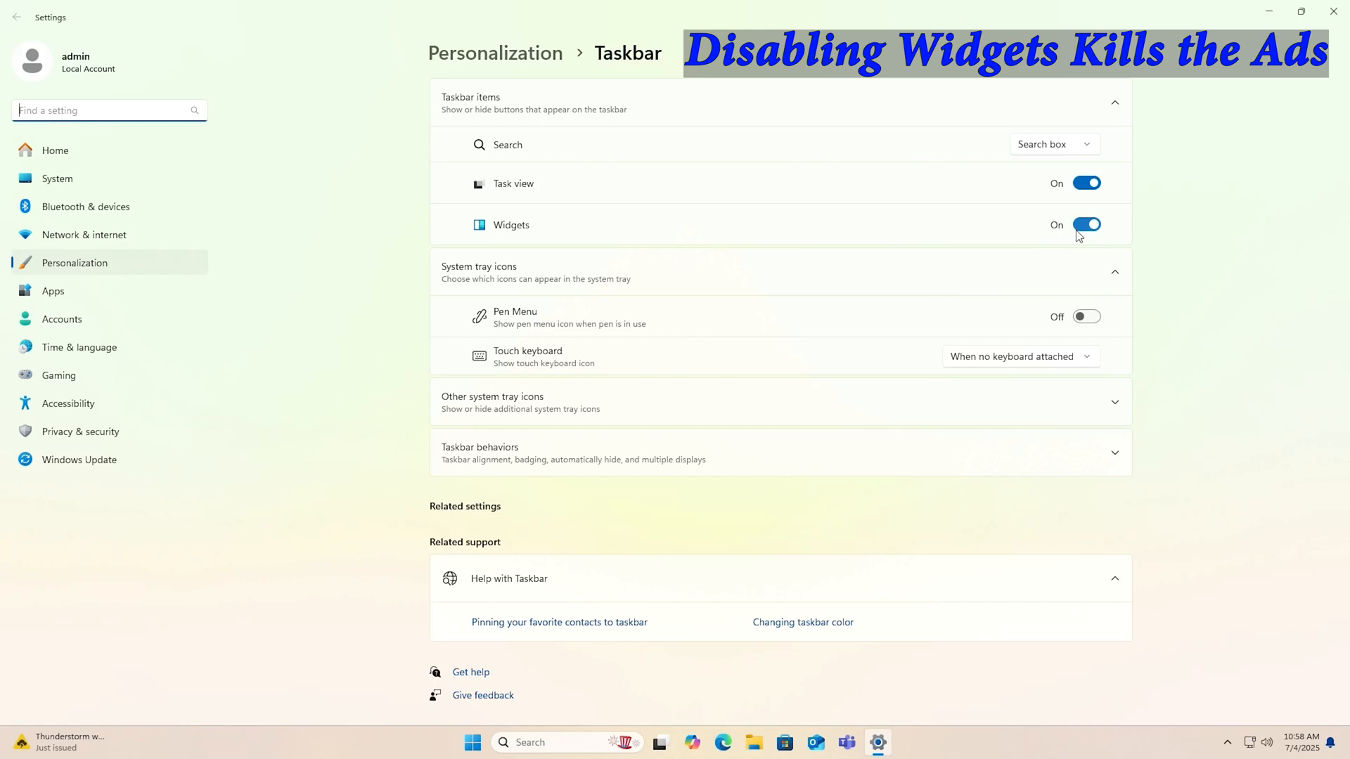
Switch off Widgets and Task view and adjust a Taskbar behaviors option.
left_click(1086, 225)
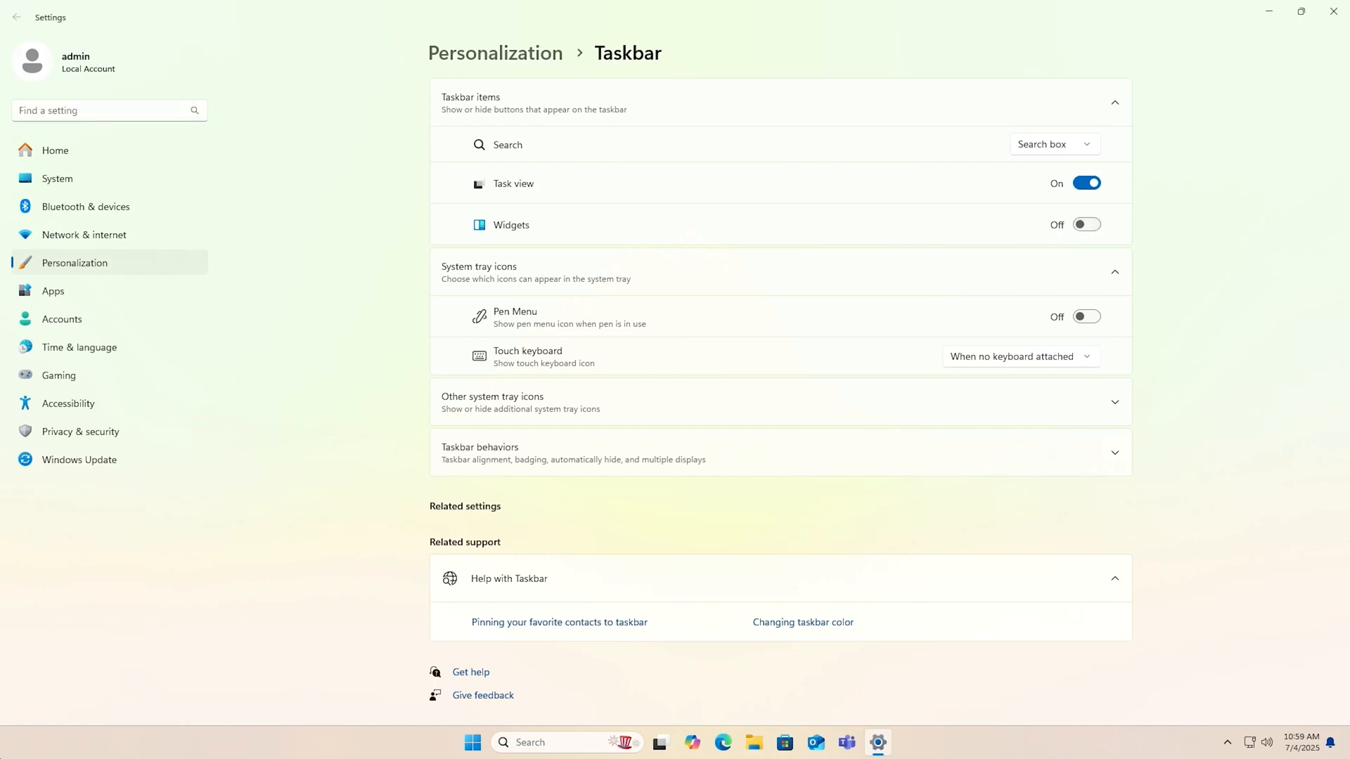
left_click(1086, 183)
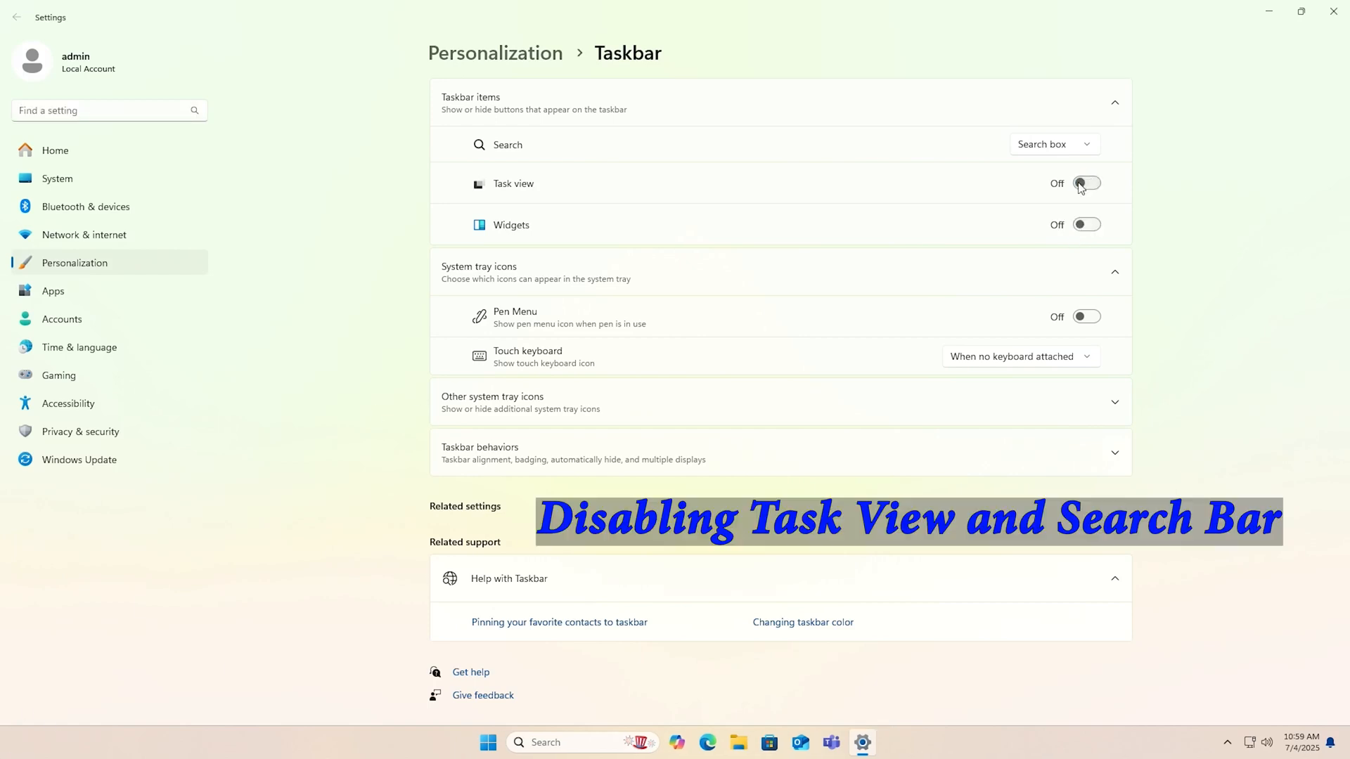
scroll("down", 3)
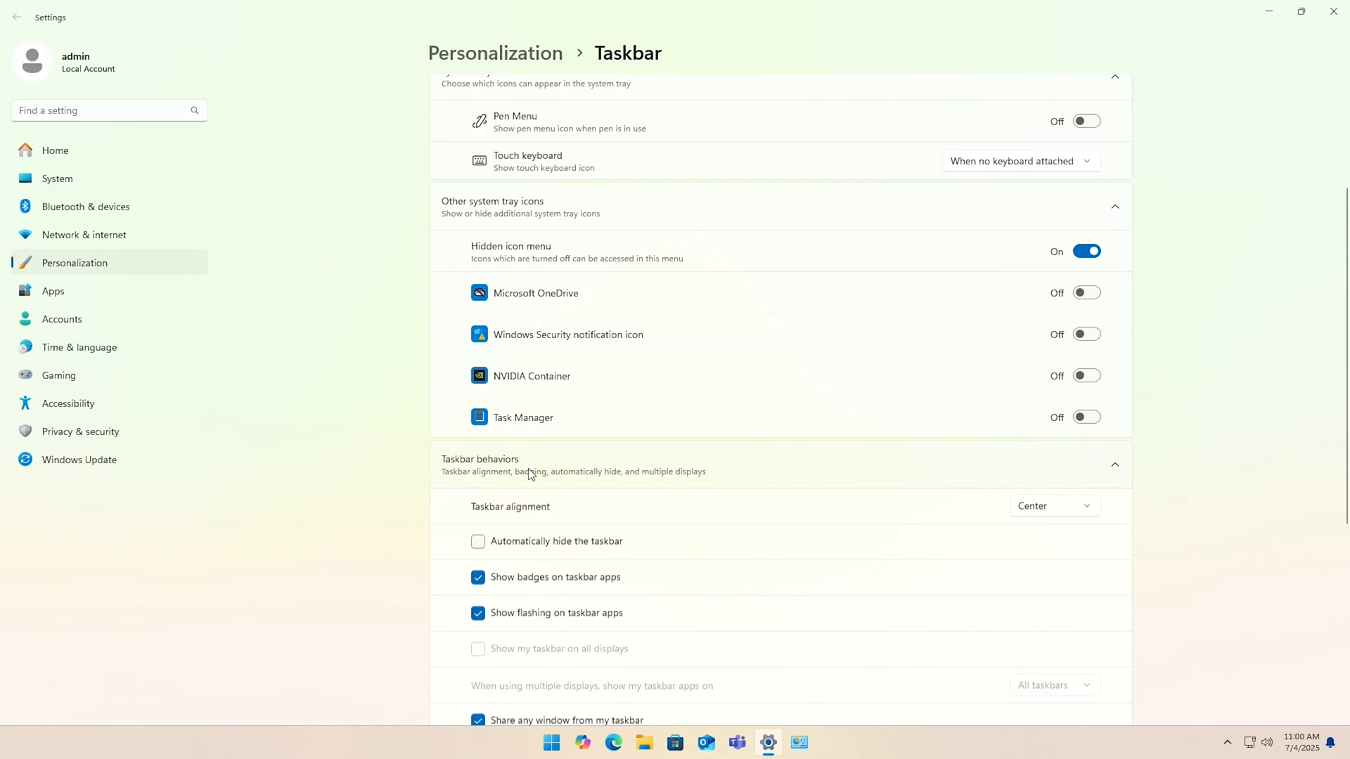
scroll("down", 3)
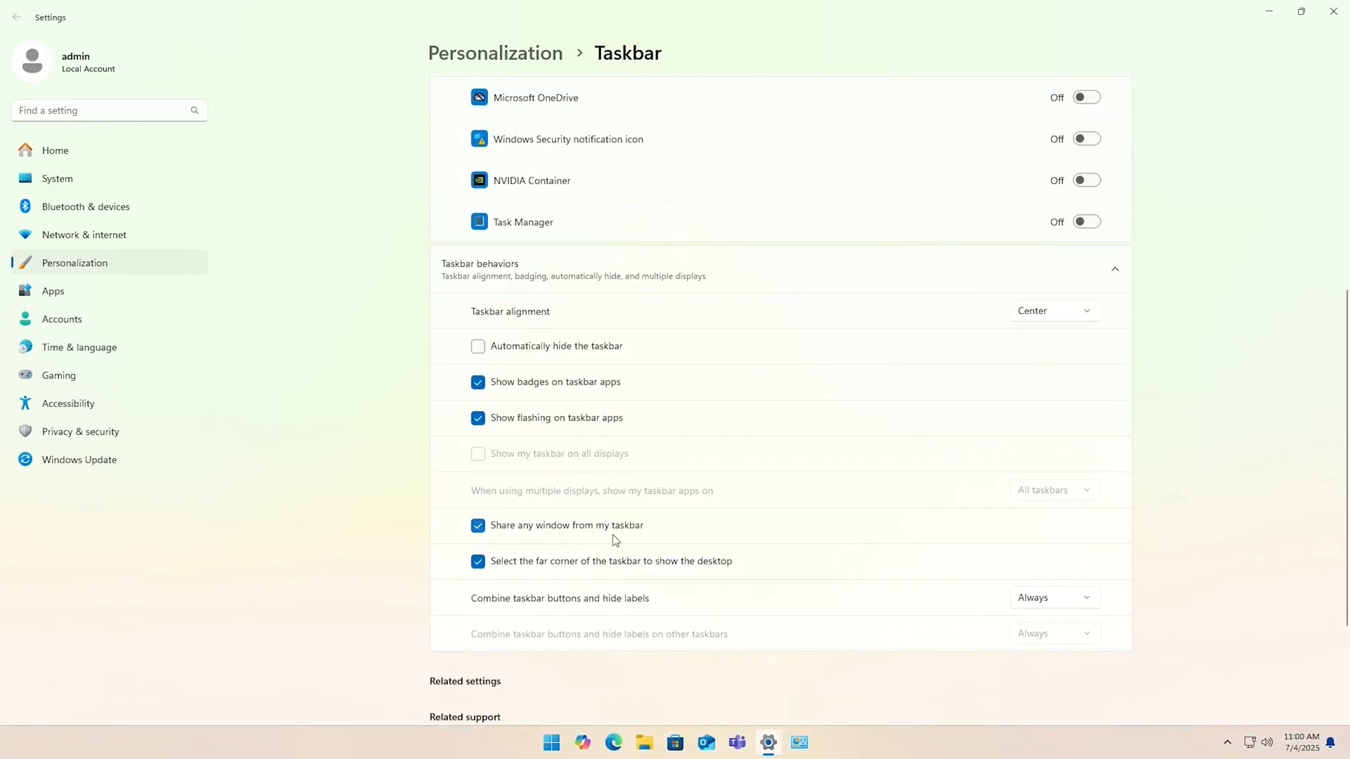
left_click(1054, 311)
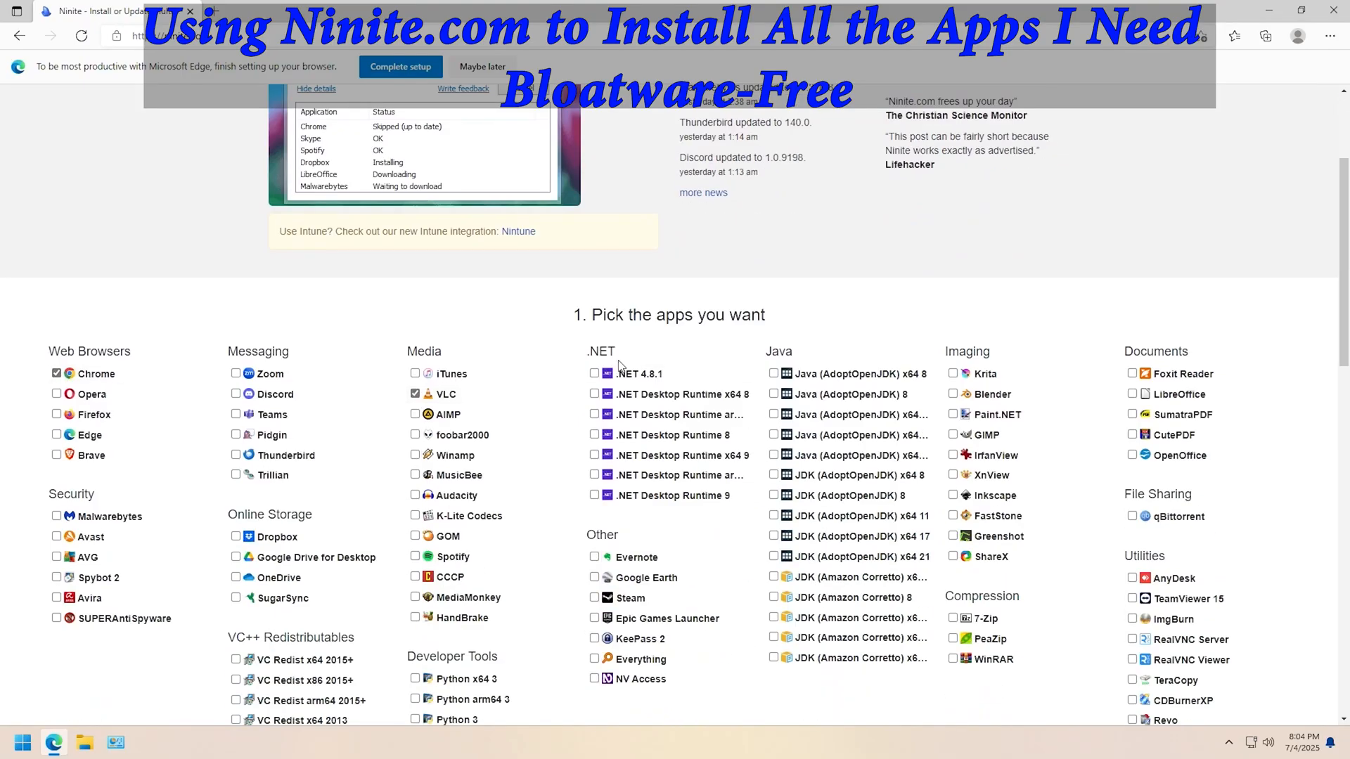
Download the custom Ninite installer via Get Your Ninite for the checked apps.
scroll("down", 3)
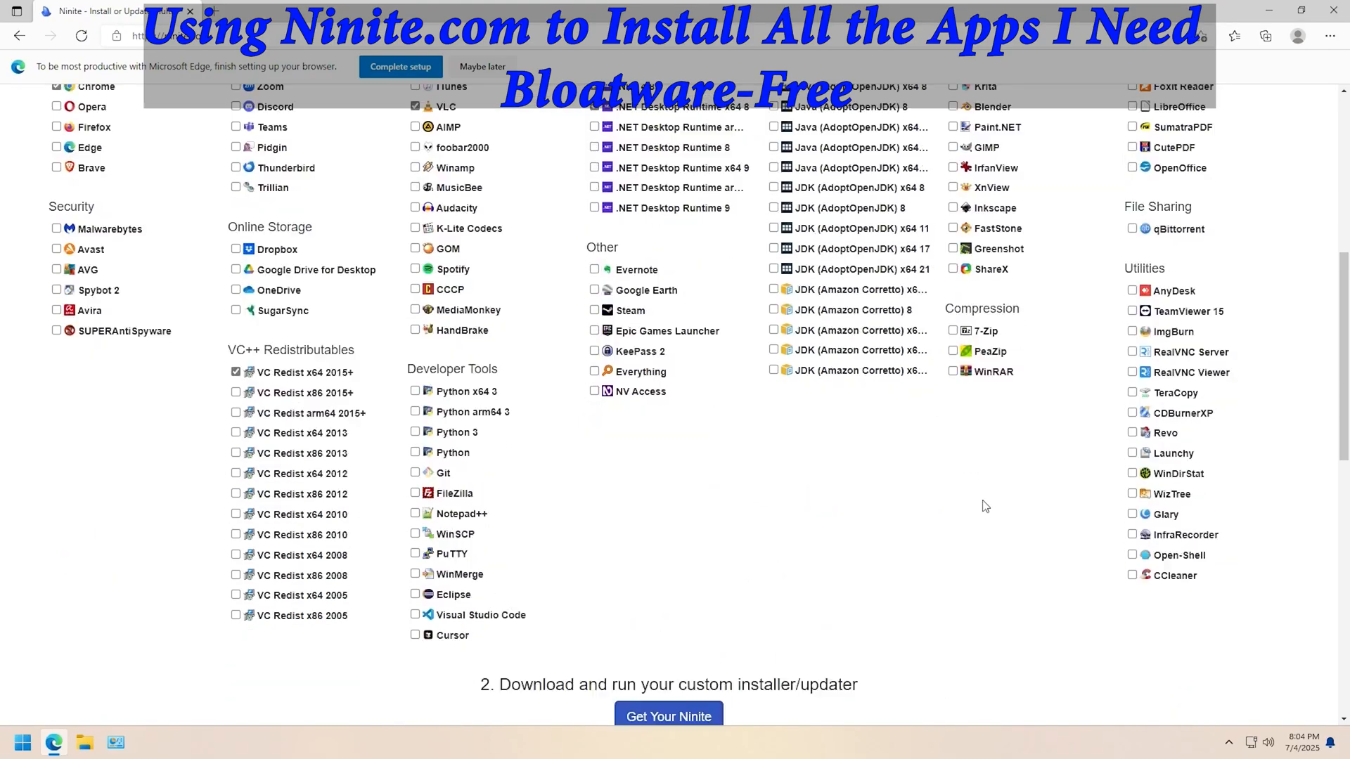
left_click(668, 716)
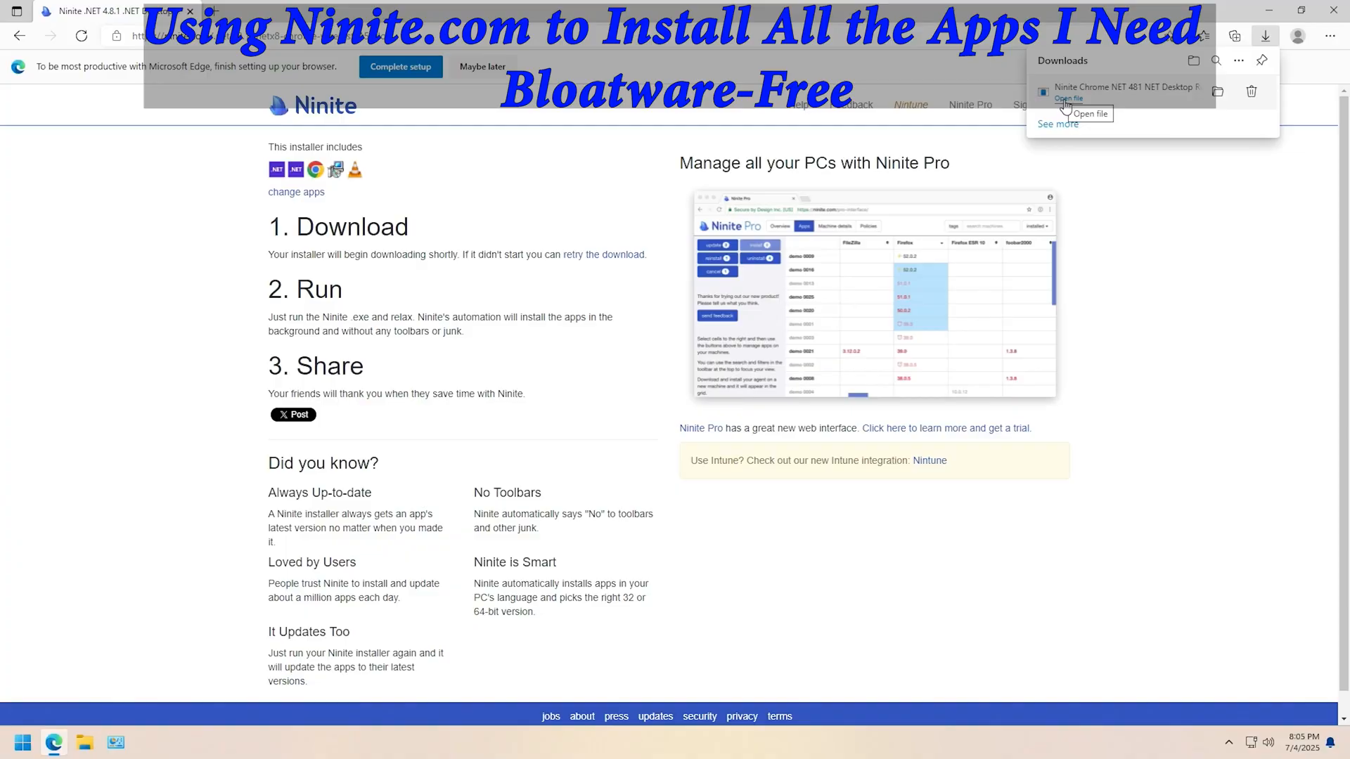